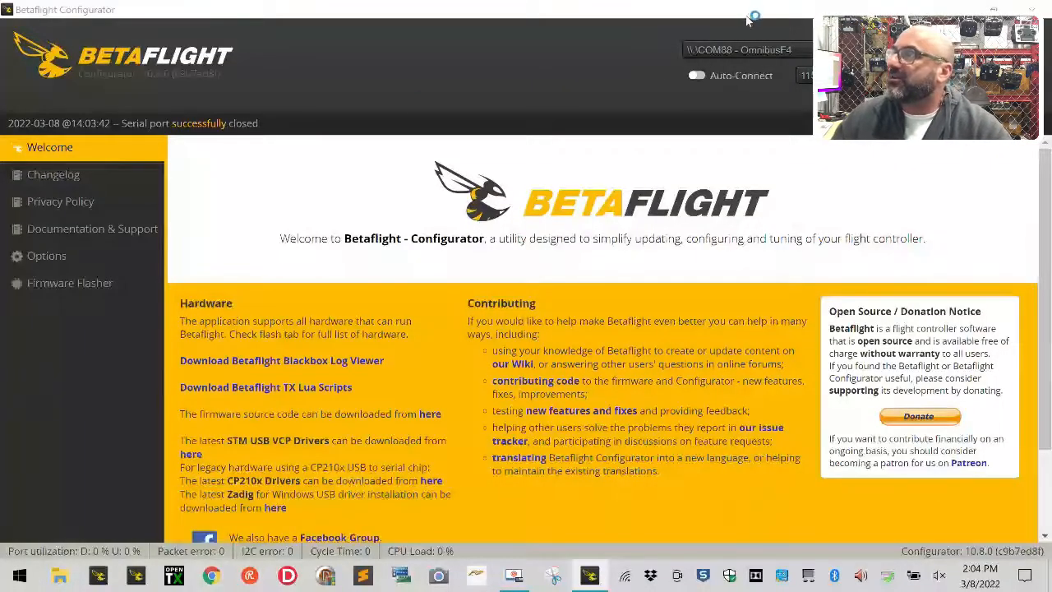
{"action": "mouse_move", "coordinate": [539, 10]}
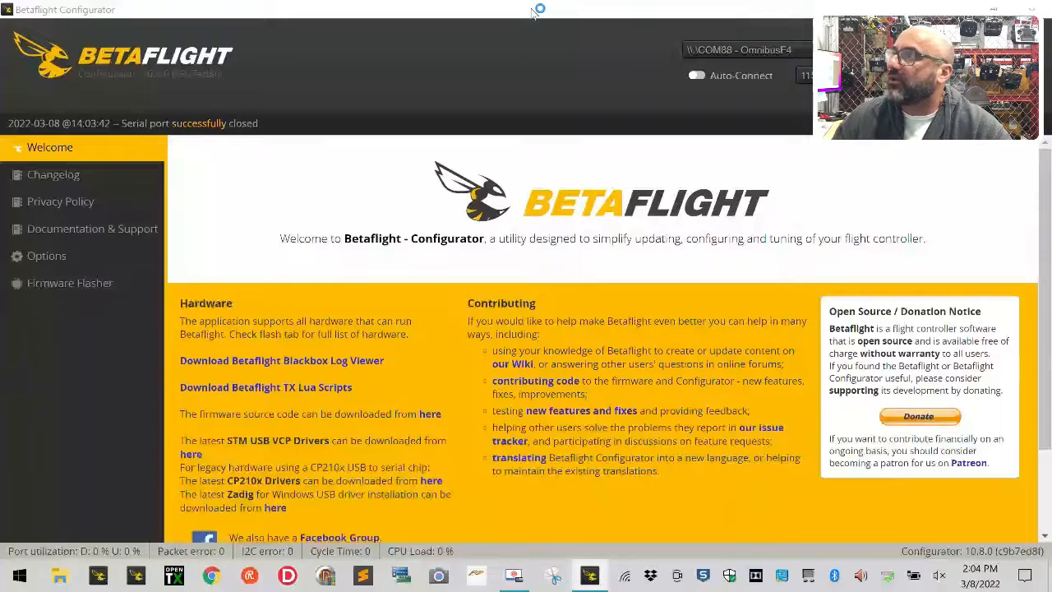
{"action": "mouse_move", "coordinate": [639, 26]}
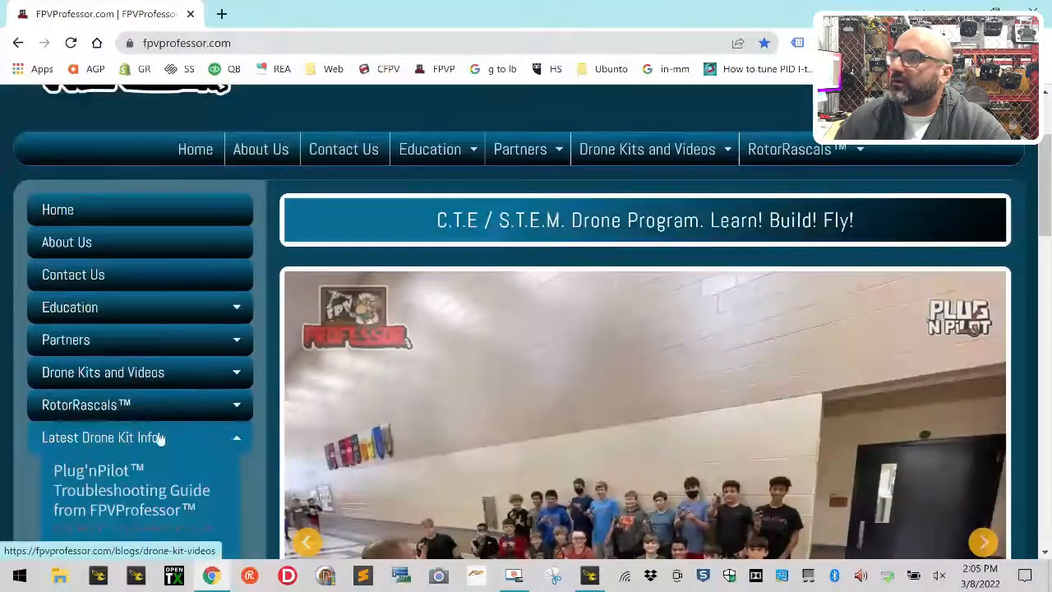
Step: Reach the Important Downloads Information post via the Drone Kits and Videos sidebar section
{"action": "scroll", "scroll_direction": "down", "scroll_amount": 3}
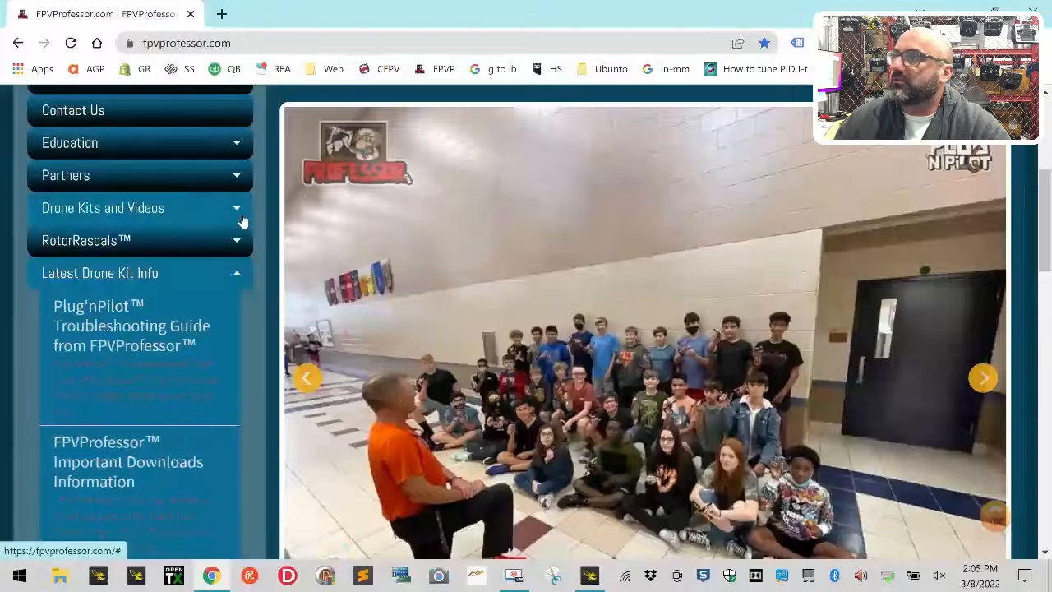
{"action": "left_click", "coordinate": [102, 207]}
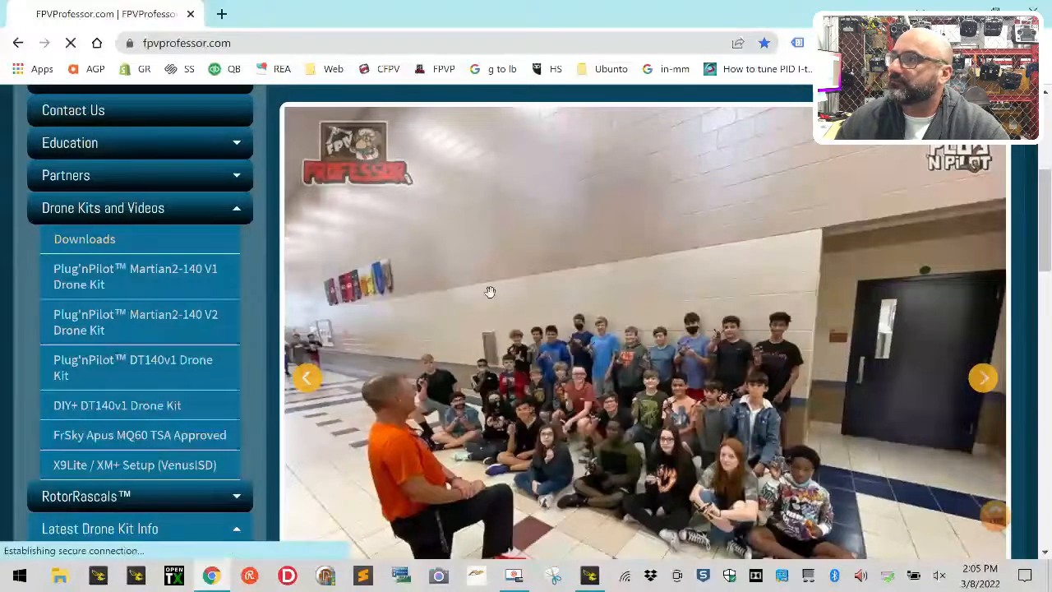
{"action": "left_click", "coordinate": [85, 238]}
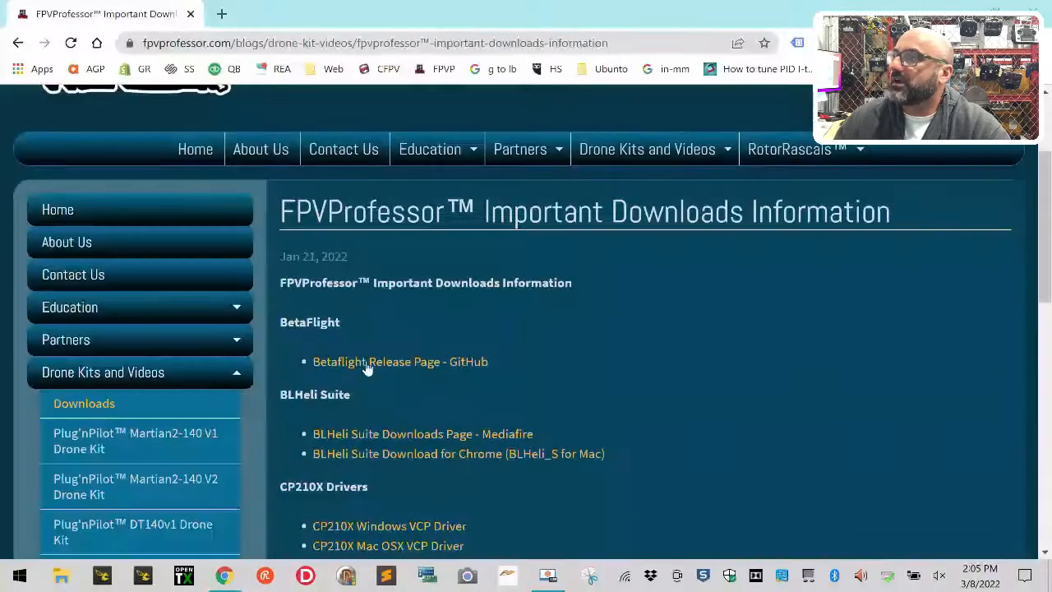
Step: Download the Betaflight Configurator 10.8.0 RC3 win64 installer from the GitHub release page
{"action": "left_click", "coordinate": [401, 361]}
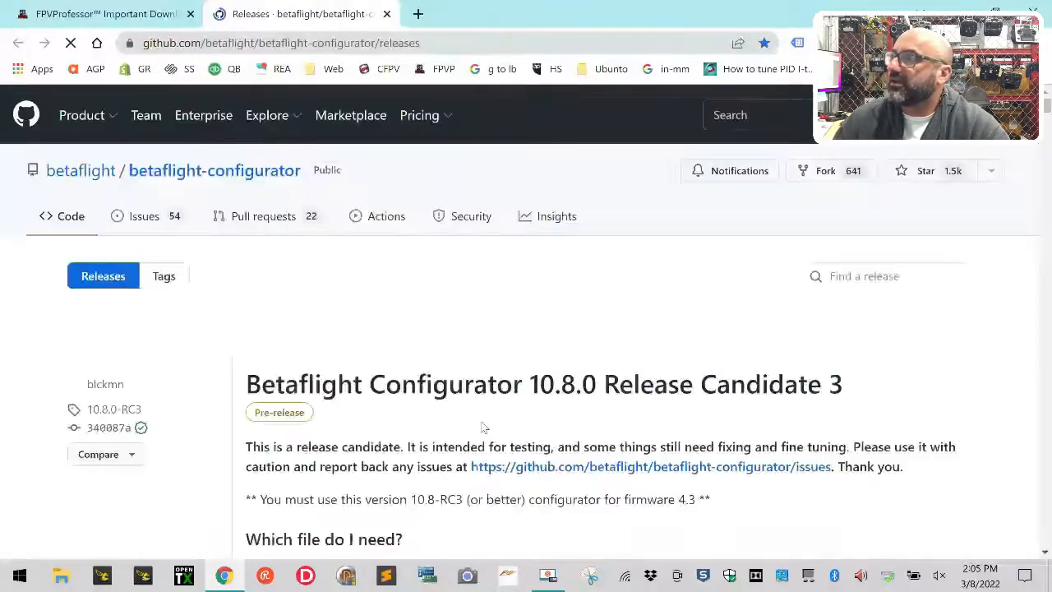
{"action": "scroll", "scroll_direction": "down", "scroll_amount": 3}
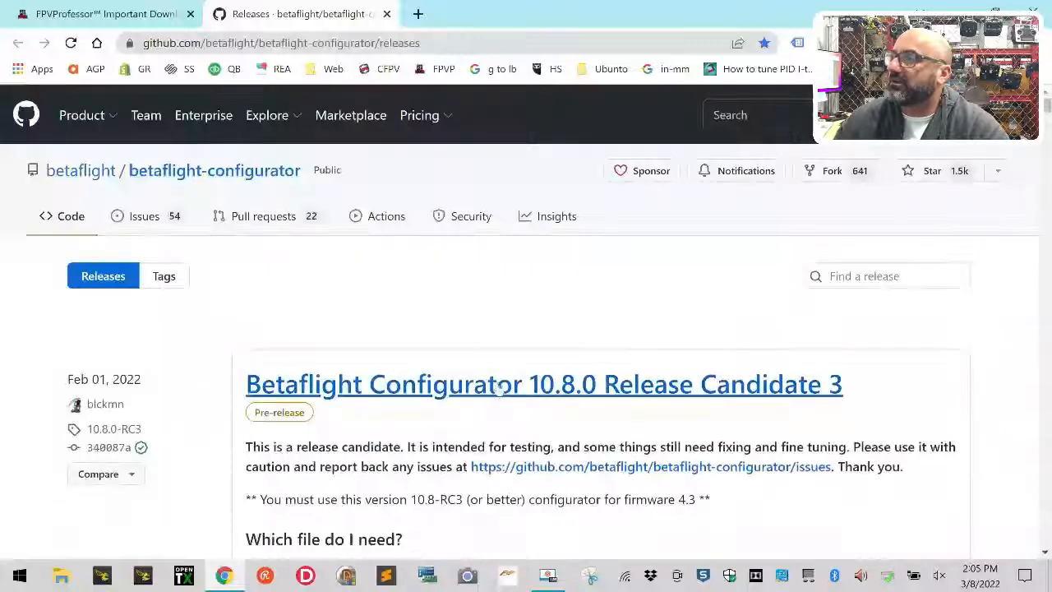
{"action": "left_click", "coordinate": [544, 384]}
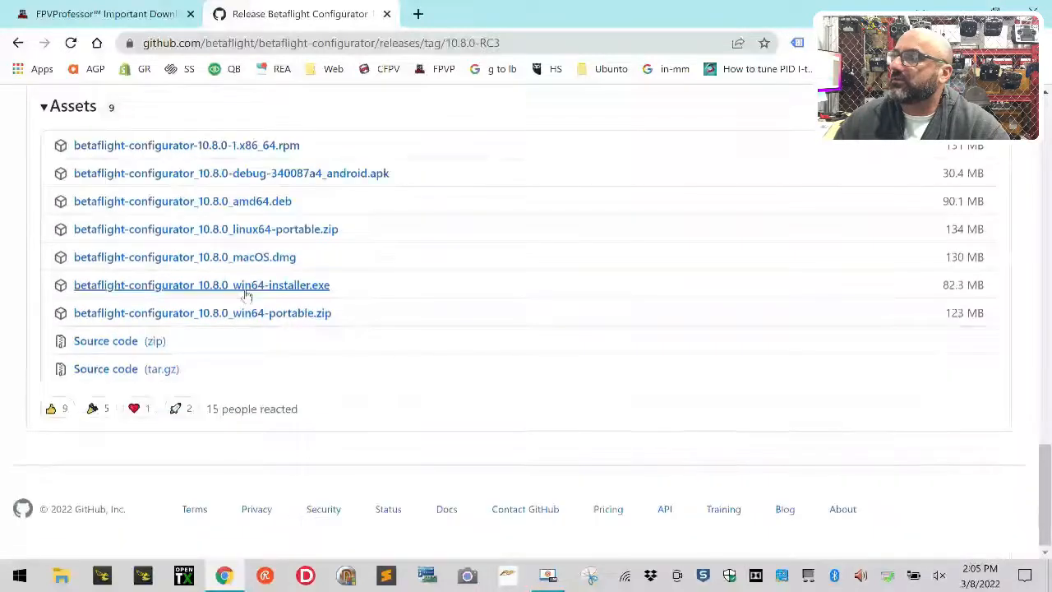
{"action": "left_click", "coordinate": [201, 284]}
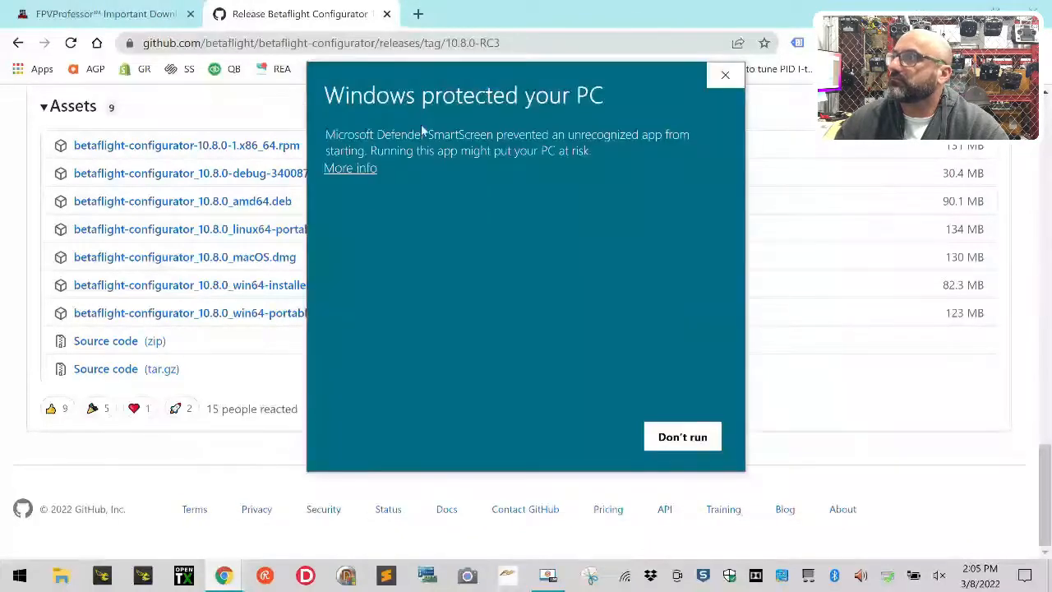
Step: Run the installer past SmartScreen, choose English and accept the license agreement
{"action": "left_click", "coordinate": [350, 168]}
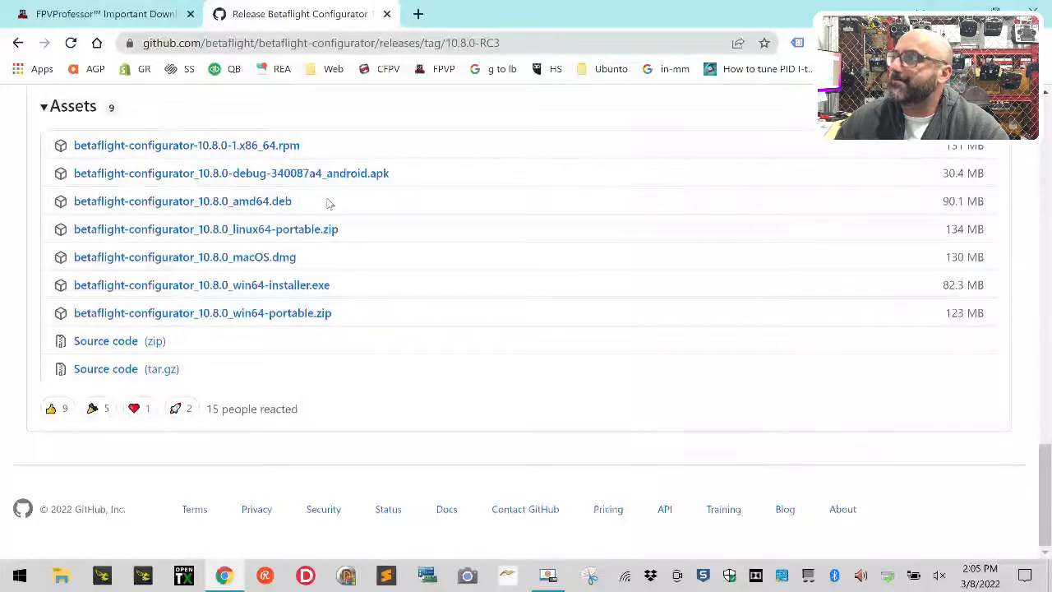
{"action": "left_click", "coordinate": [182, 201]}
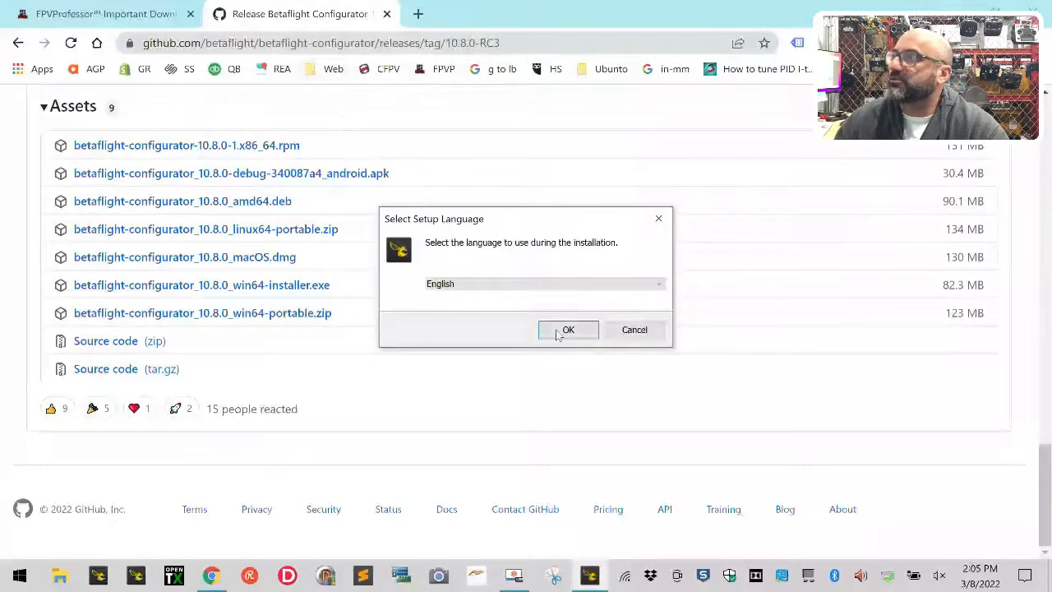
{"action": "left_click", "coordinate": [568, 328]}
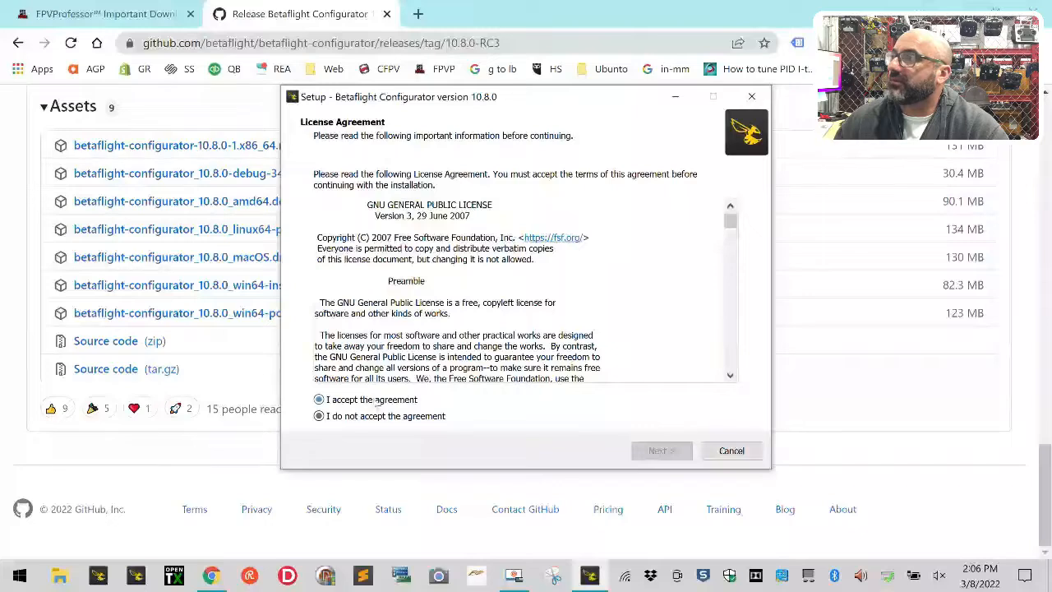
{"action": "left_click", "coordinate": [661, 451]}
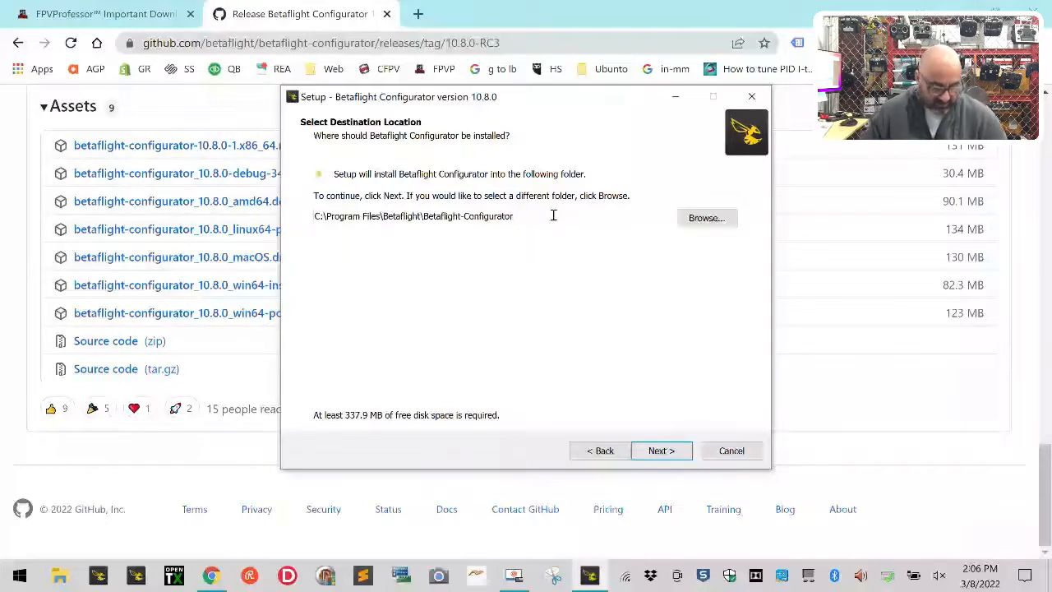
Step: Install to a folder suffixed 10r3 with default shortcuts and start the installation
{"action": "type", "text": "10r3"}
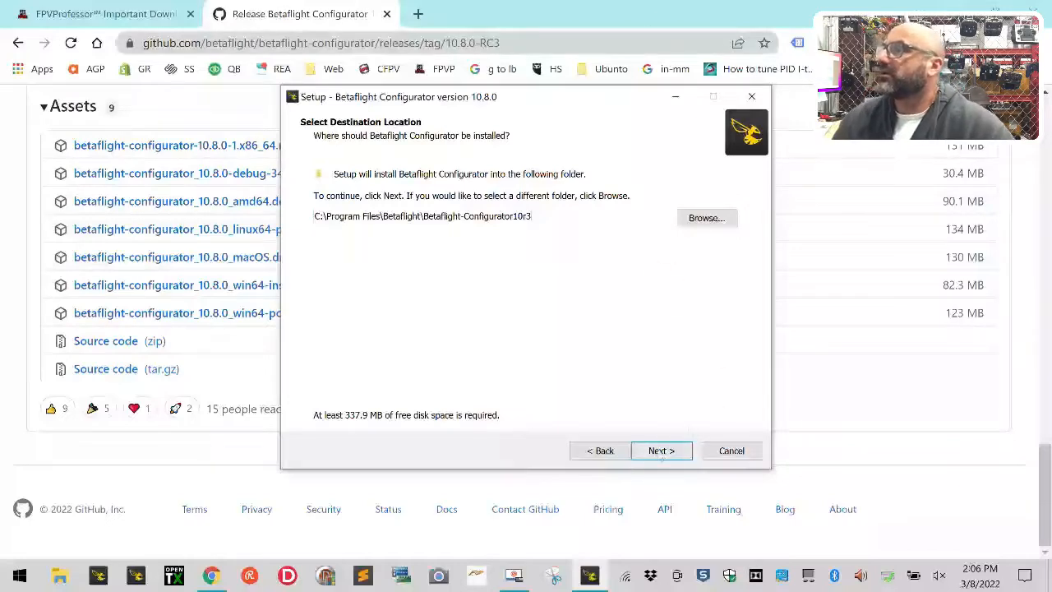
{"action": "left_click", "coordinate": [661, 450]}
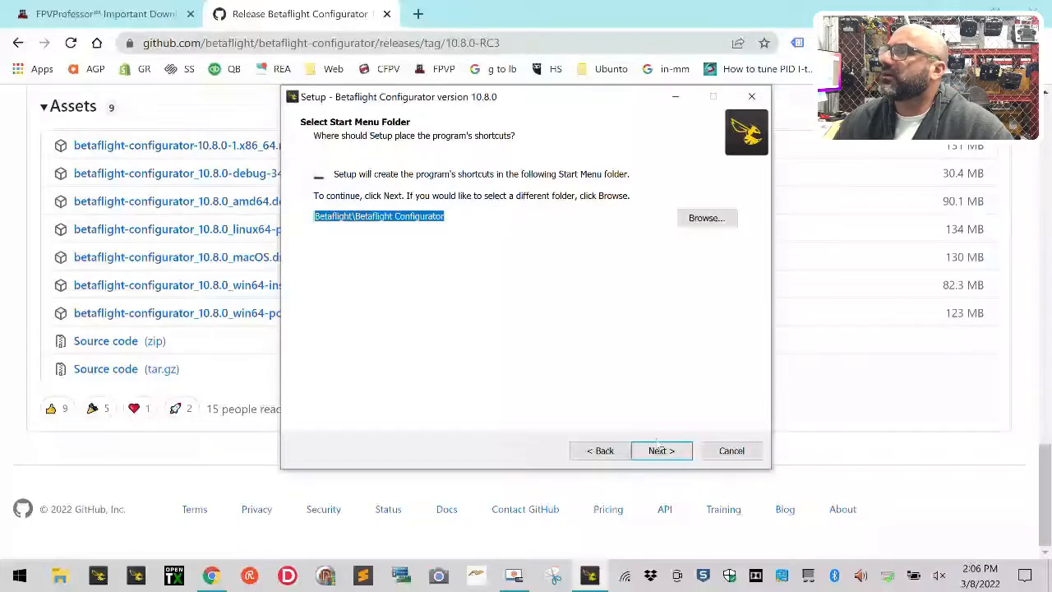
{"action": "left_click", "coordinate": [661, 450]}
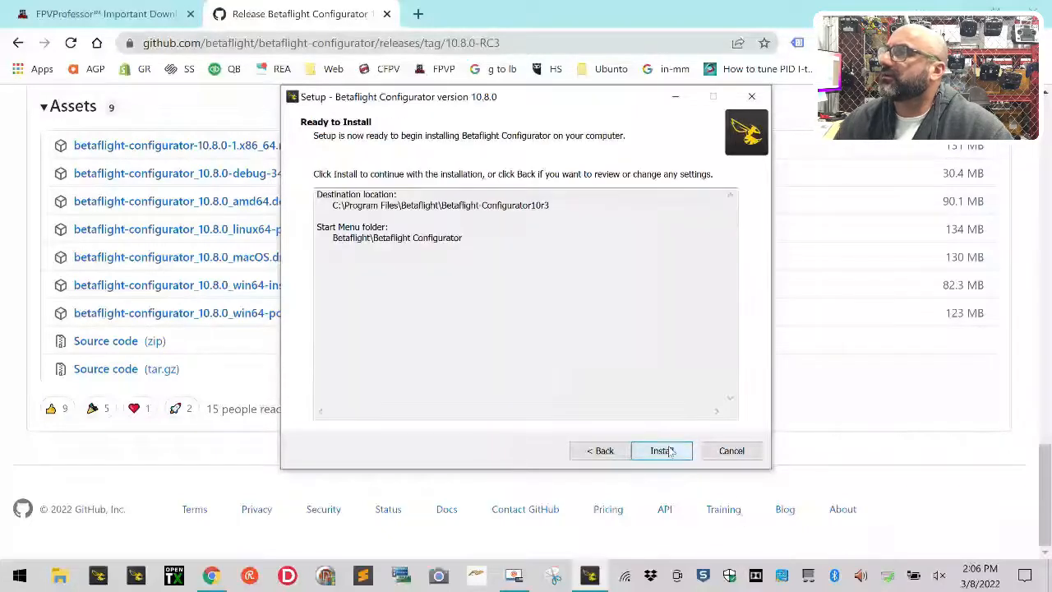
{"action": "left_click", "coordinate": [661, 451]}
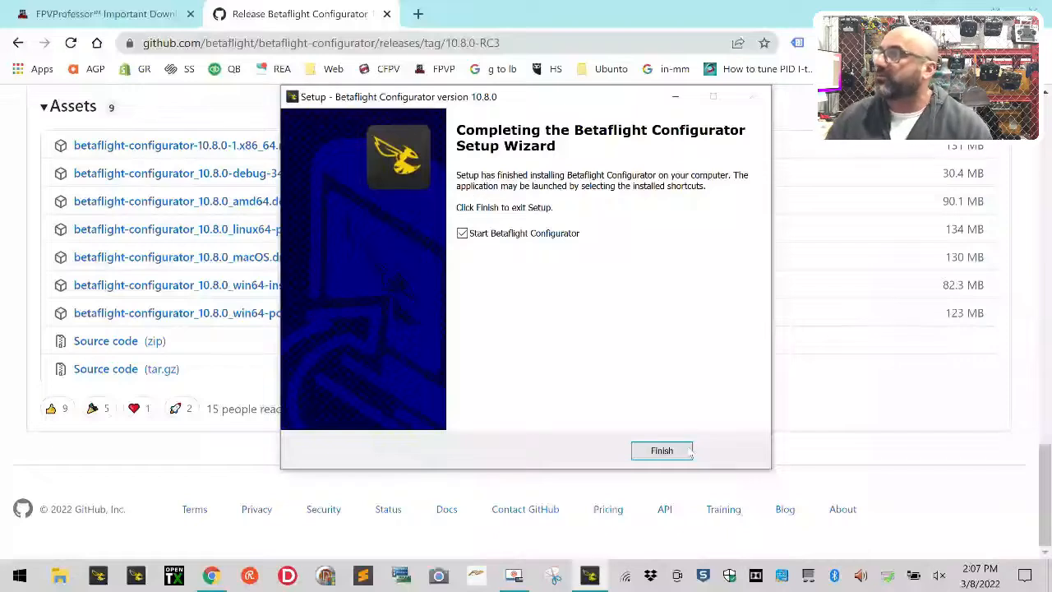
Step: Launch the configurator, connect to the flight controller and start accelerometer calibration
{"action": "left_click", "coordinate": [661, 450]}
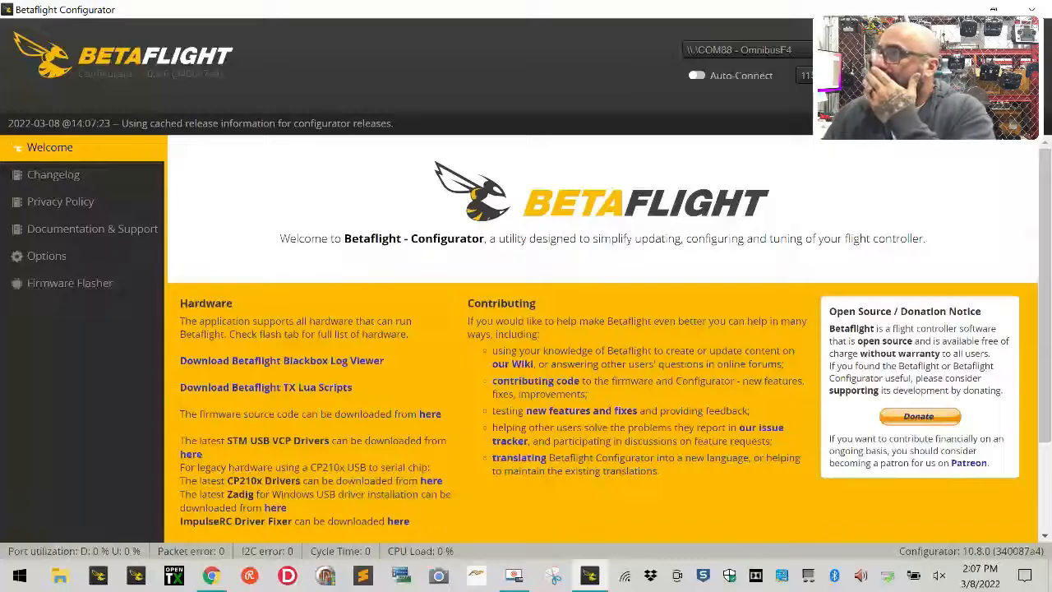
{"action": "left_click", "coordinate": [39, 148]}
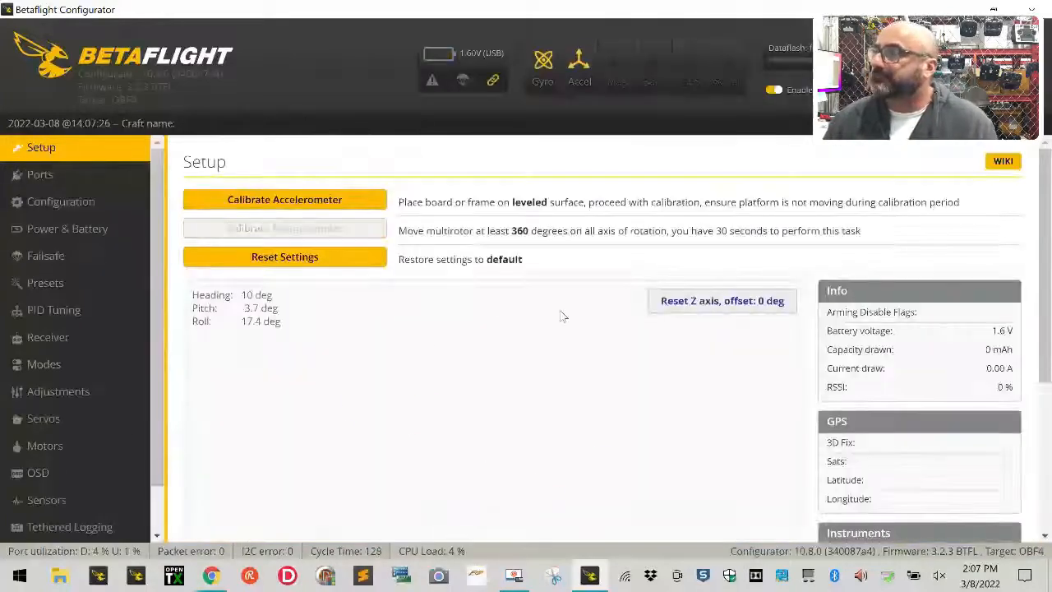
{"action": "left_click", "coordinate": [285, 198]}
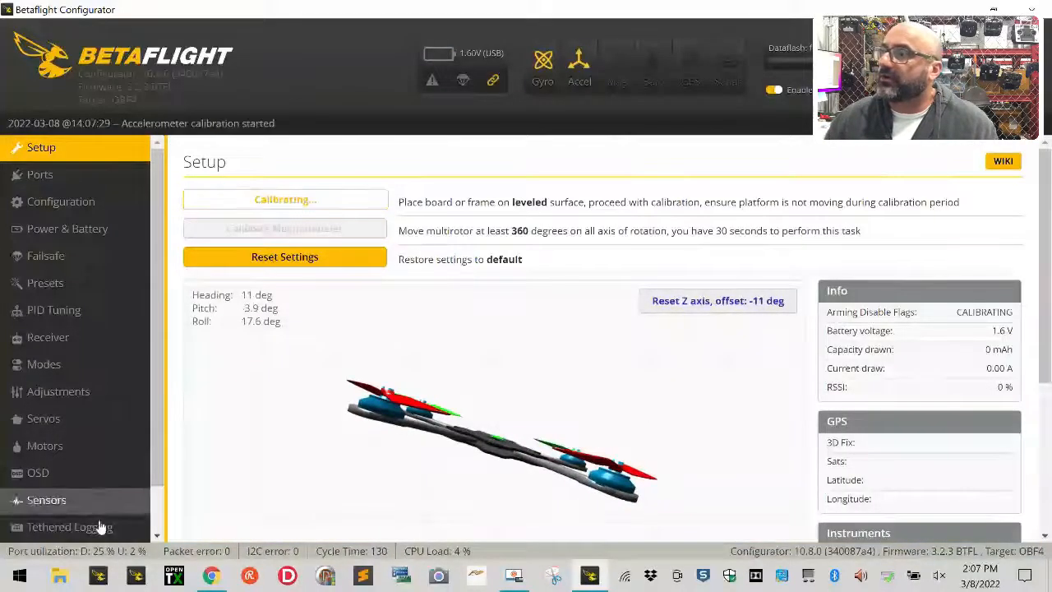
Step: Run the CLI version command to read the board's firmware, then disconnect
{"action": "left_click", "coordinate": [33, 529]}
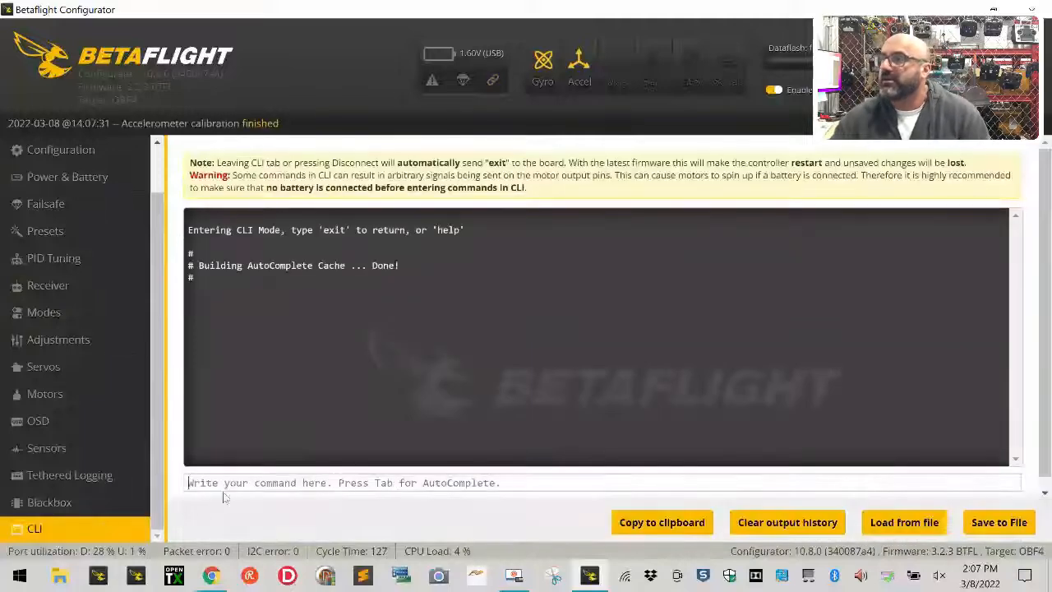
{"action": "type", "text": "version"}
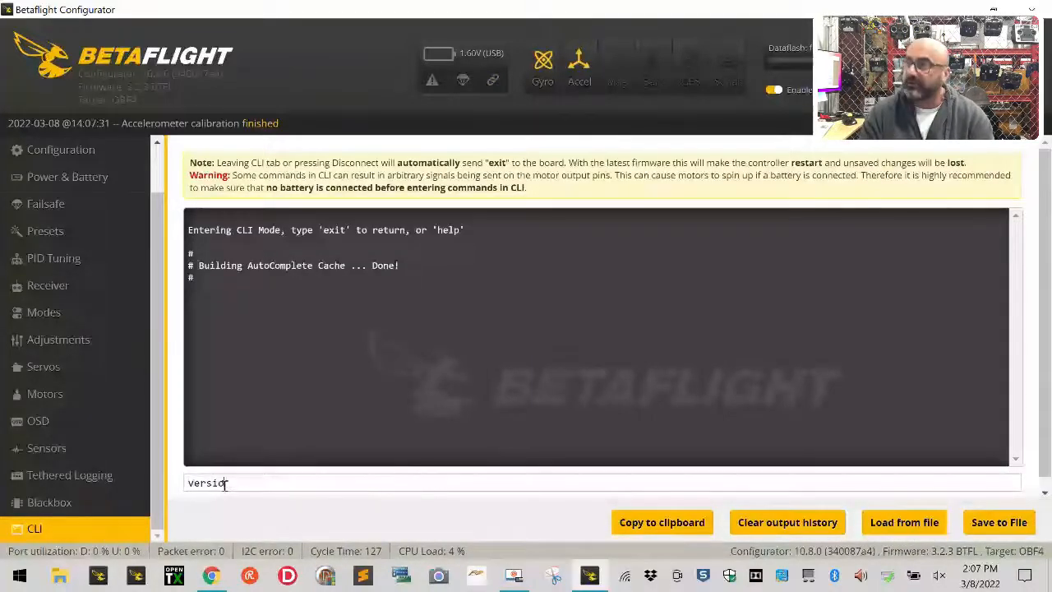
{"action": "key", "text": "enter"}
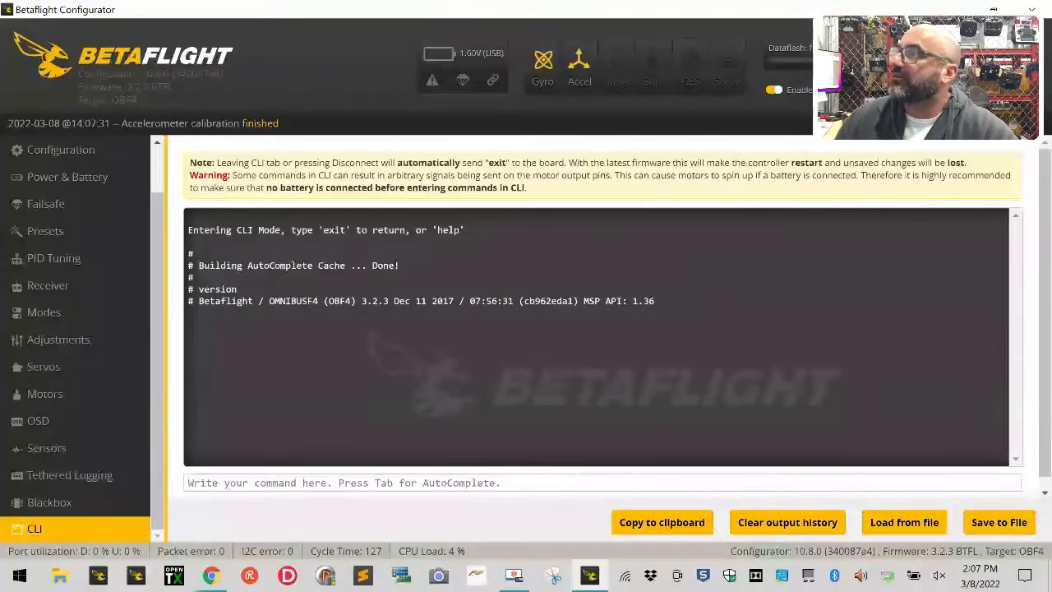
{"action": "left_click", "coordinate": [69, 283]}
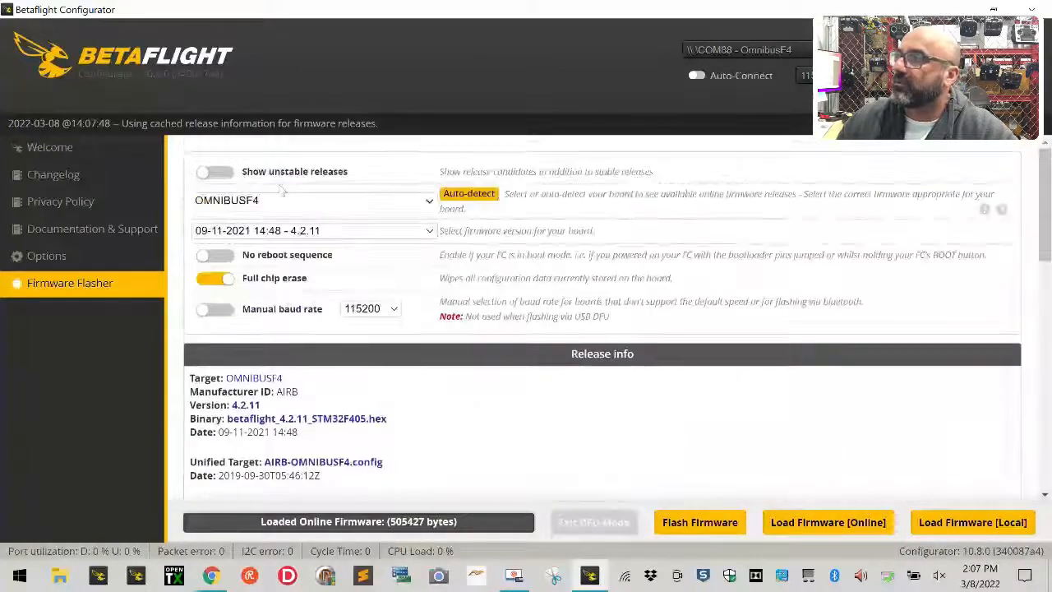
Step: Flash the loaded OMNIBUSF4 4.2.11 firmware with full chip erase
{"action": "left_click", "coordinate": [314, 231]}
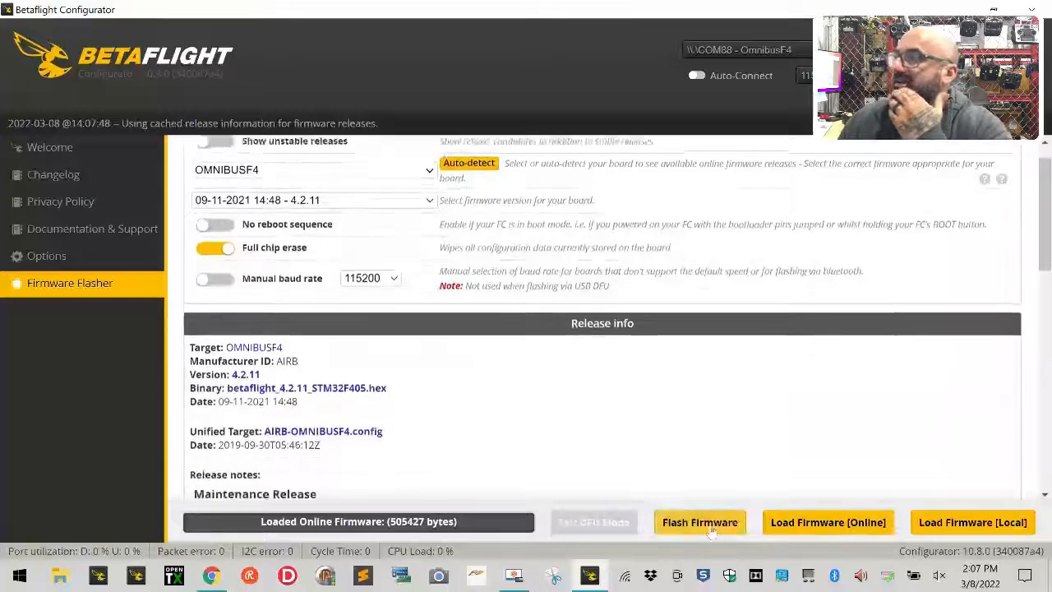
{"action": "left_click", "coordinate": [700, 523]}
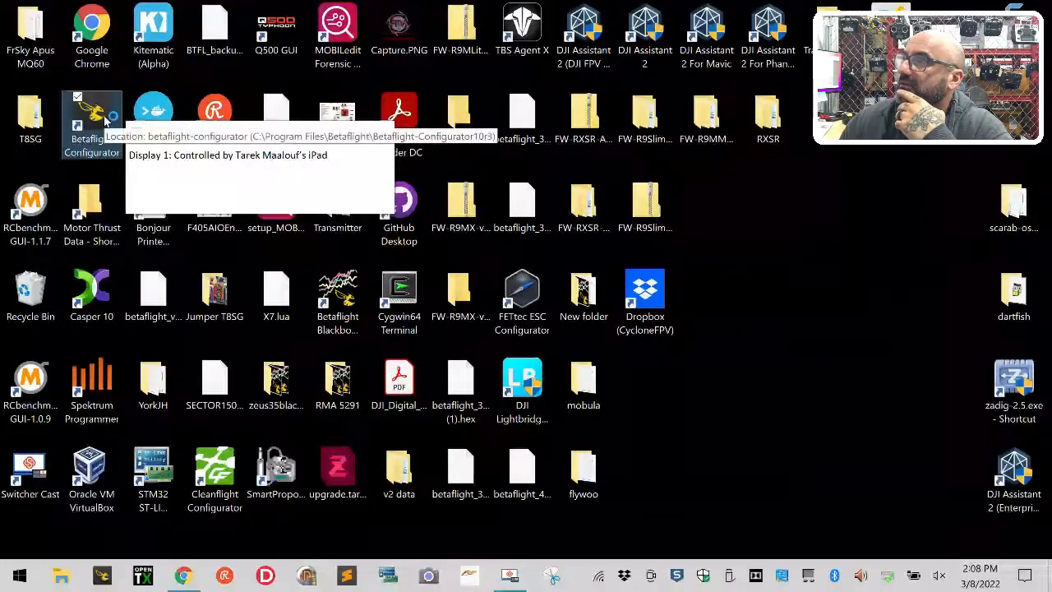
Step: Relaunch Betaflight Configurator from the desktop and go to the Firmware Flasher
{"action": "double_click", "coordinate": [92, 115]}
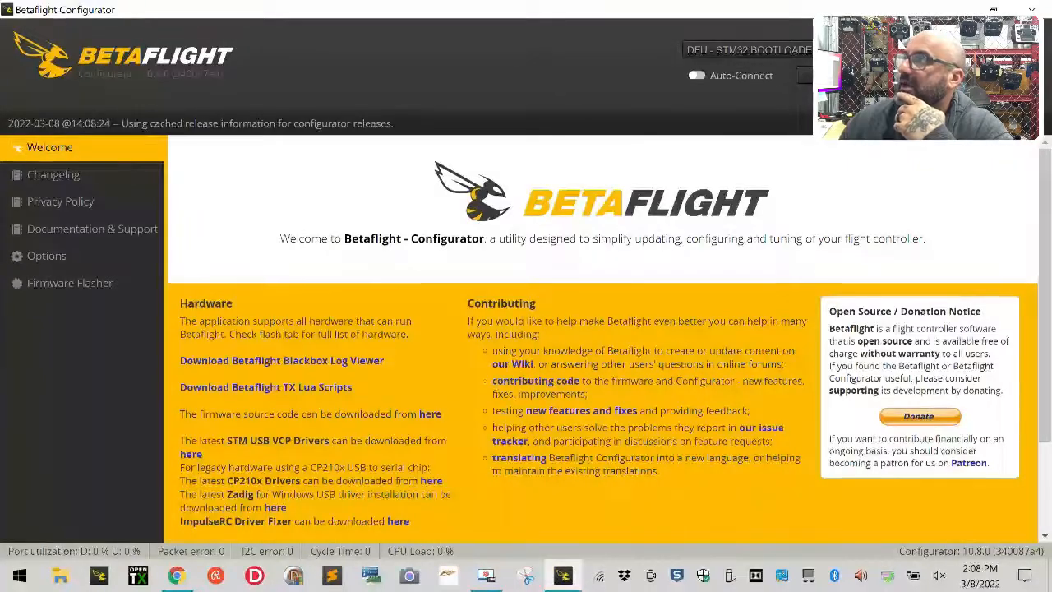
{"action": "left_click", "coordinate": [69, 283]}
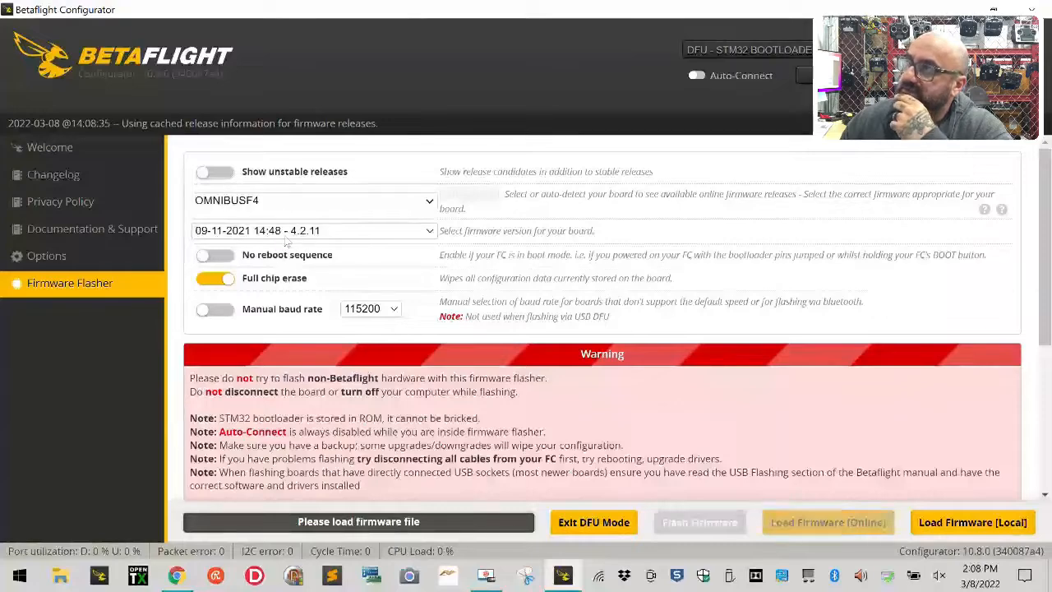
Step: Write the 4.2.11 firmware to the DFU board and reconnect to it
{"action": "left_click", "coordinate": [827, 523]}
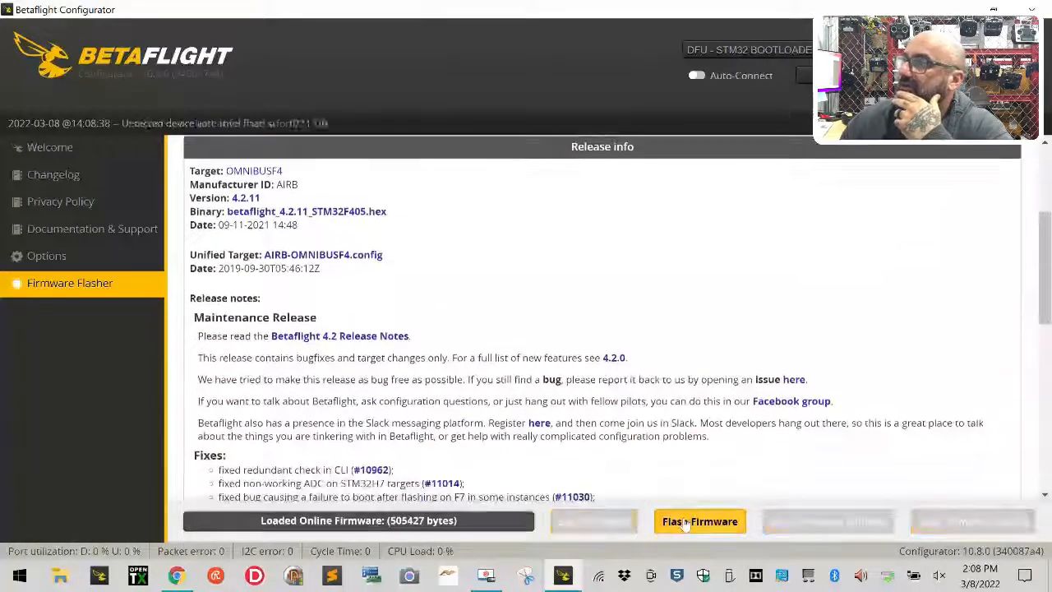
{"action": "left_click", "coordinate": [701, 519]}
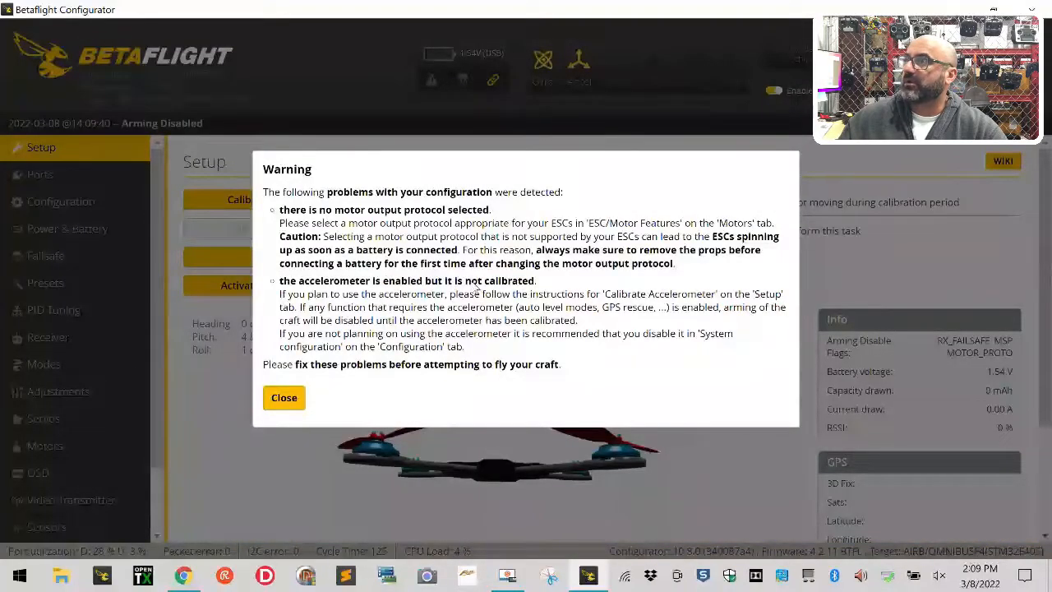
Step: Dismiss the configuration warning and calibrate the accelerometer with the board level
{"action": "left_click", "coordinate": [283, 396]}
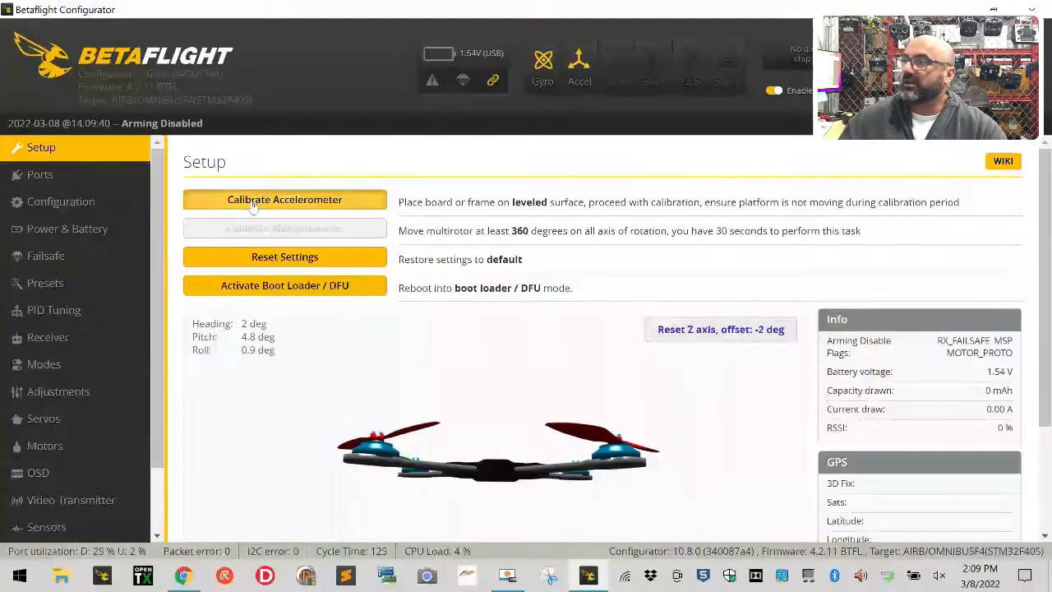
{"action": "left_click", "coordinate": [285, 200]}
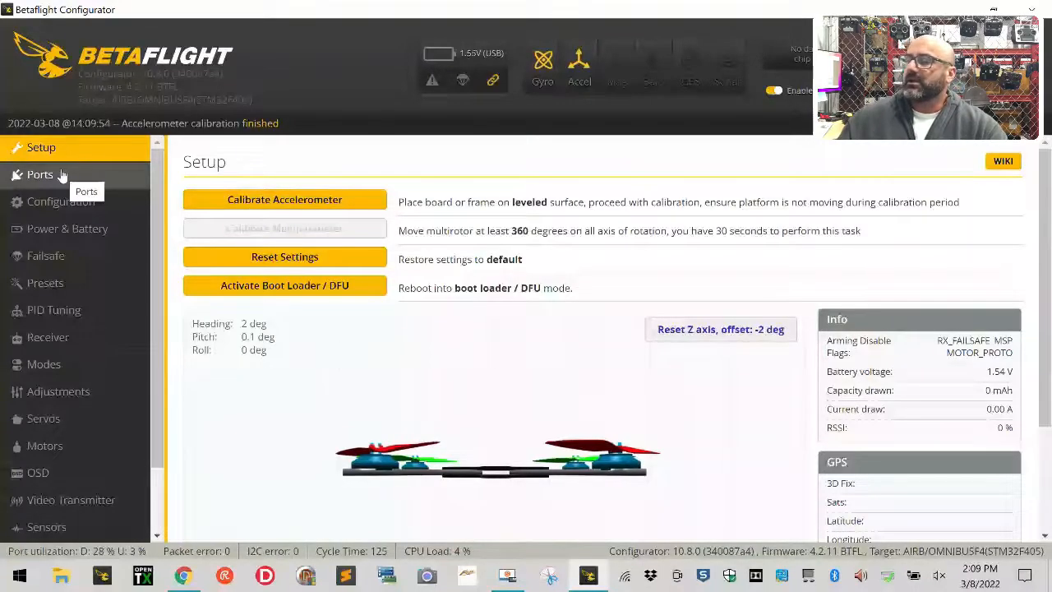
Step: Enable MSP on UART3 and Serial RX on UART1 in Ports, then save and reboot
{"action": "left_click", "coordinate": [39, 174]}
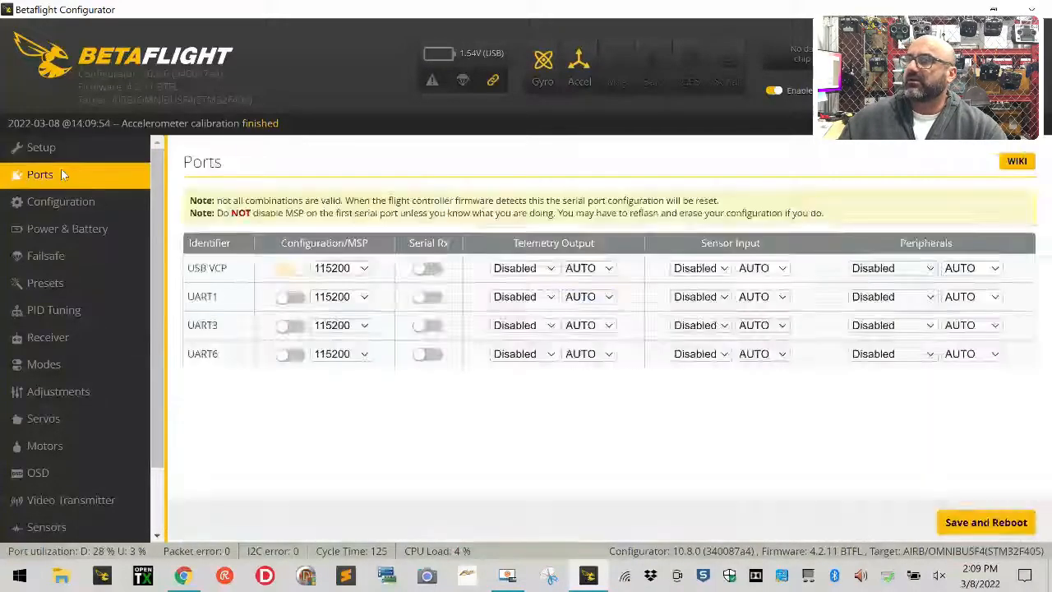
{"action": "left_click", "coordinate": [289, 266]}
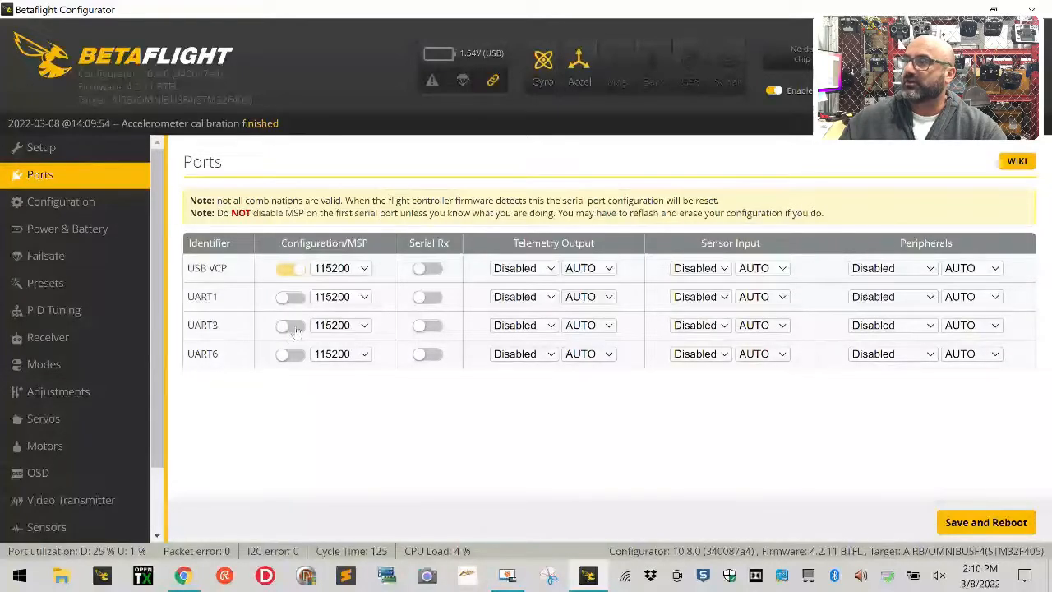
{"action": "left_click", "coordinate": [290, 325]}
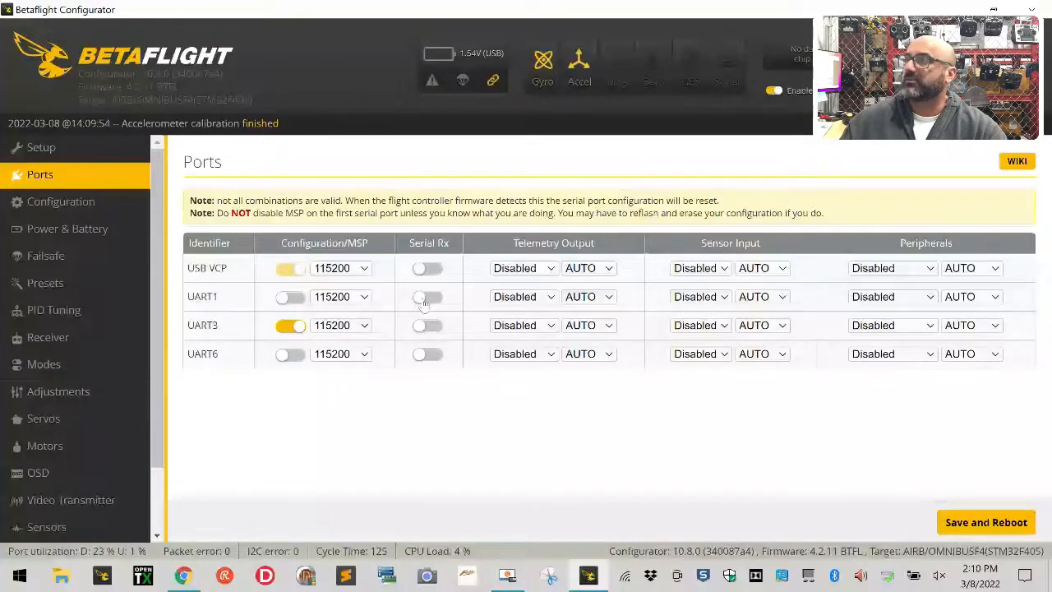
{"action": "left_click", "coordinate": [428, 296]}
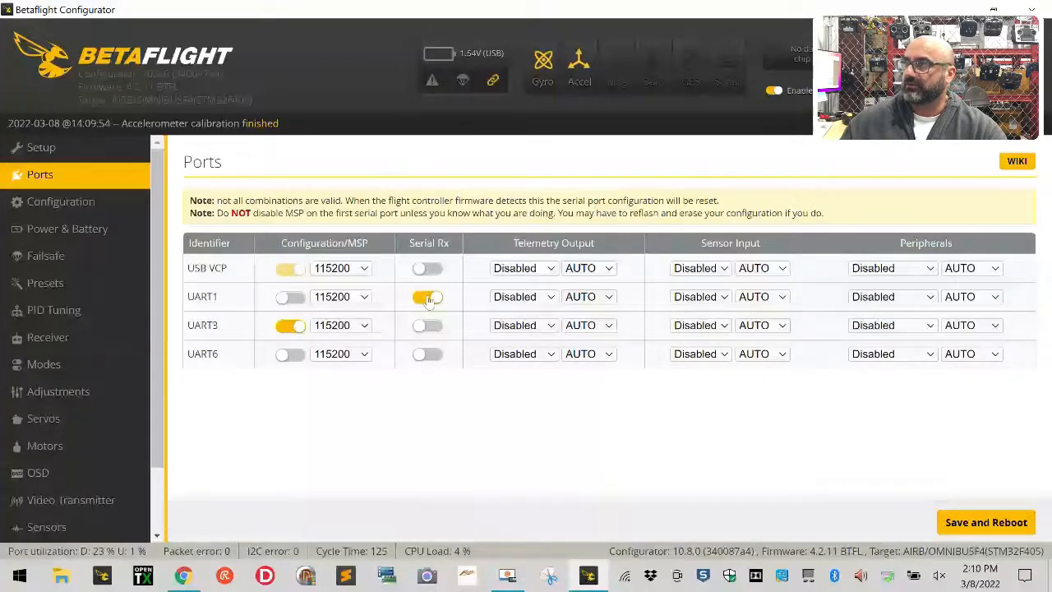
{"action": "left_click", "coordinate": [427, 296]}
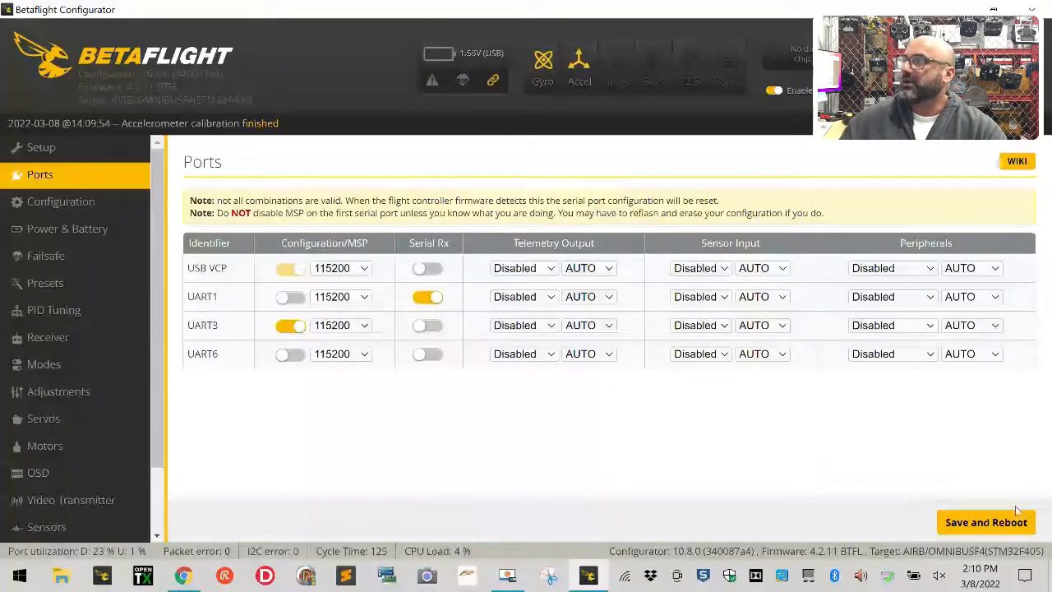
{"action": "left_click", "coordinate": [986, 522]}
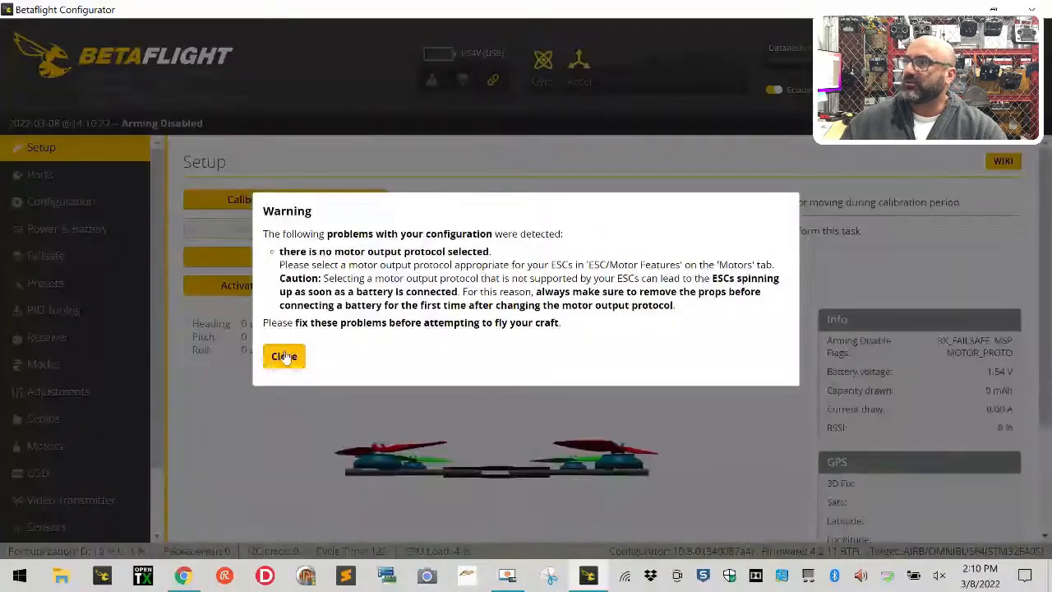
Step: Dismiss the motor protocol warning, recalibrate the accelerometer, and go to Configuration
{"action": "left_click", "coordinate": [282, 355]}
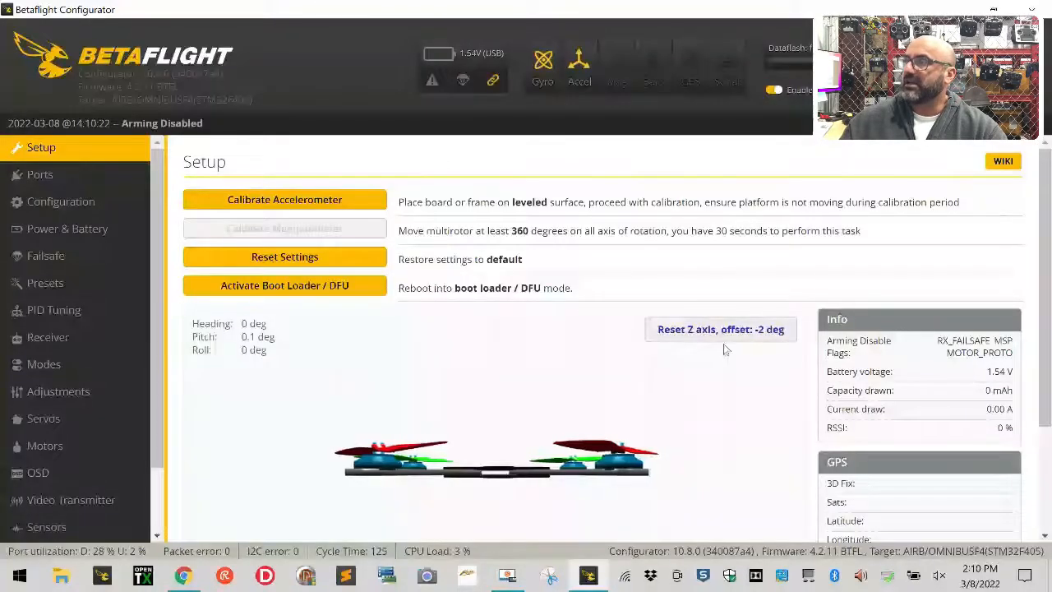
{"action": "left_click", "coordinate": [284, 199]}
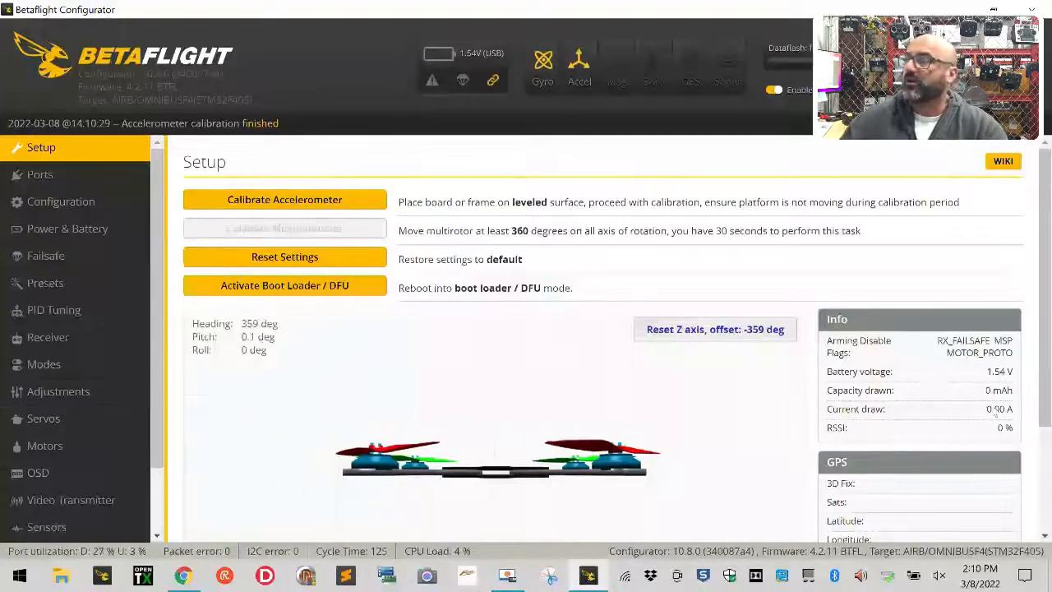
{"action": "left_click", "coordinate": [61, 200]}
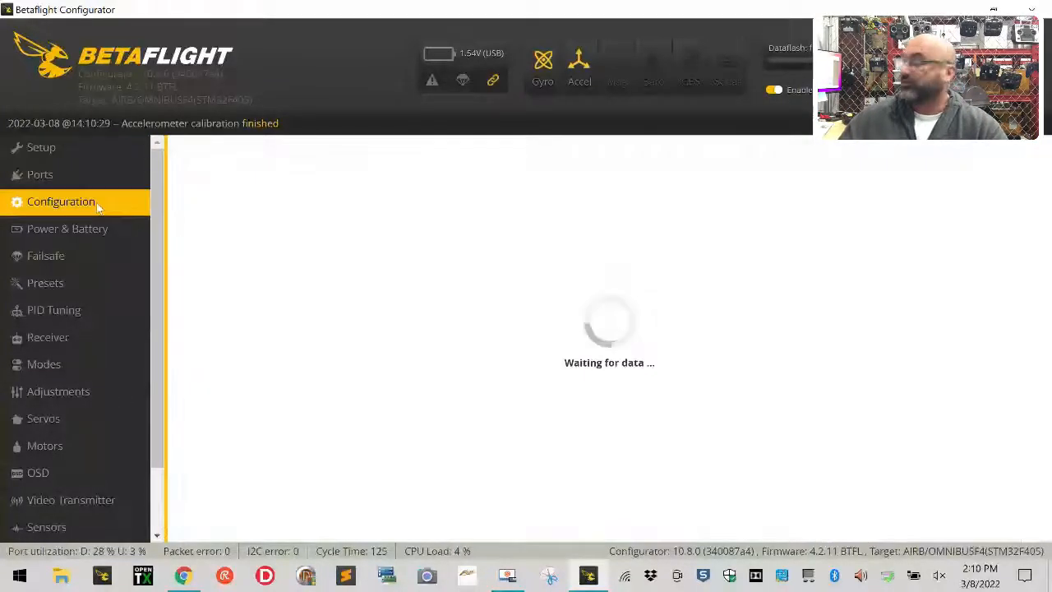
Step: Review the Configuration page, then return to the Setup overview with the craft model
{"action": "left_click", "coordinate": [61, 200]}
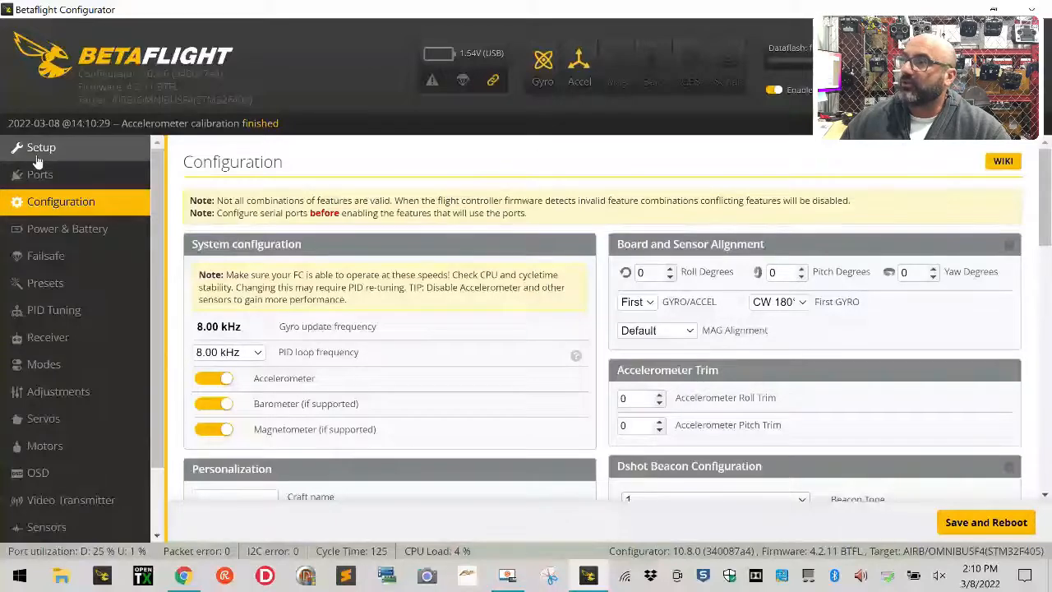
{"action": "left_click", "coordinate": [41, 147]}
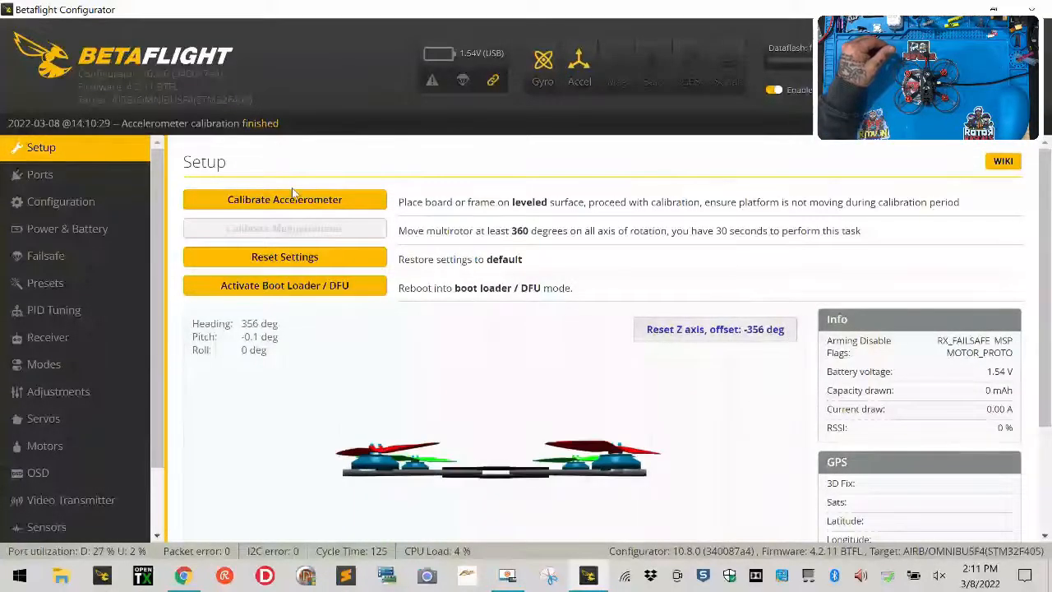
Step: Enter the craft name Tank95-HD under personalization on the Configuration page
{"action": "left_click", "coordinate": [59, 200]}
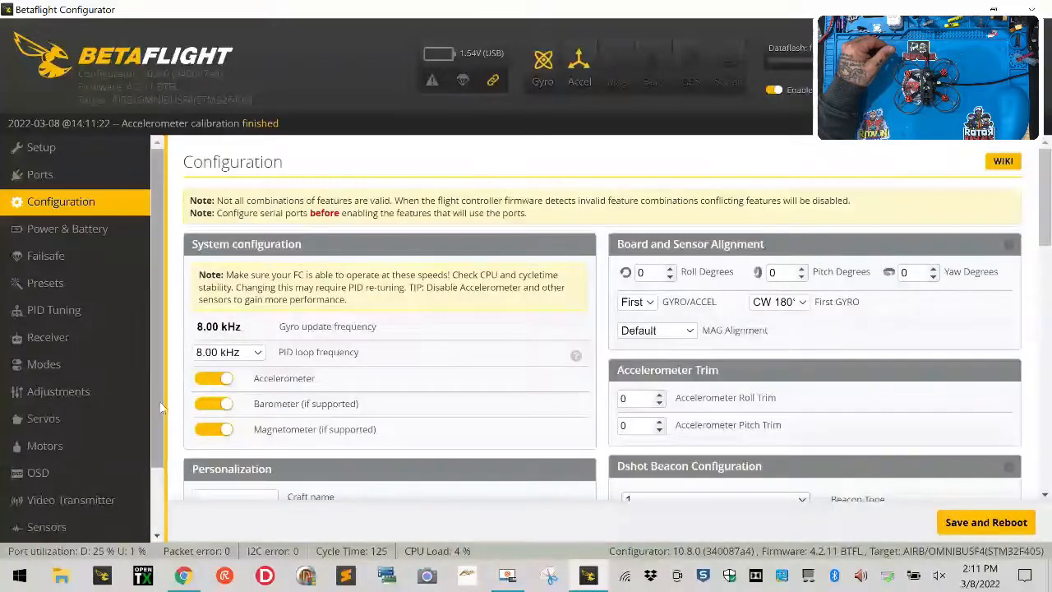
{"action": "left_click", "coordinate": [214, 427]}
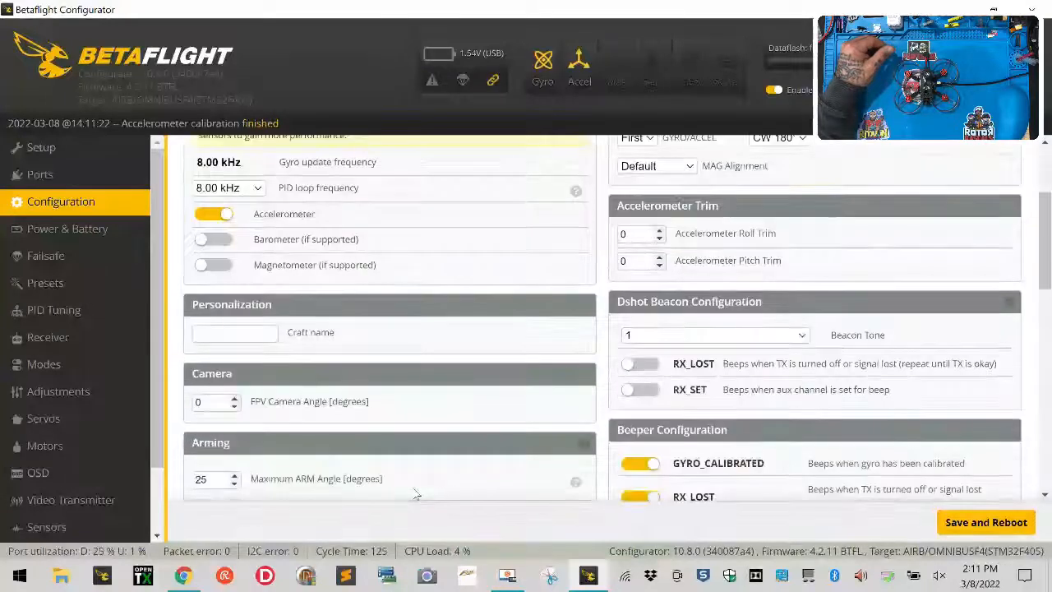
{"action": "left_click", "coordinate": [233, 332]}
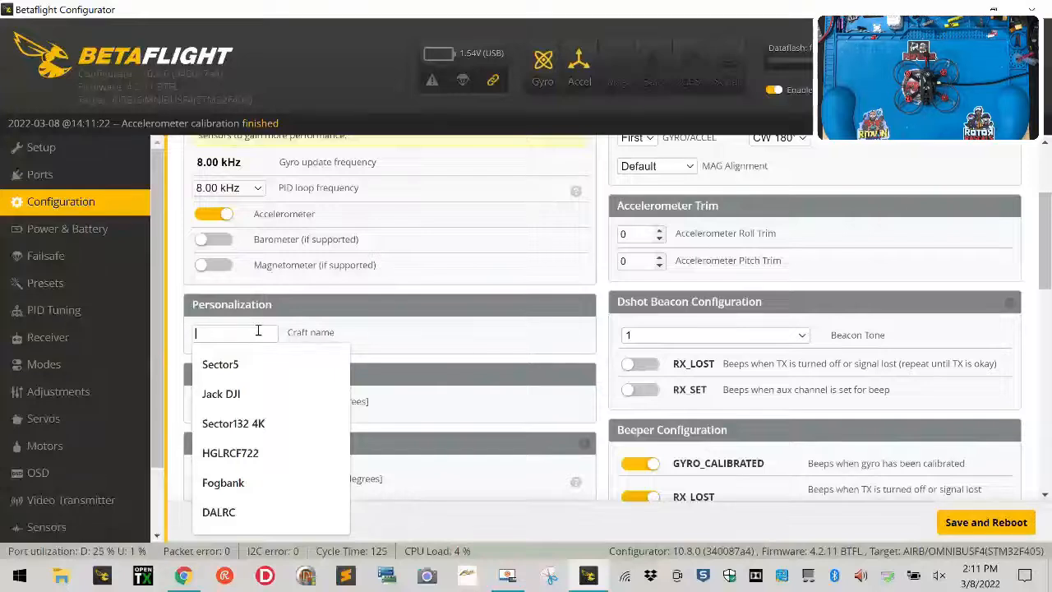
{"action": "type", "text": "Tank965"}
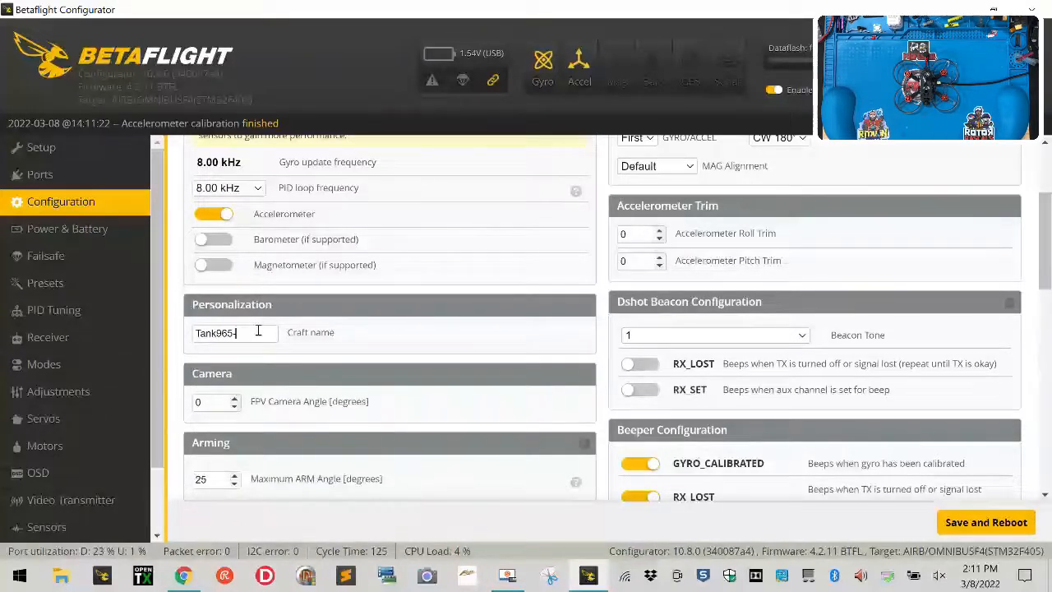
{"action": "key", "text": "backspace"}
{"action": "type", "text": "-HD"}
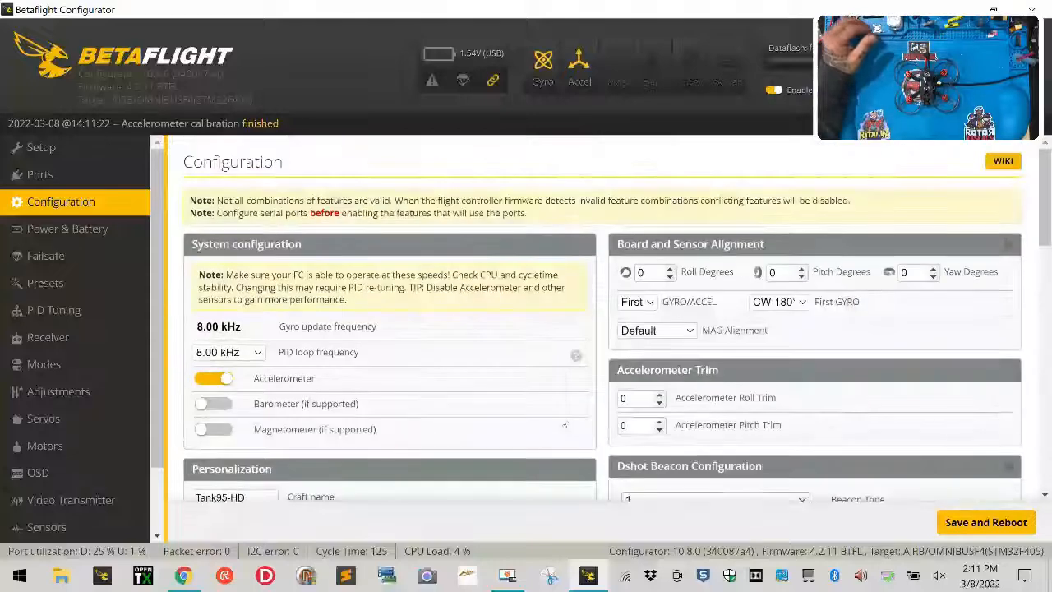
Step: Switch on the TELEMETRY feature under Other Features, then save and reboot the board
{"action": "scroll", "scroll_direction": "down", "scroll_amount": 3}
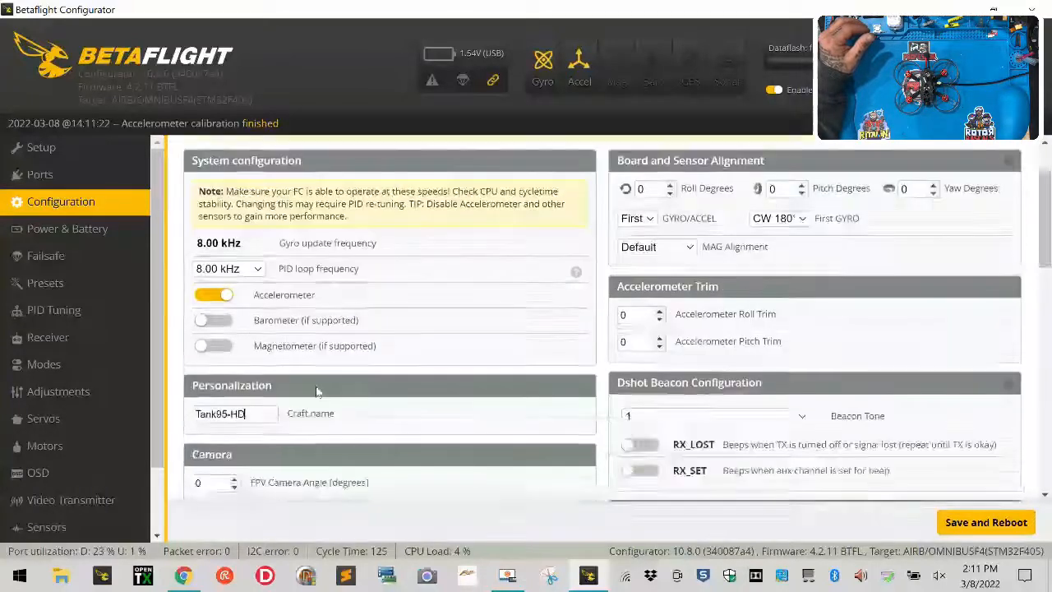
{"action": "scroll", "scroll_direction": "down", "scroll_amount": 3}
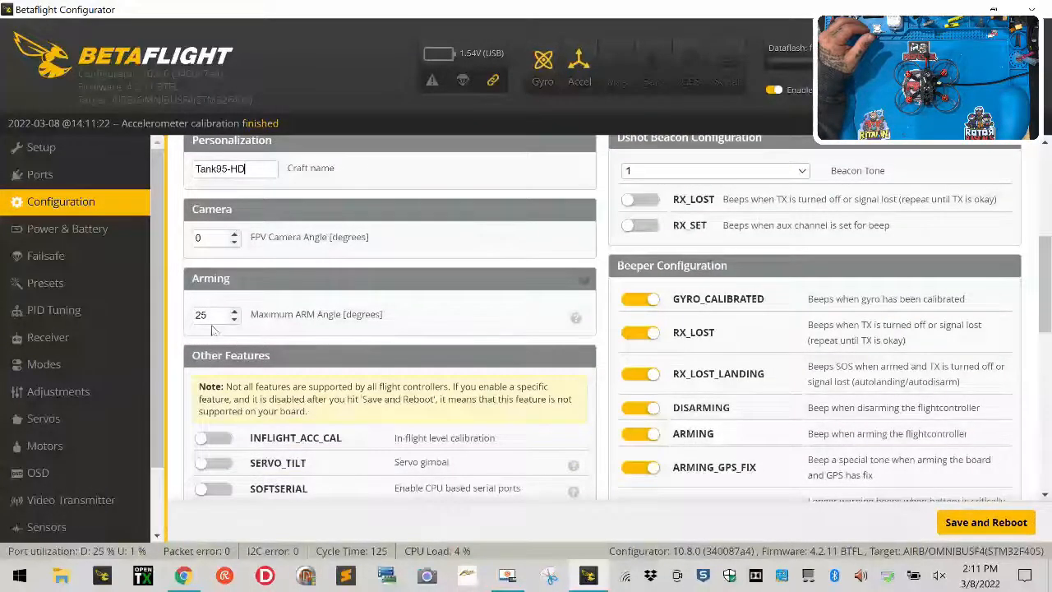
{"action": "scroll", "scroll_direction": "down", "scroll_amount": 3}
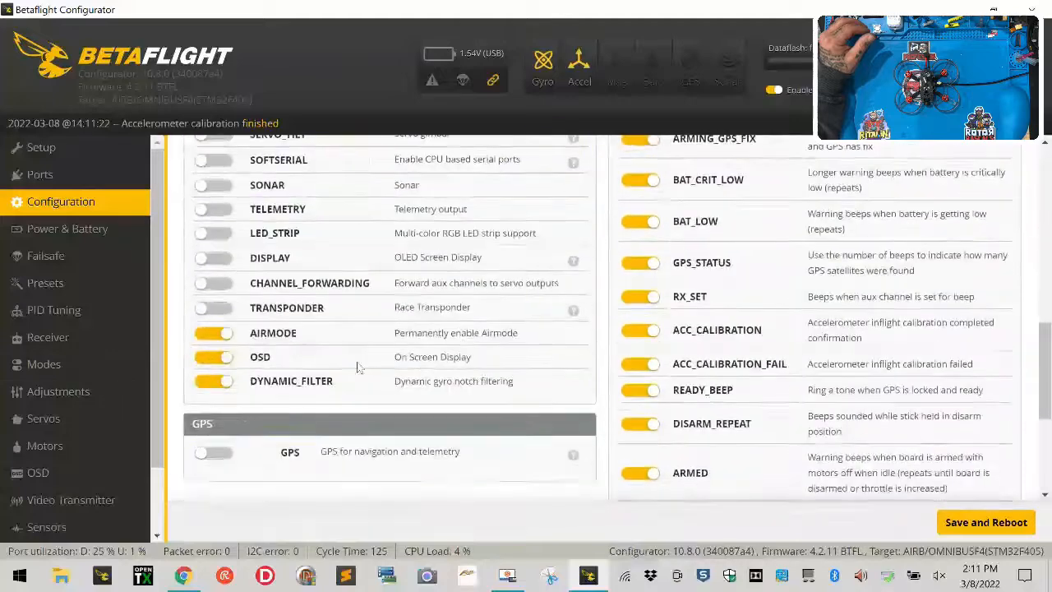
{"action": "left_click", "coordinate": [213, 332]}
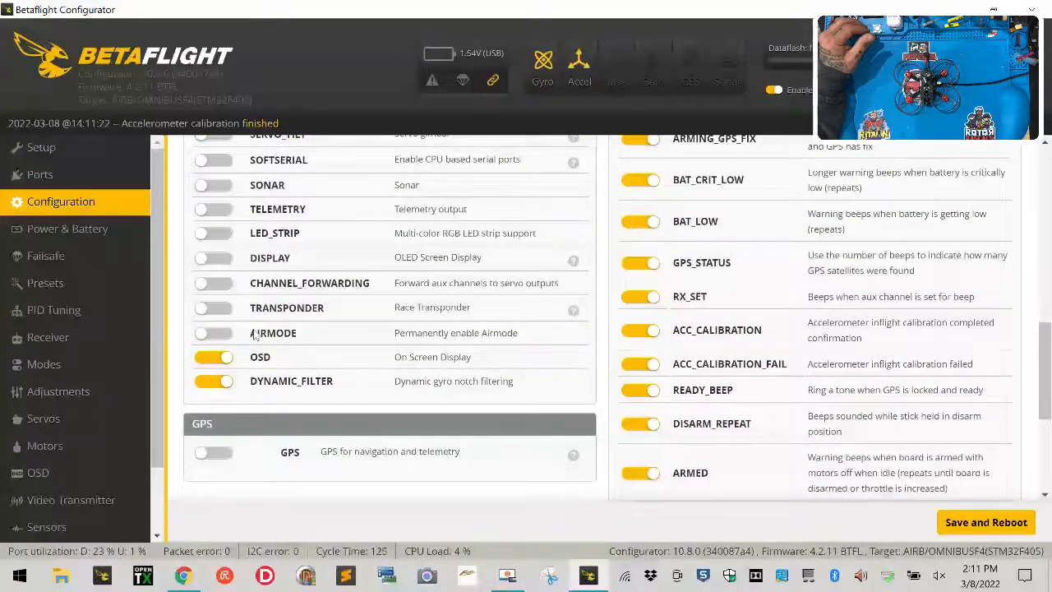
{"action": "left_click", "coordinate": [214, 209]}
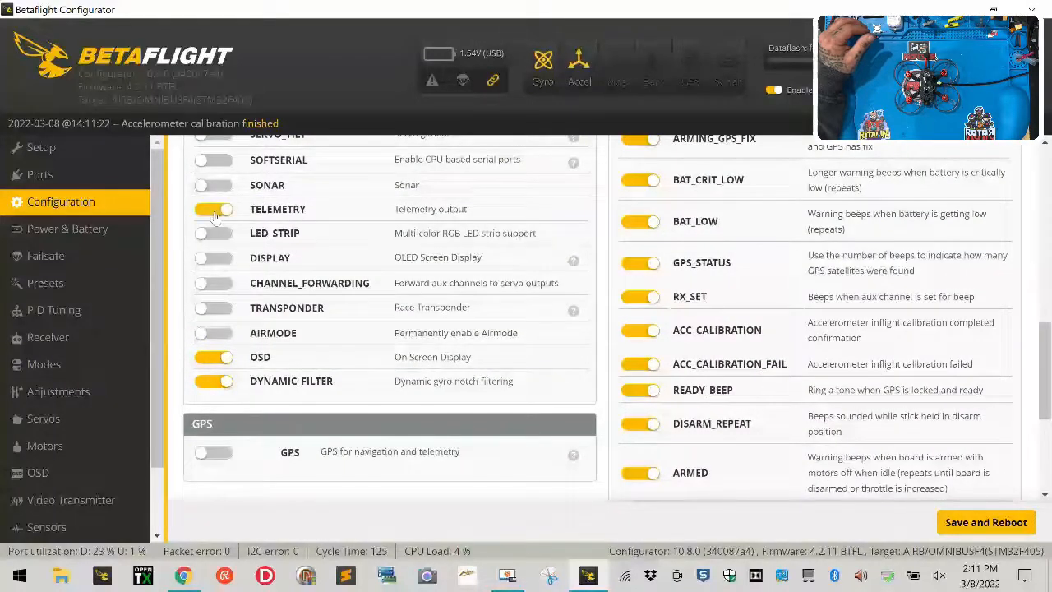
{"action": "scroll", "scroll_direction": "down", "scroll_amount": 3}
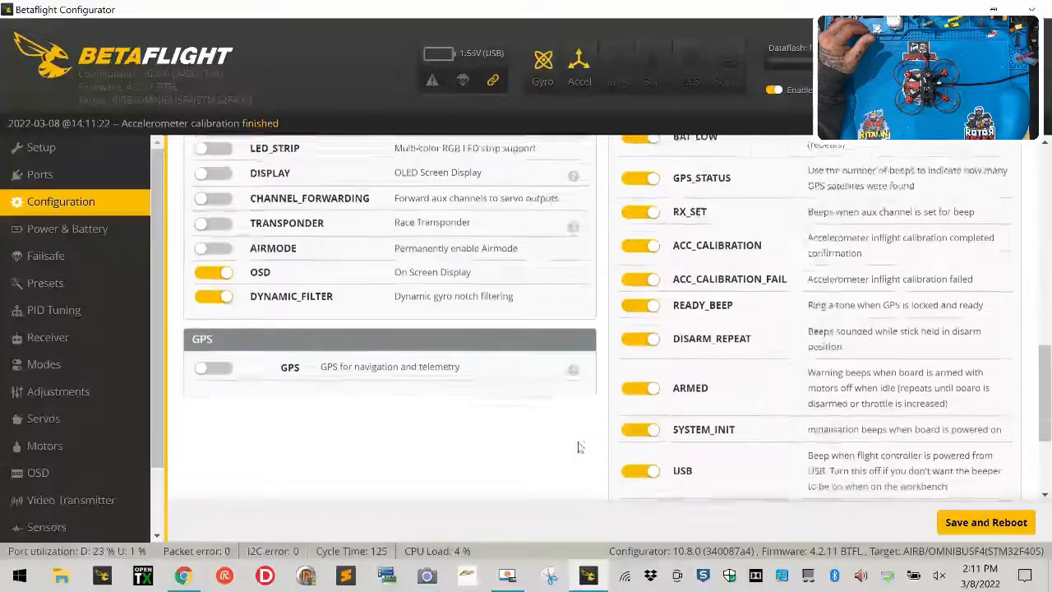
{"action": "scroll", "scroll_direction": "down", "scroll_amount": 3}
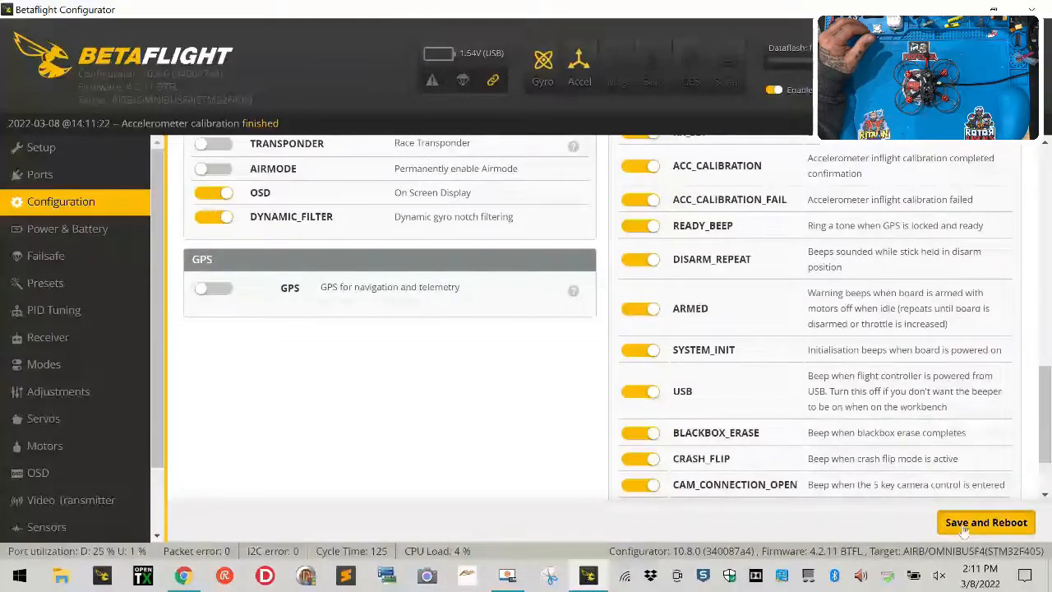
{"action": "left_click", "coordinate": [986, 522]}
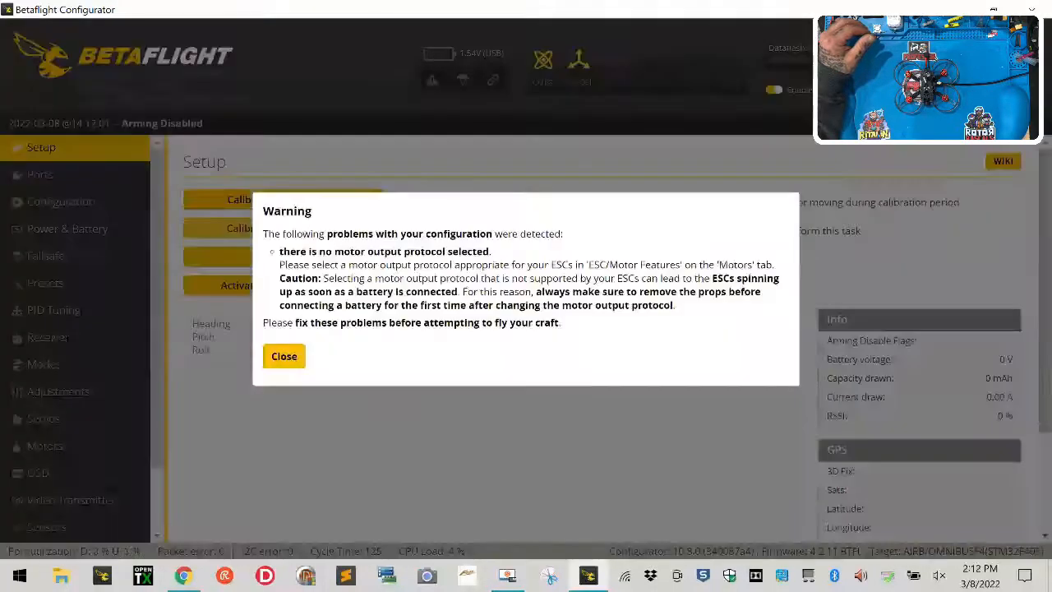
Step: Dismiss the warning and set the ESC/Motor protocol to ONESHOT125 on the Motors tab
{"action": "left_click", "coordinate": [282, 355]}
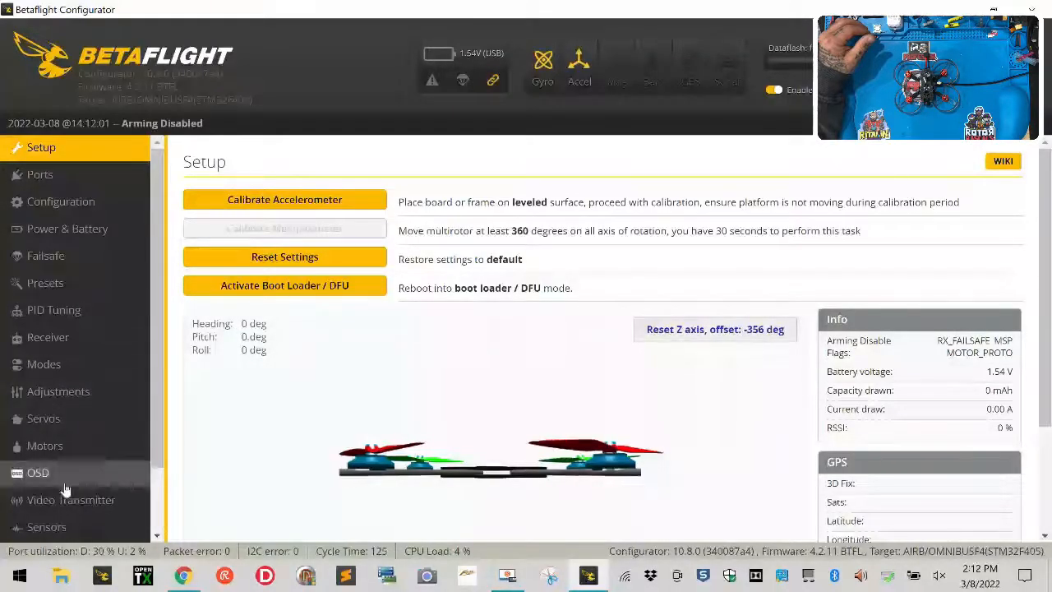
{"action": "left_click", "coordinate": [44, 446]}
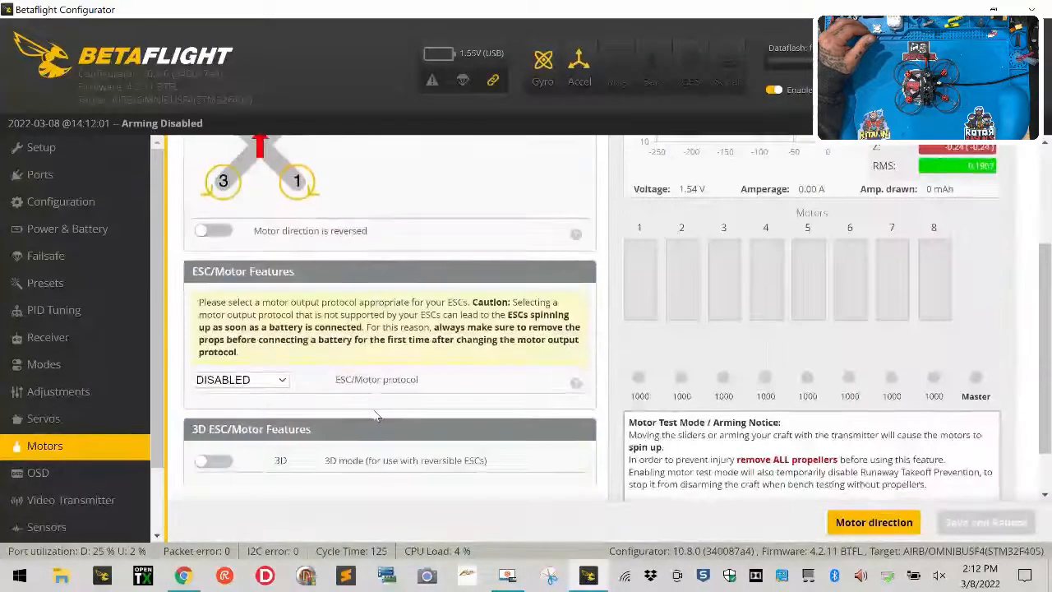
{"action": "left_click", "coordinate": [240, 378]}
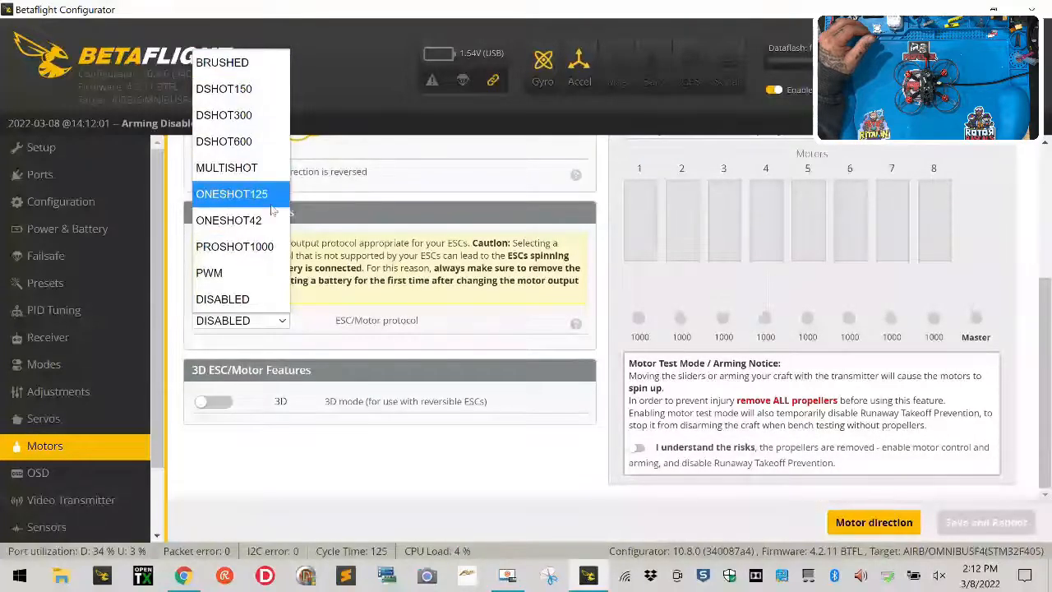
{"action": "left_click", "coordinate": [230, 194]}
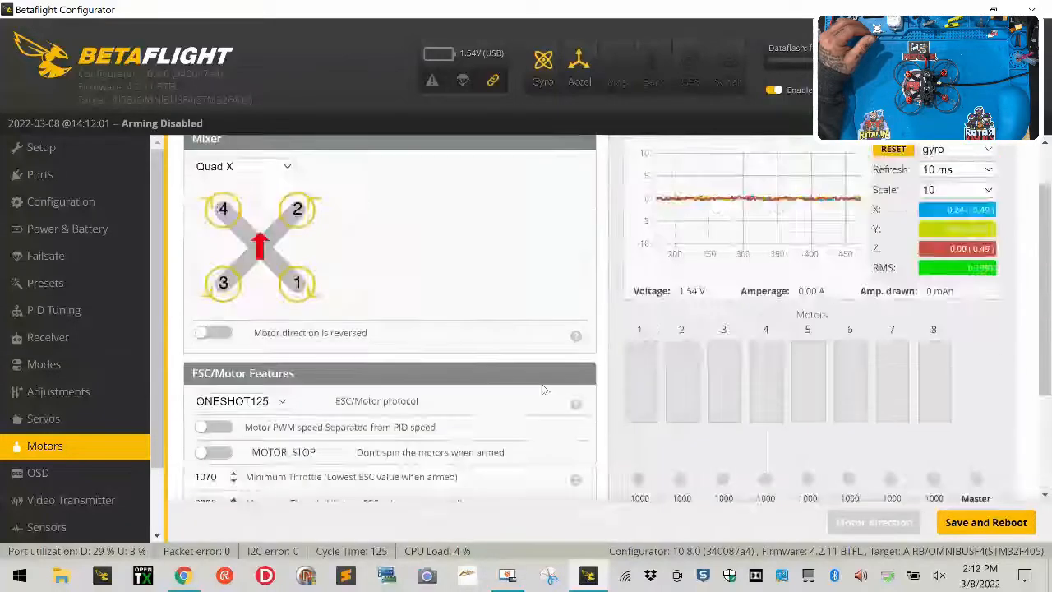
{"action": "scroll", "scroll_direction": "down", "scroll_amount": 3}
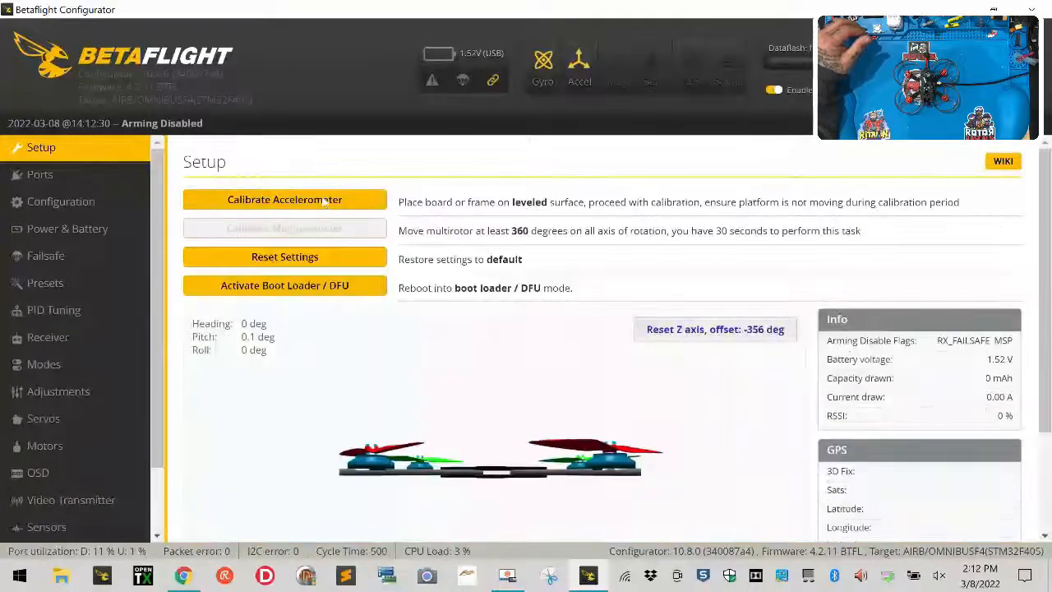
Step: Check the Ports UART settings, then review Configuration showing 8.00 kHz gyro and 2.00 kHz PID loop
{"action": "left_click", "coordinate": [39, 174]}
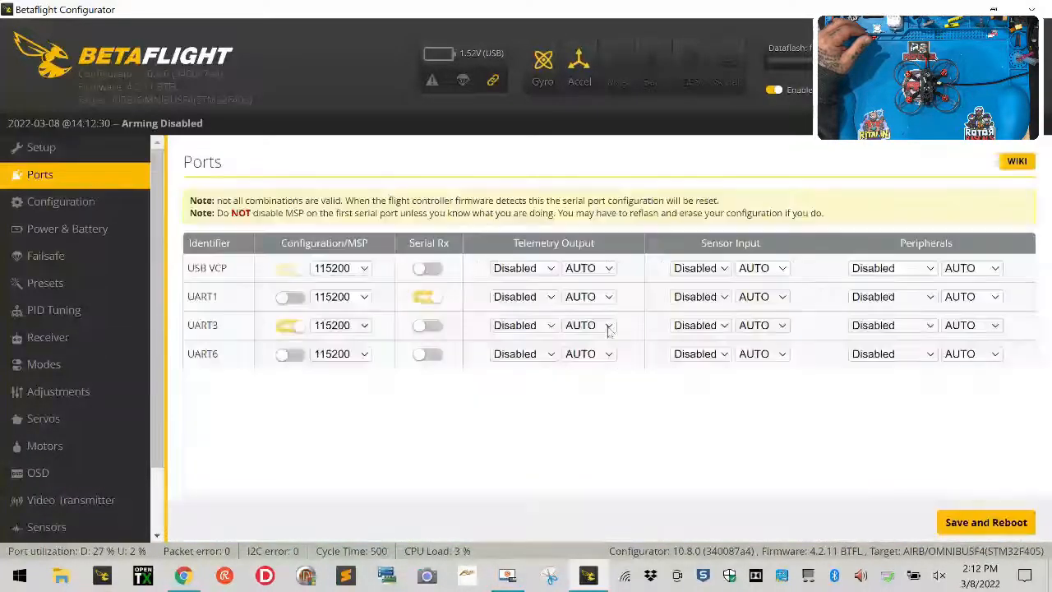
{"action": "left_click", "coordinate": [61, 201]}
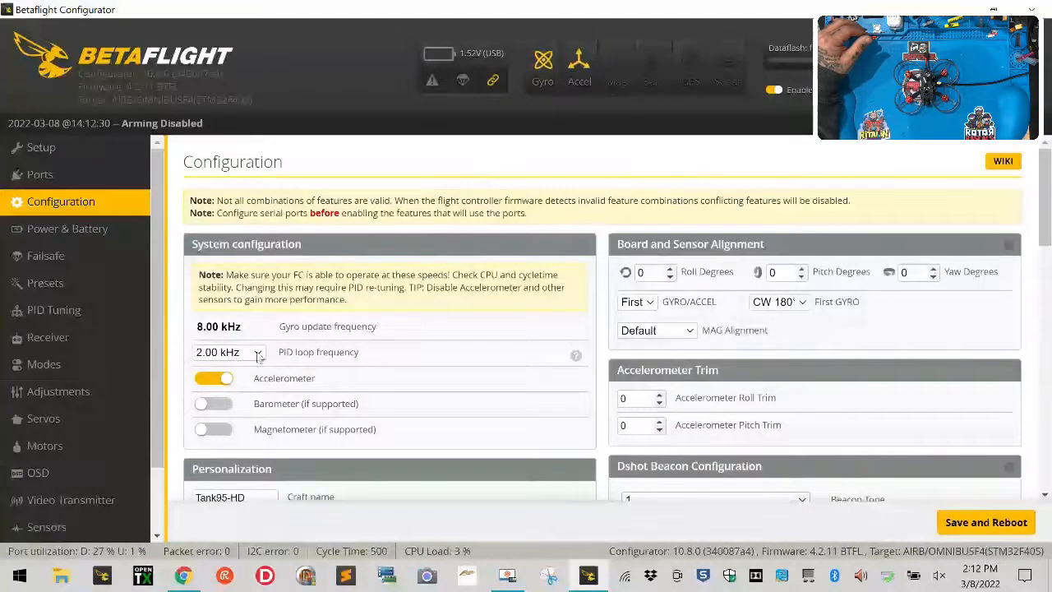
{"action": "scroll", "scroll_direction": "down", "scroll_amount": 3}
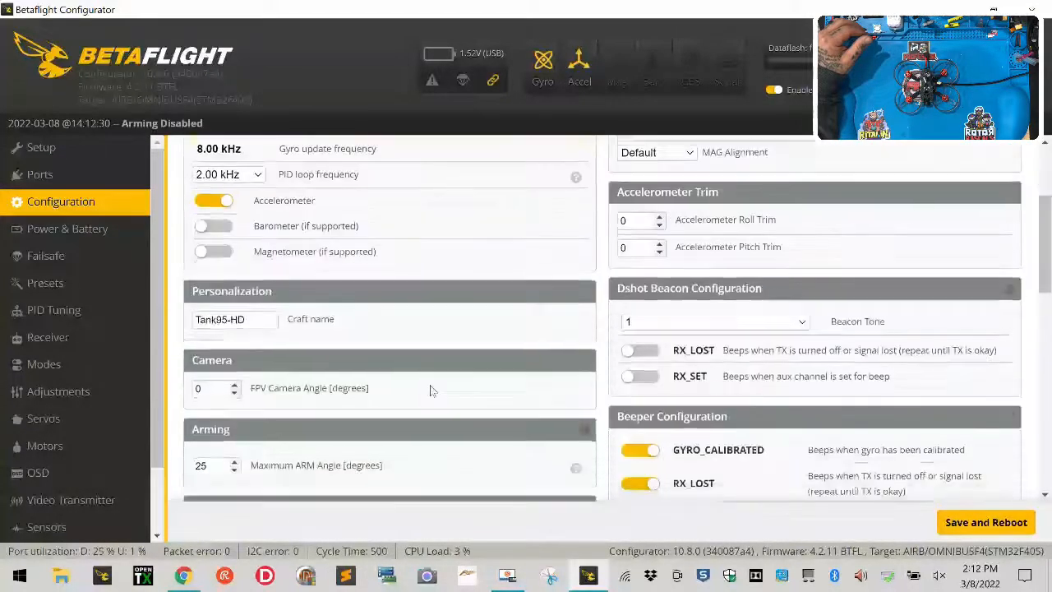
{"action": "scroll", "scroll_direction": "down", "scroll_amount": 3}
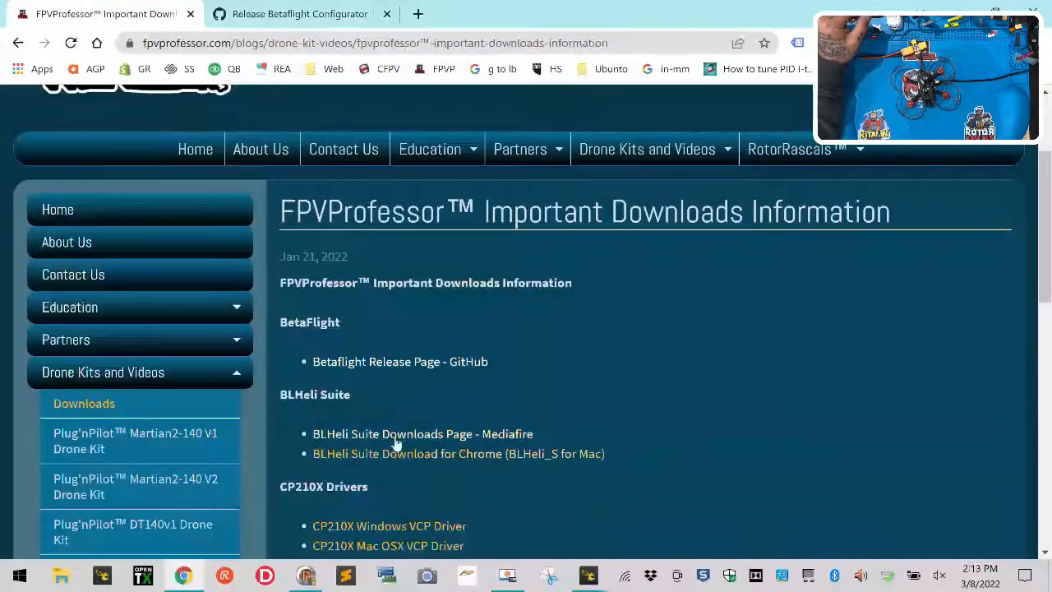
{"action": "mouse_move", "coordinate": [427, 384]}
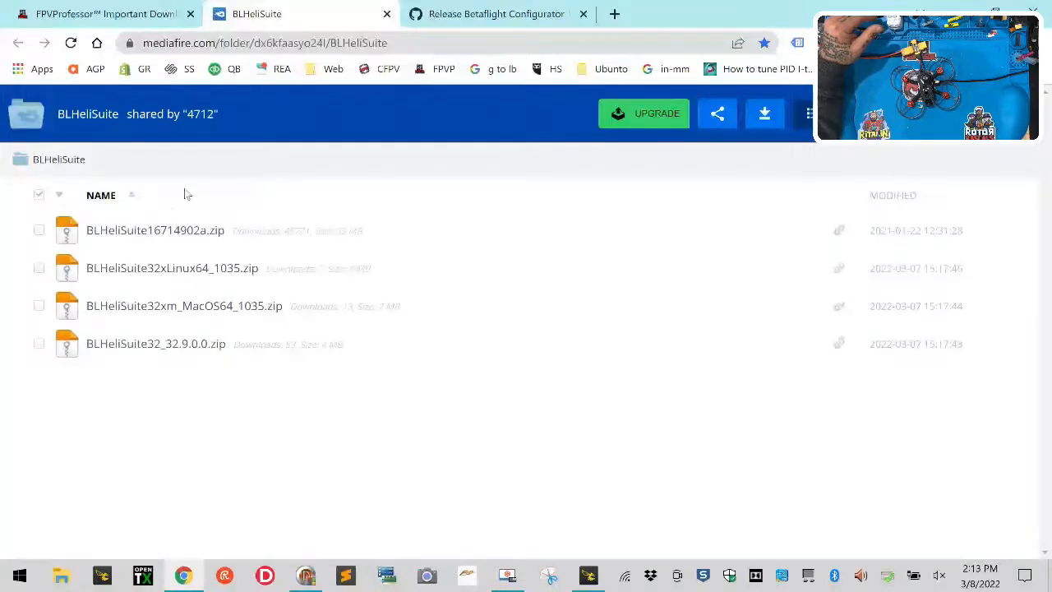
{"action": "mouse_move", "coordinate": [491, 268]}
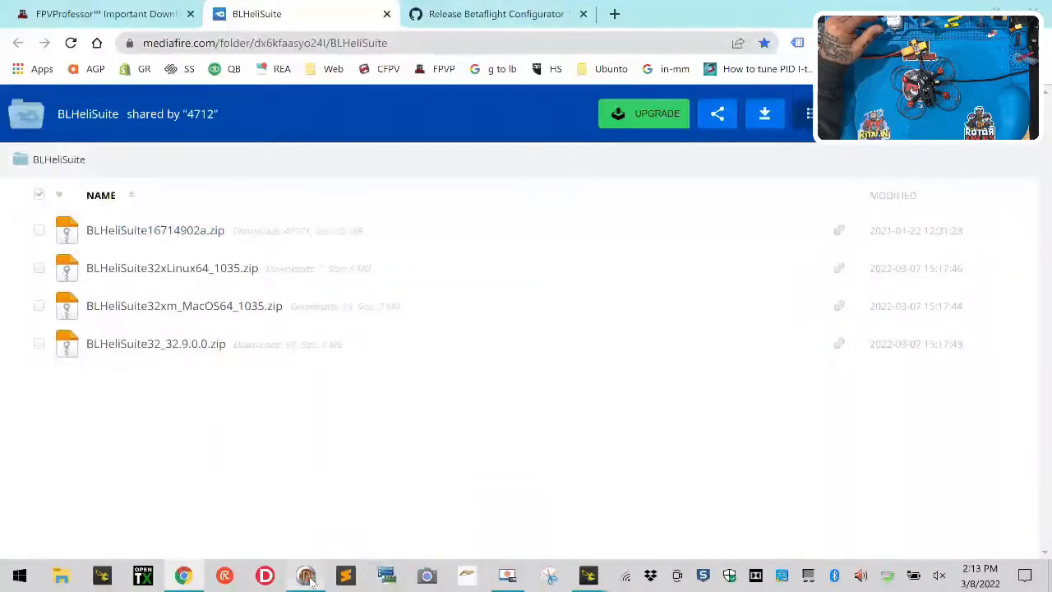
Step: Switch to the BLHeliSuite window listing four SiLabs ESCs on BLHeli 16.6
{"action": "left_click", "coordinate": [306, 575]}
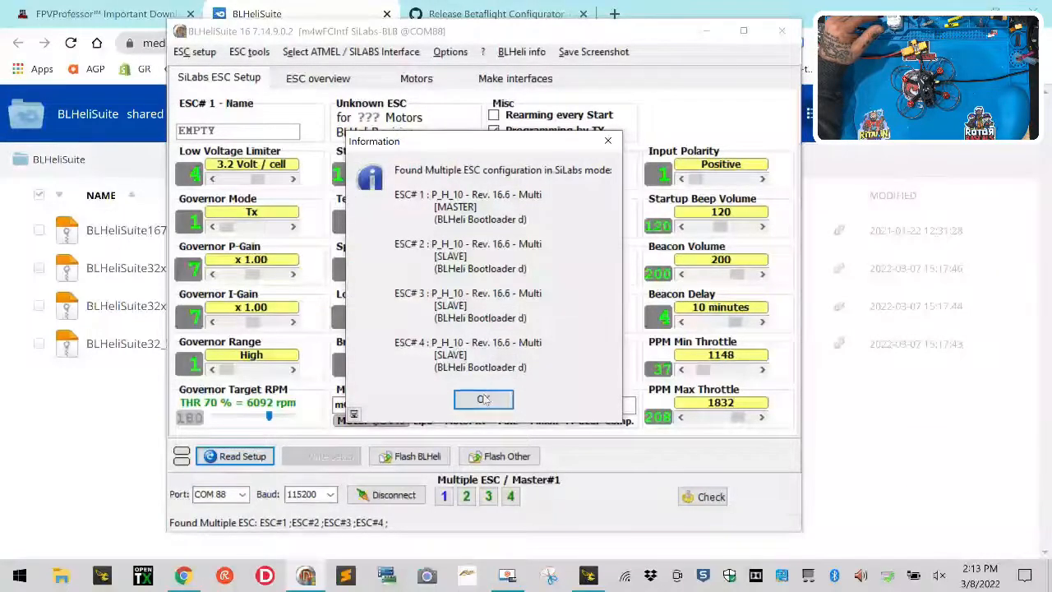
Step: Dismiss the ESC readouts, start Flash BLHeli and flash ESC 1 from 16.6 to Rev 16.7
{"action": "left_click", "coordinate": [483, 399]}
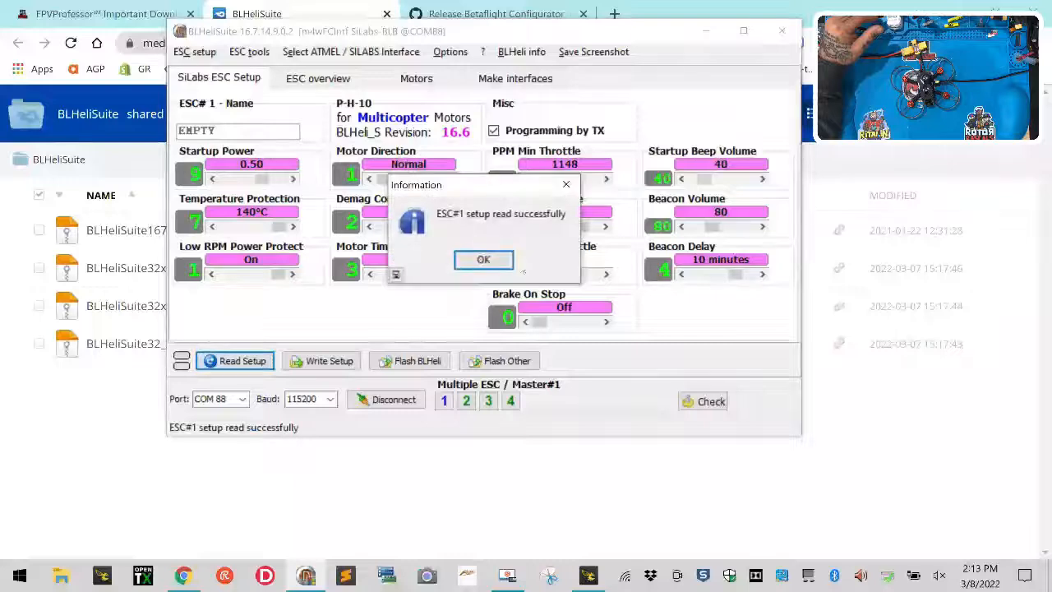
{"action": "left_click", "coordinate": [483, 260]}
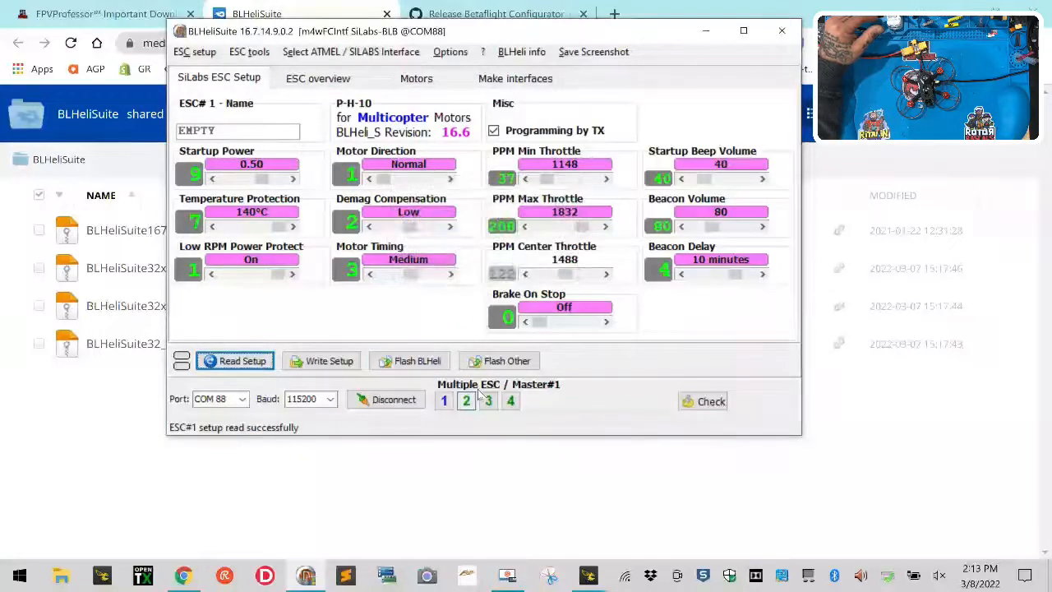
{"action": "mouse_move", "coordinate": [409, 360]}
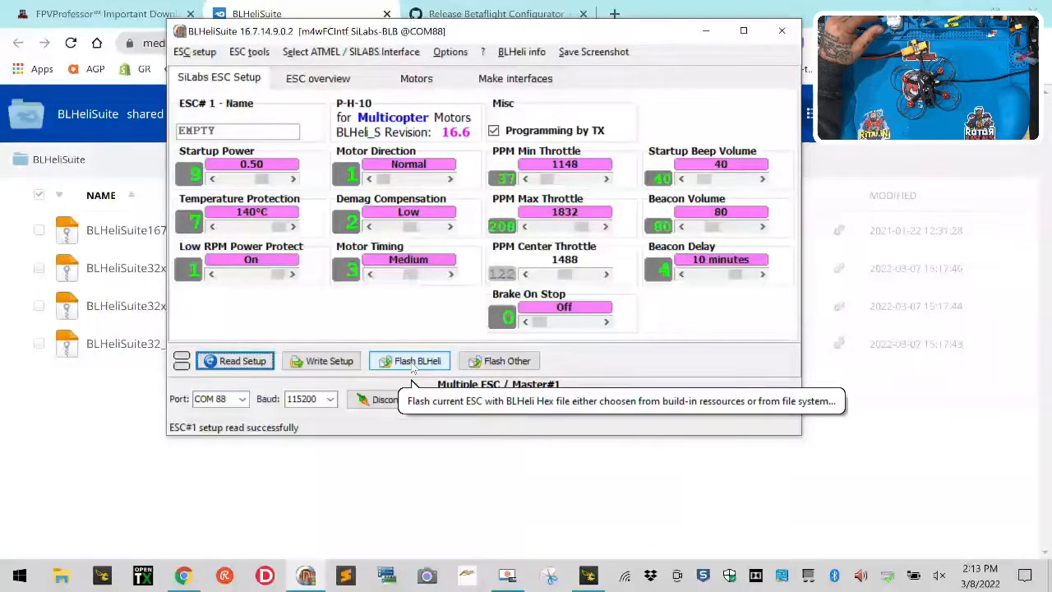
{"action": "left_click", "coordinate": [409, 360]}
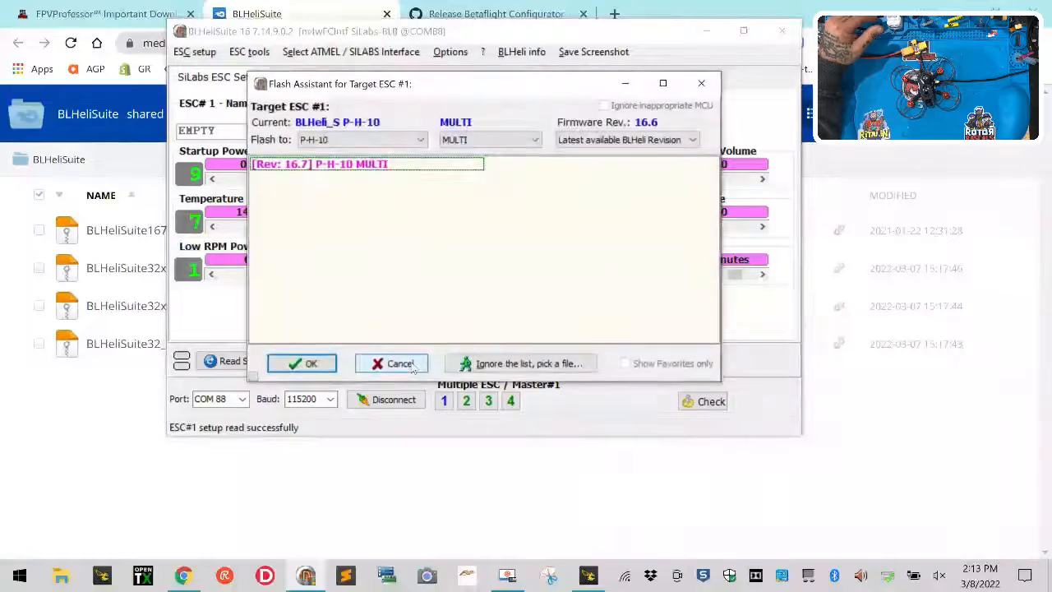
{"action": "left_click", "coordinate": [302, 363]}
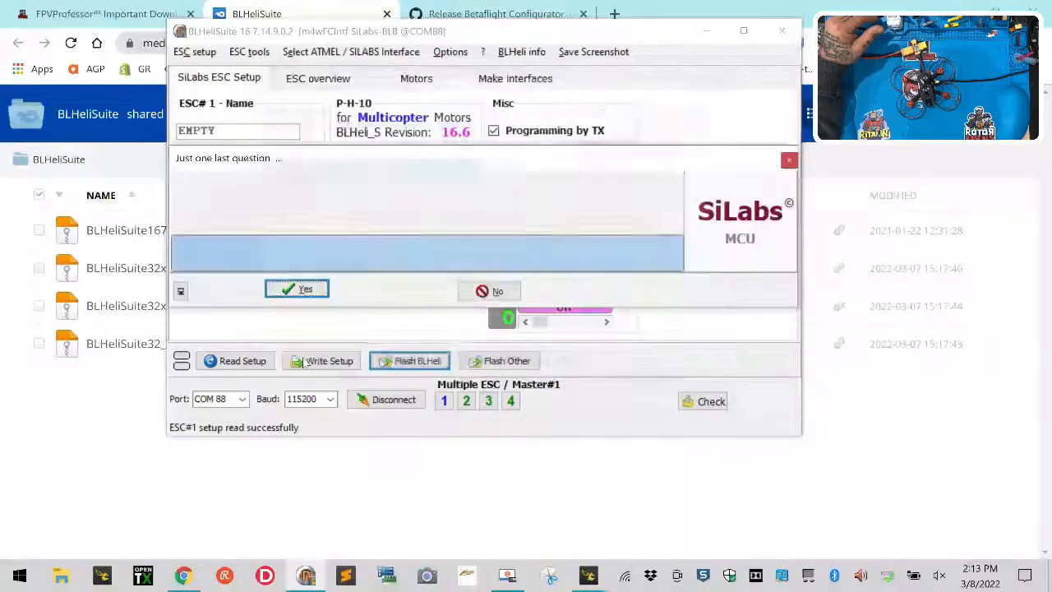
{"action": "left_click", "coordinate": [296, 289]}
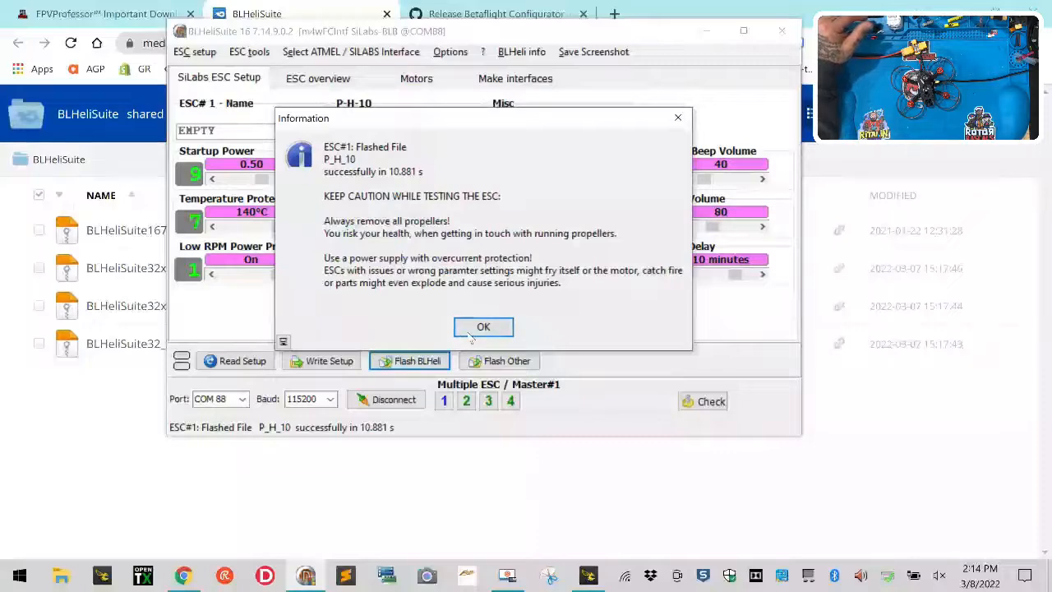
{"action": "left_click", "coordinate": [484, 325]}
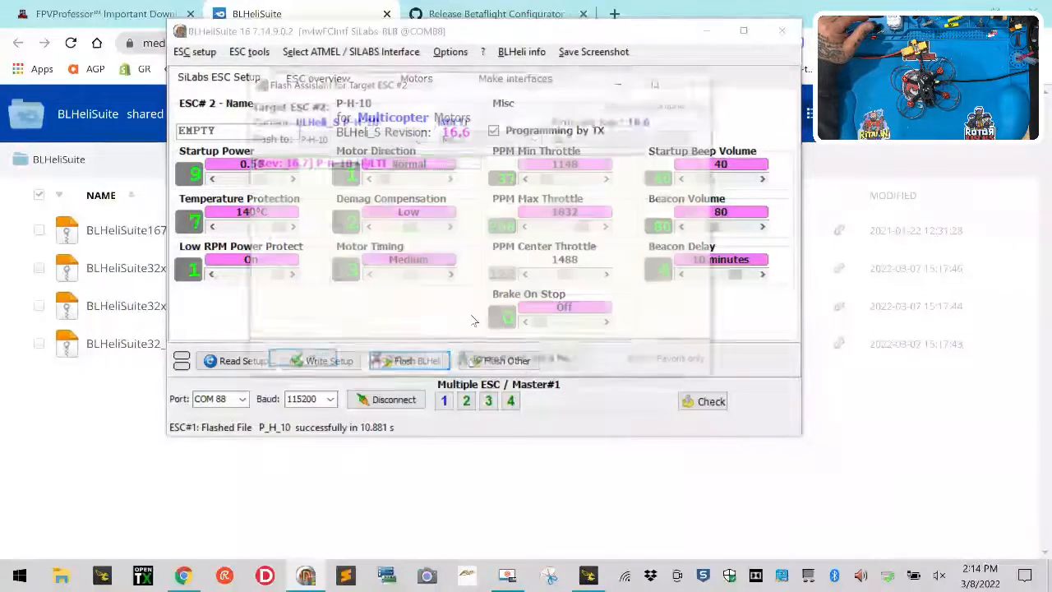
Step: Flash ESCs 2, 3 and 4 to Rev 16.7, acknowledging each successful flash
{"action": "left_click", "coordinate": [417, 360]}
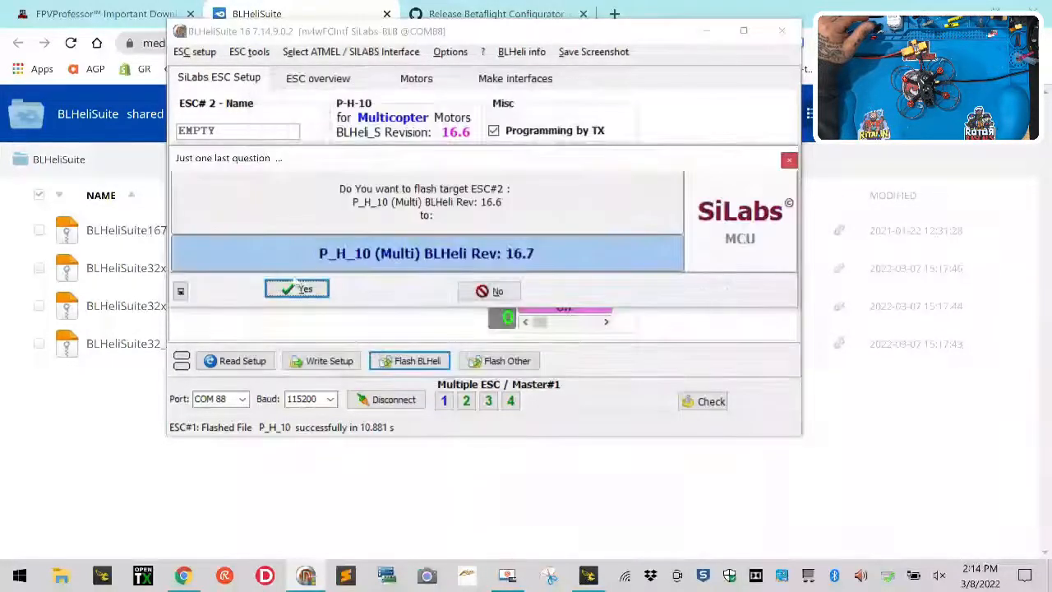
{"action": "left_click", "coordinate": [296, 289]}
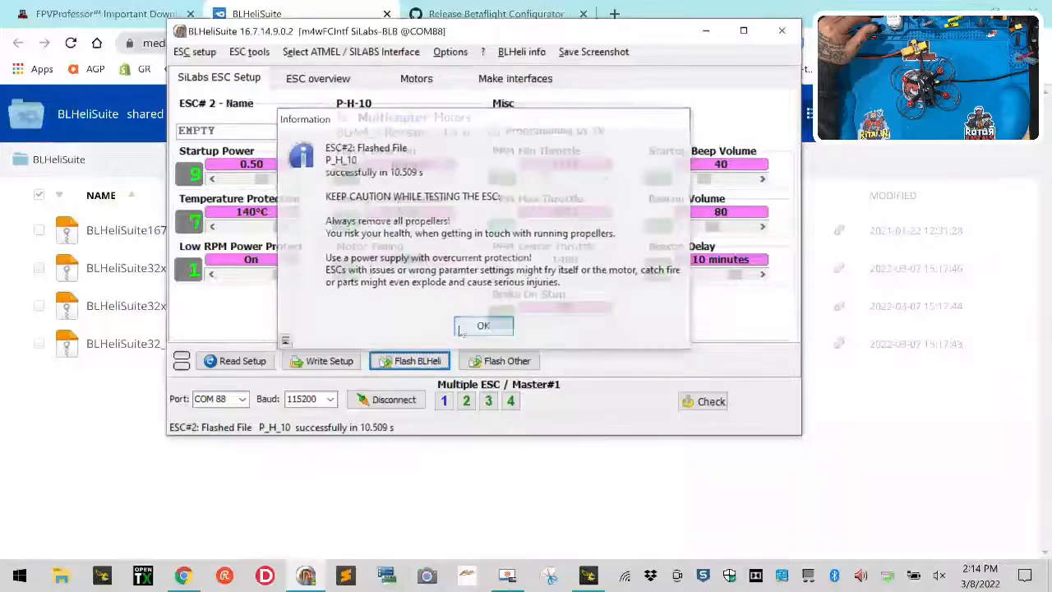
{"action": "left_click", "coordinate": [484, 326]}
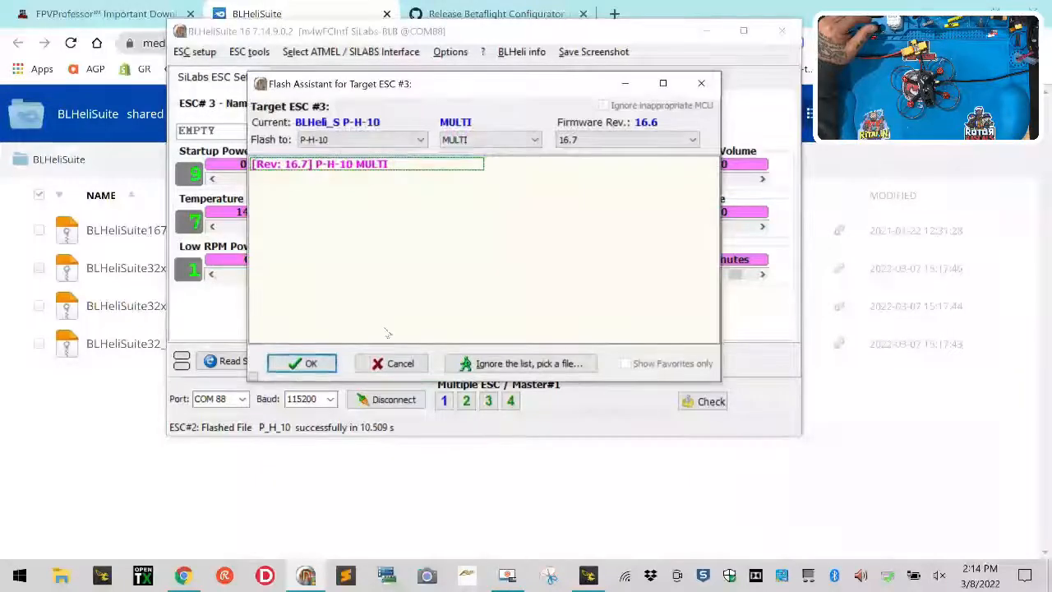
{"action": "left_click", "coordinate": [302, 363]}
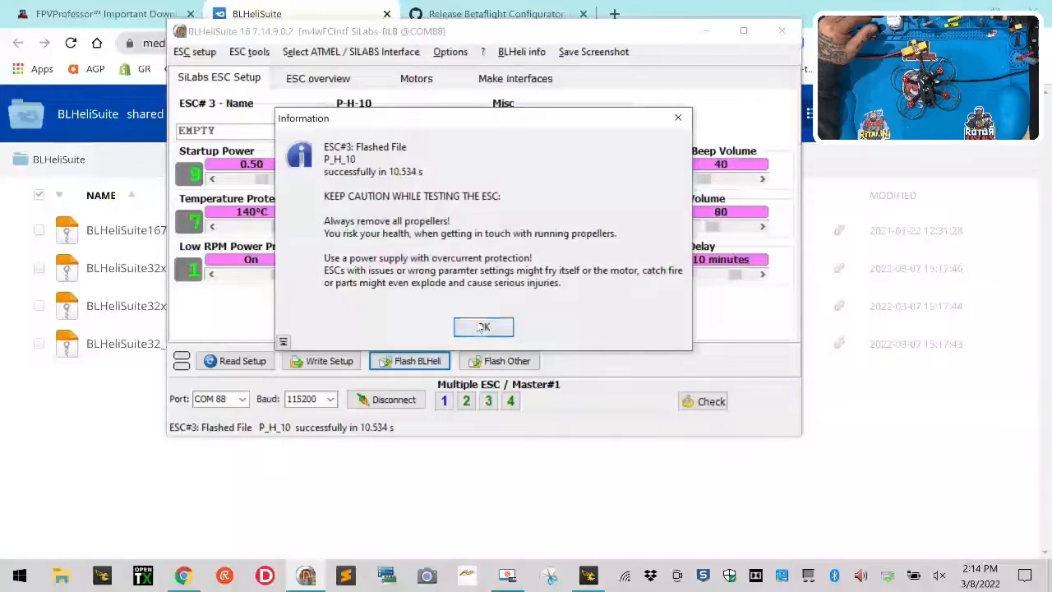
{"action": "left_click", "coordinate": [484, 326]}
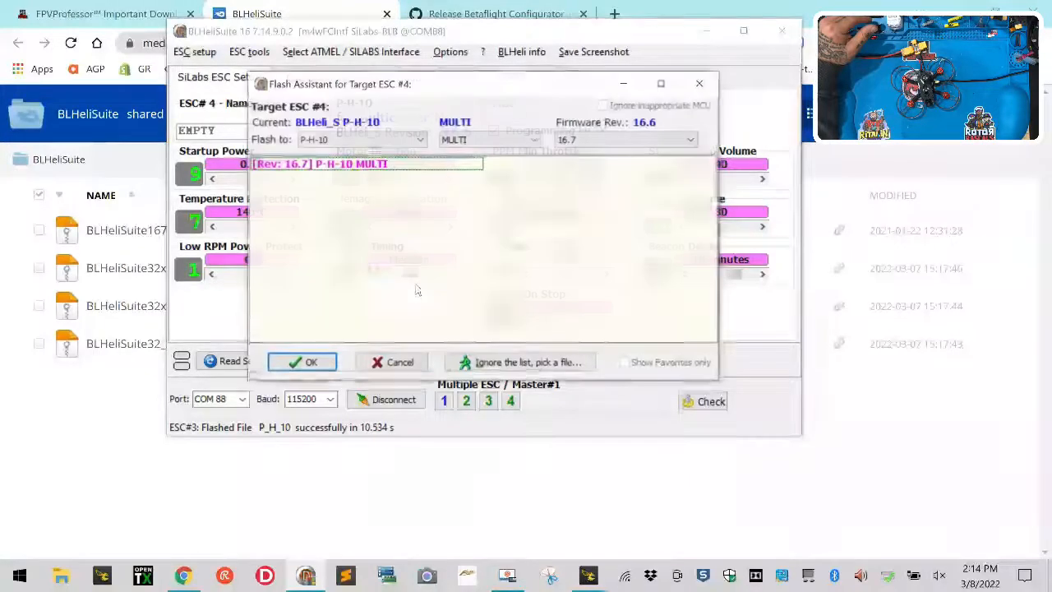
{"action": "left_click", "coordinate": [302, 362]}
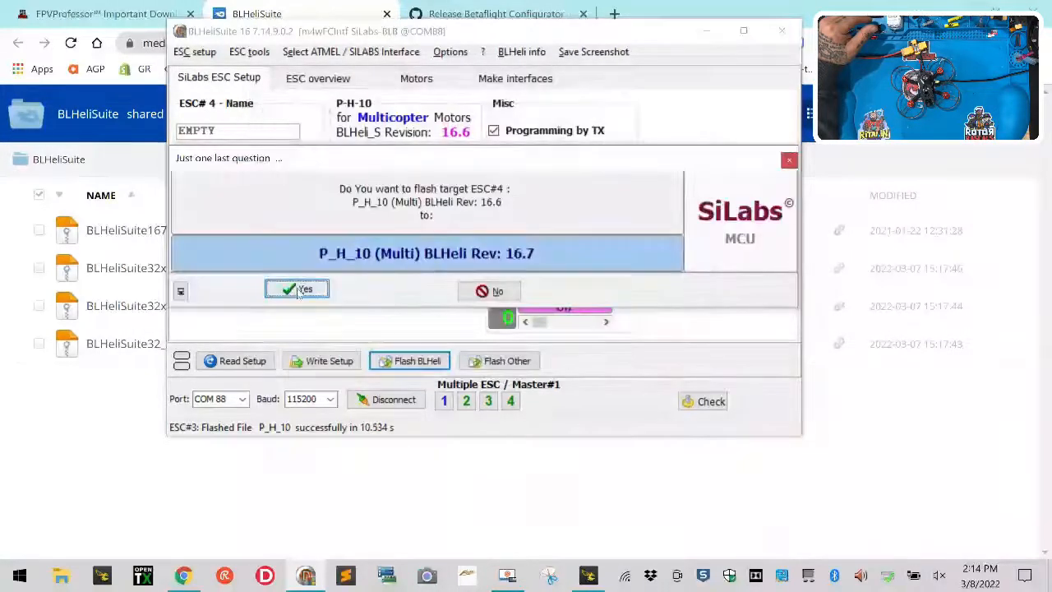
{"action": "left_click", "coordinate": [296, 289]}
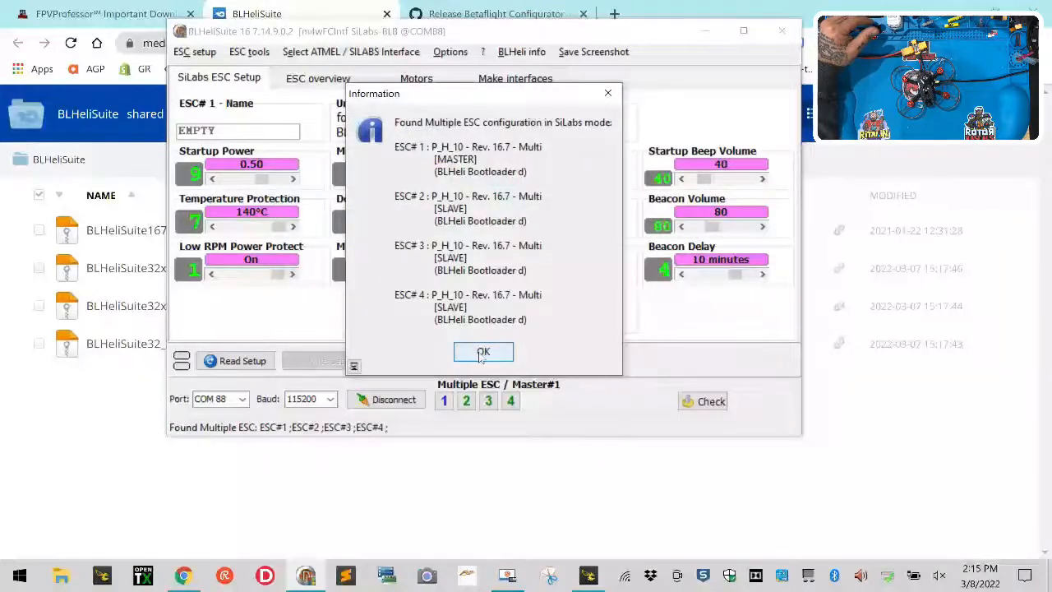
Step: Write Setup to all ESCs (already up to date at 16.7) and disconnect from them
{"action": "left_click", "coordinate": [483, 352]}
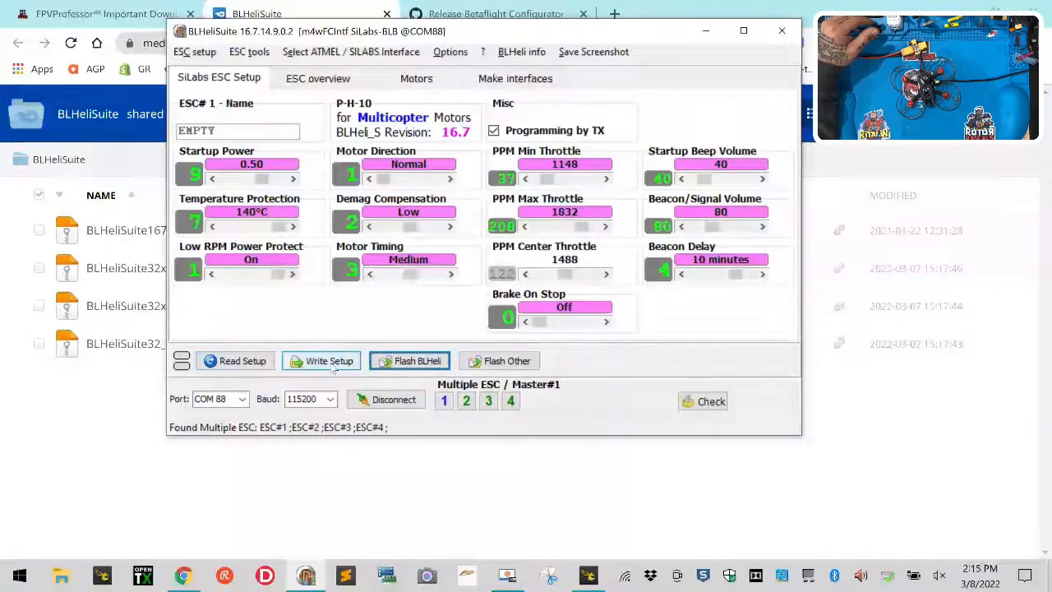
{"action": "left_click", "coordinate": [322, 360]}
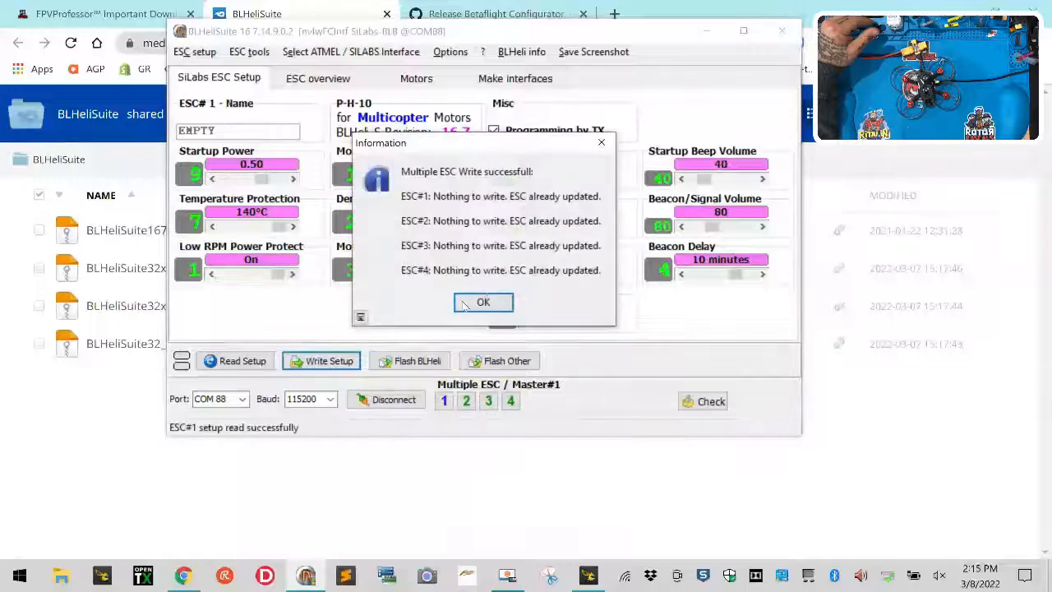
{"action": "left_click", "coordinate": [484, 302]}
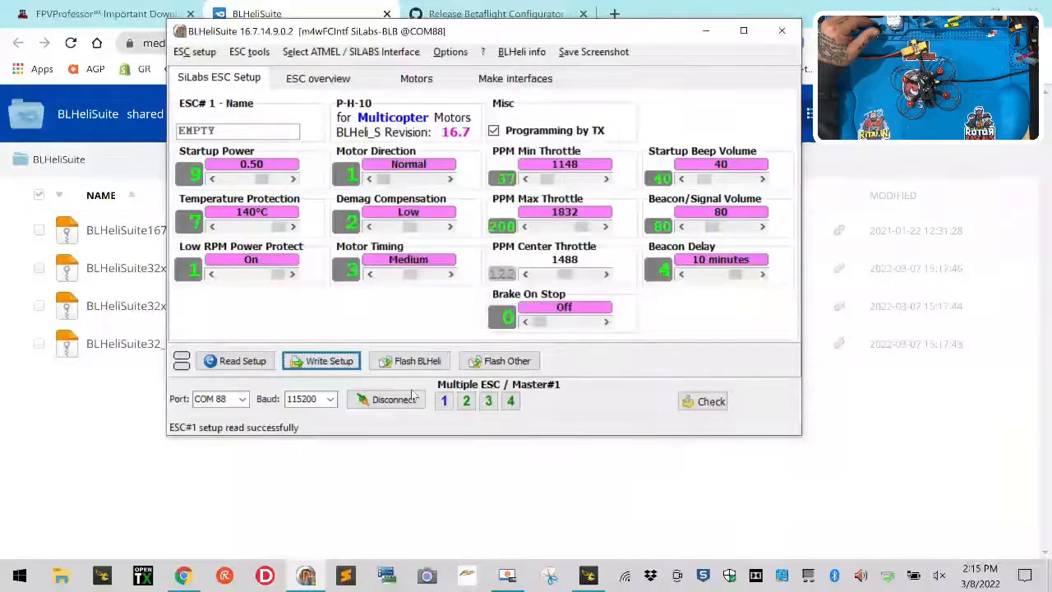
{"action": "left_click", "coordinate": [387, 399]}
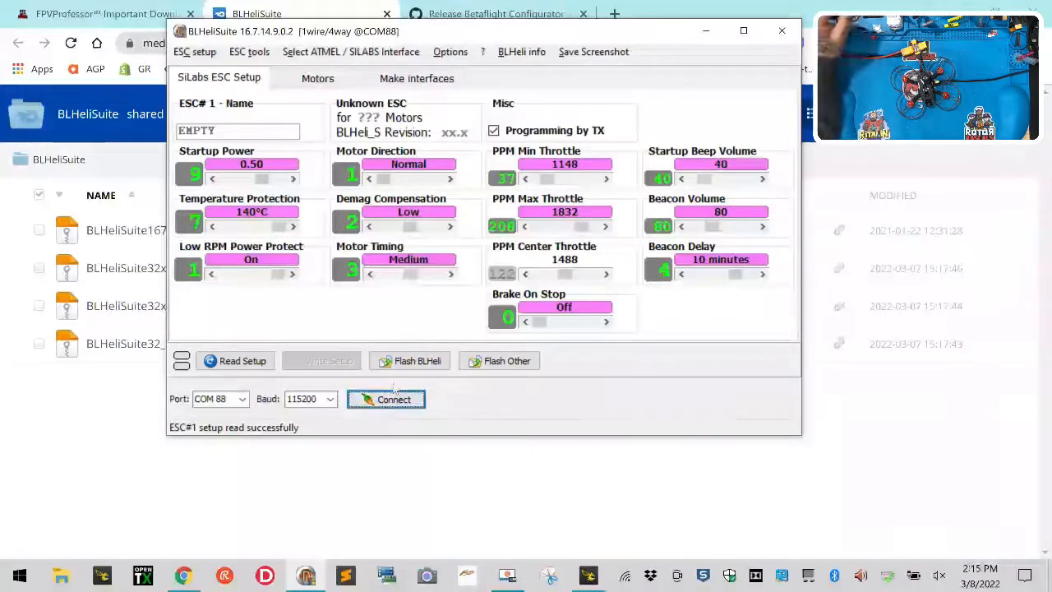
{"action": "mouse_move", "coordinate": [530, 457]}
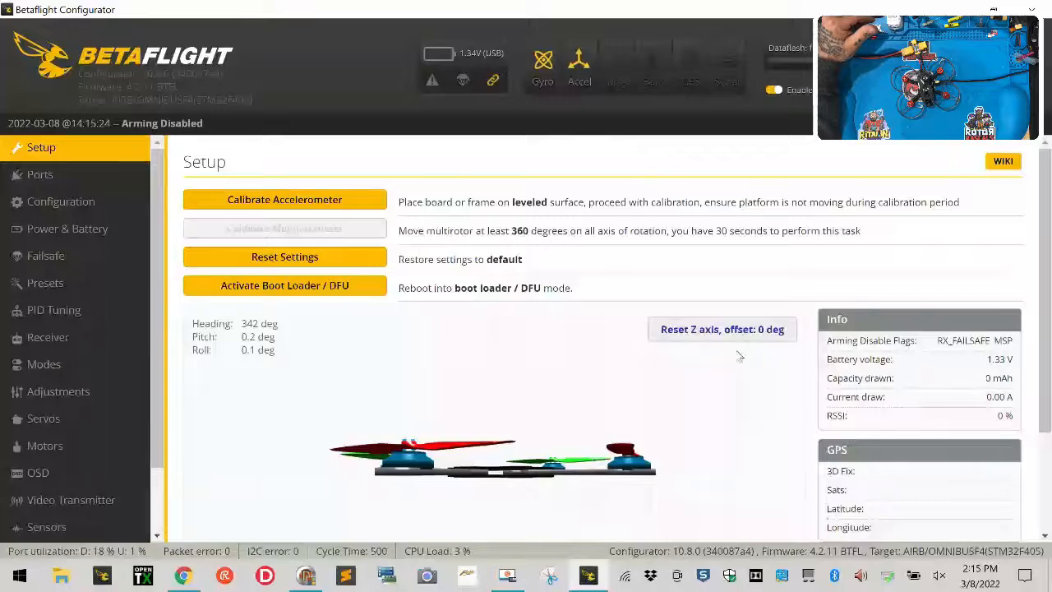
Step: Calibrate the accelerometer with the board level
{"action": "left_click", "coordinate": [284, 199]}
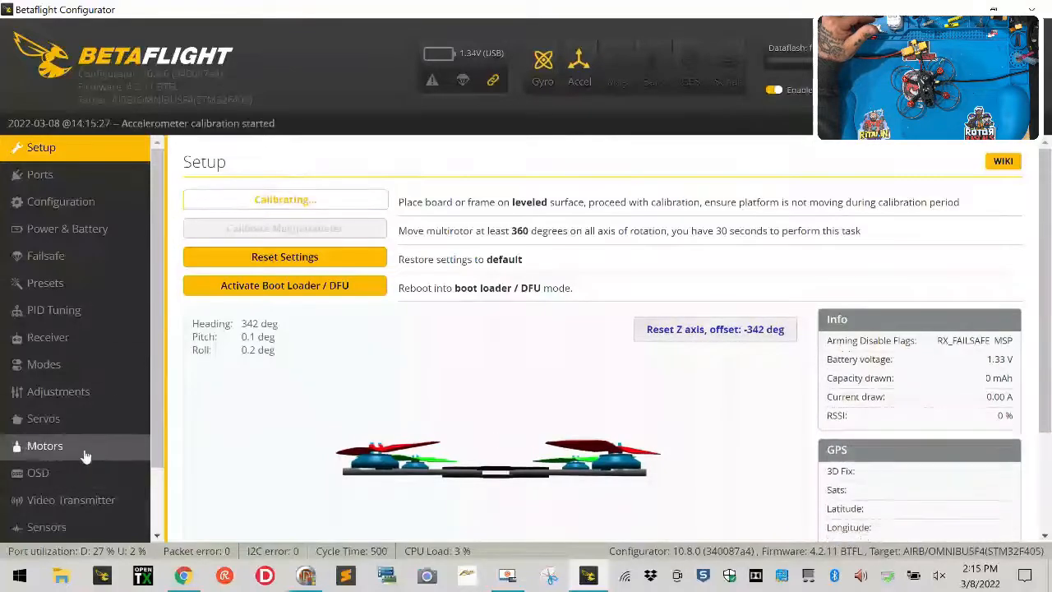
{"action": "left_click", "coordinate": [45, 443]}
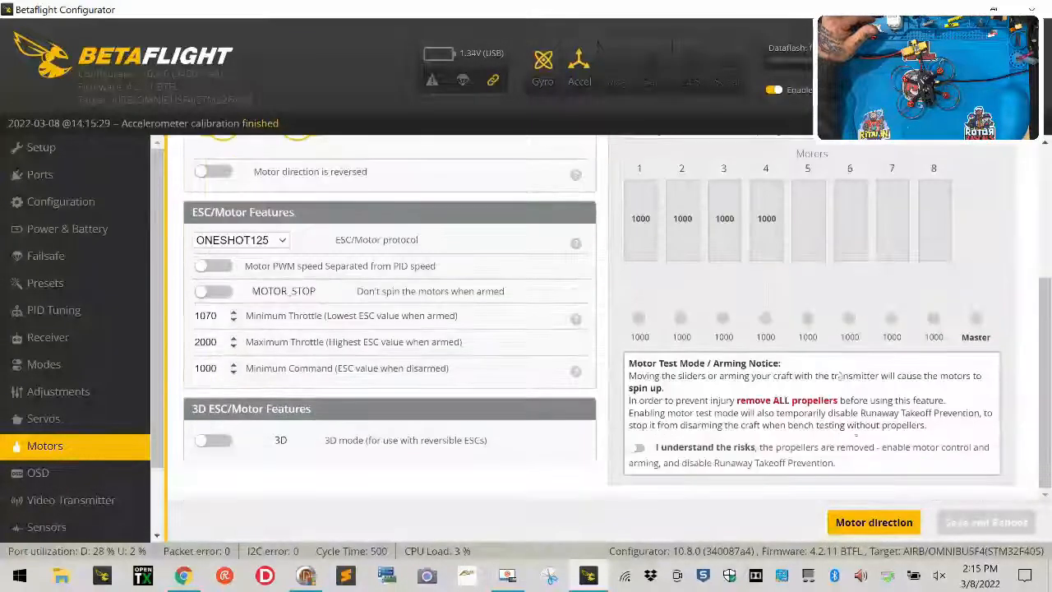
Step: Test-spin all four motors up to 2000 and back to 1000, then disable motor testing
{"action": "left_click", "coordinate": [638, 447]}
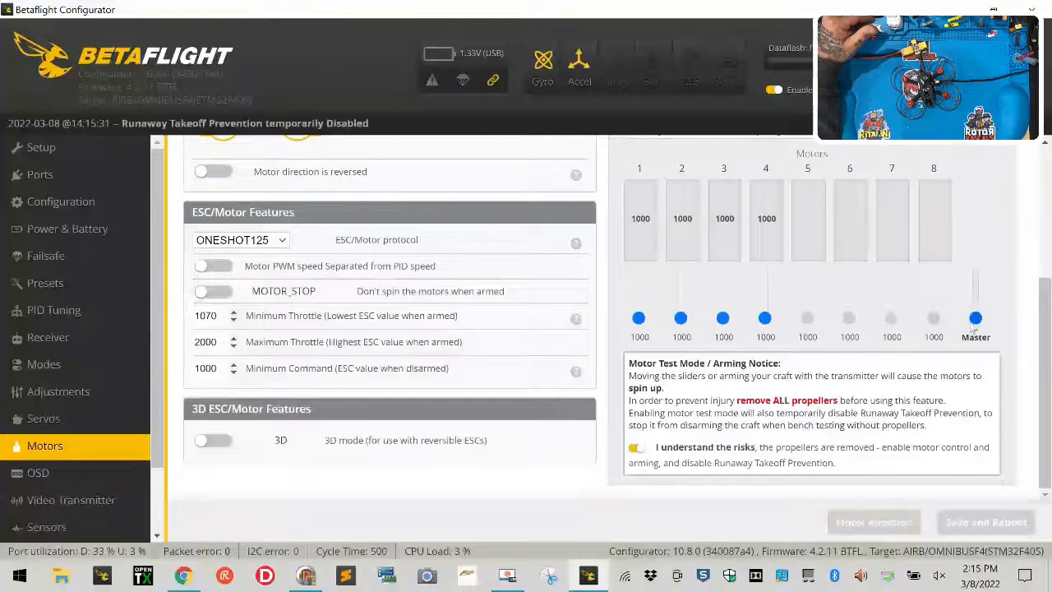
{"action": "left_click_drag", "start_coordinate": [976, 319], "coordinate": [977, 271]}
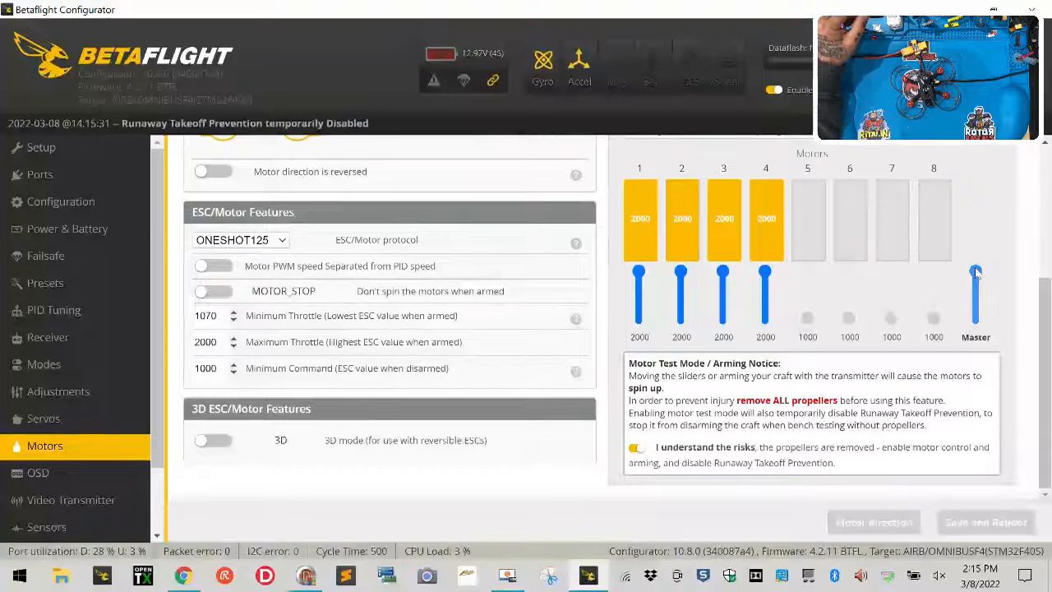
{"action": "left_click_drag", "start_coordinate": [977, 271], "coordinate": [977, 319]}
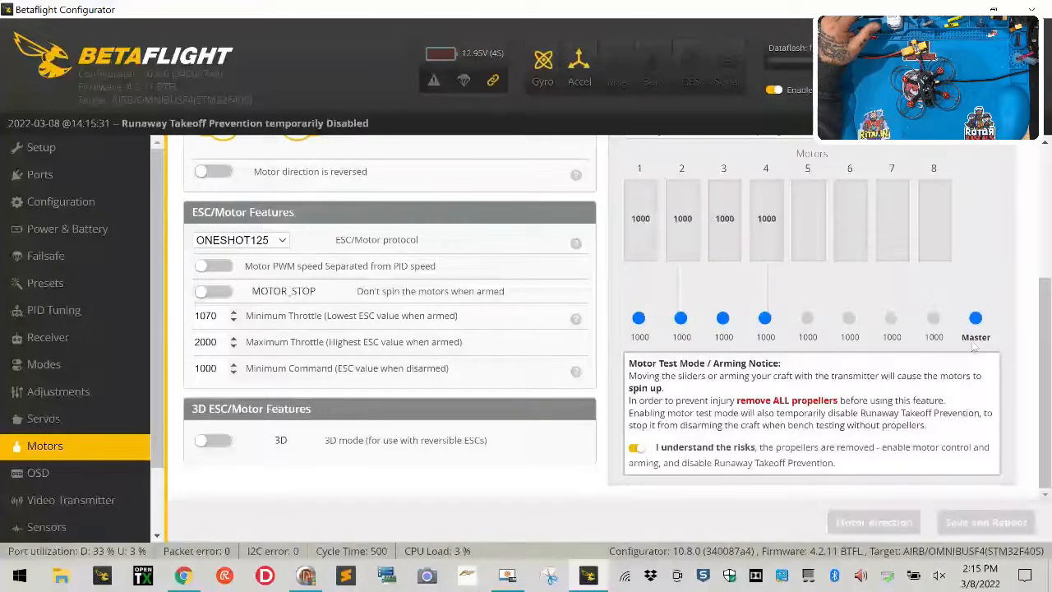
{"action": "left_click", "coordinate": [637, 447]}
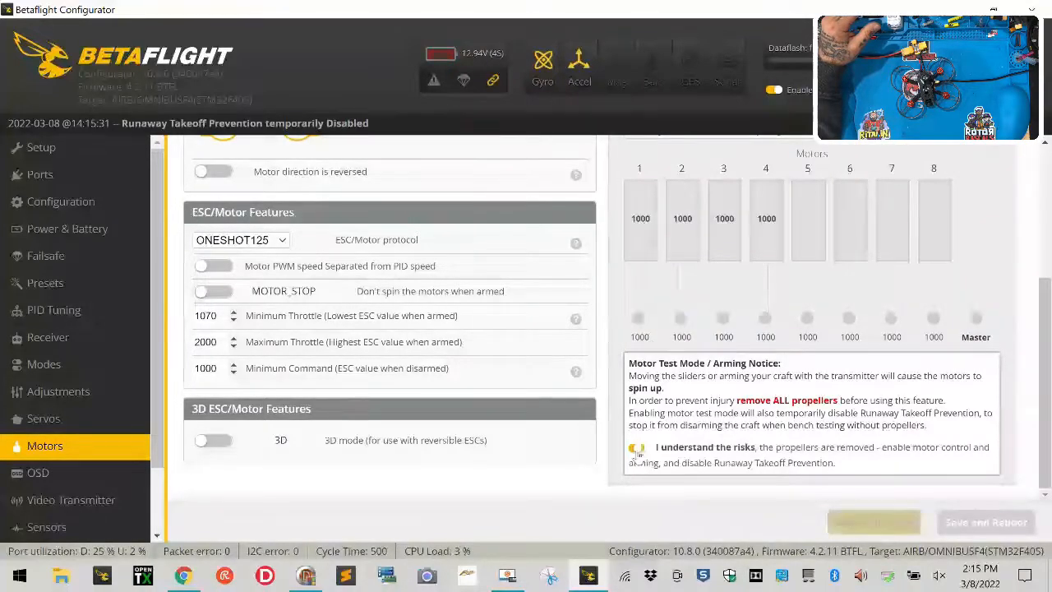
{"action": "left_click", "coordinate": [638, 447]}
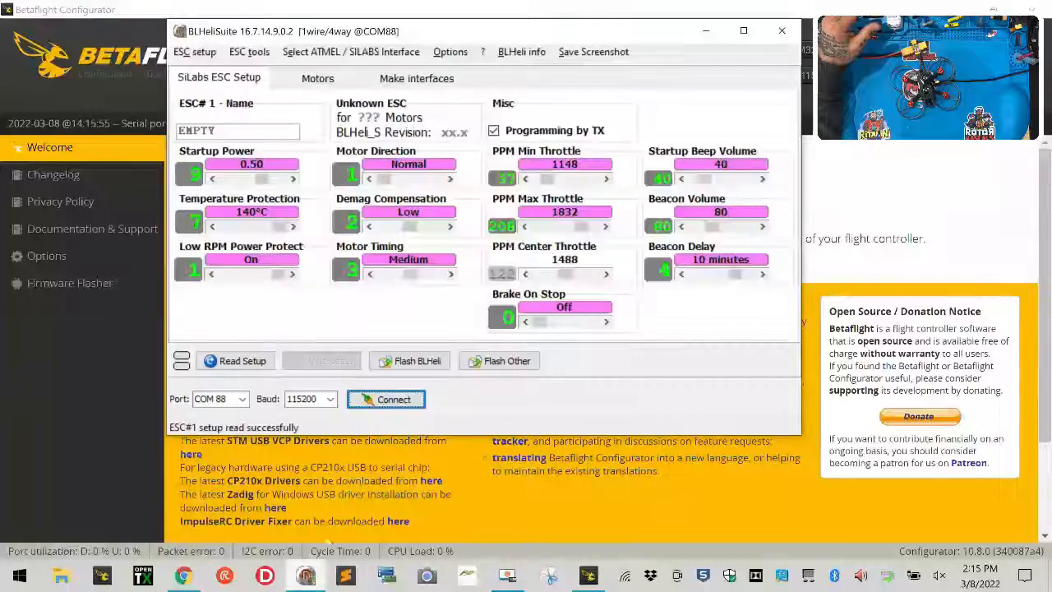
Step: Connect to the ESCs and read setup, showing BLHeli_S 16.7 with ESCs 2 and 3 out of sync
{"action": "left_click", "coordinate": [386, 400]}
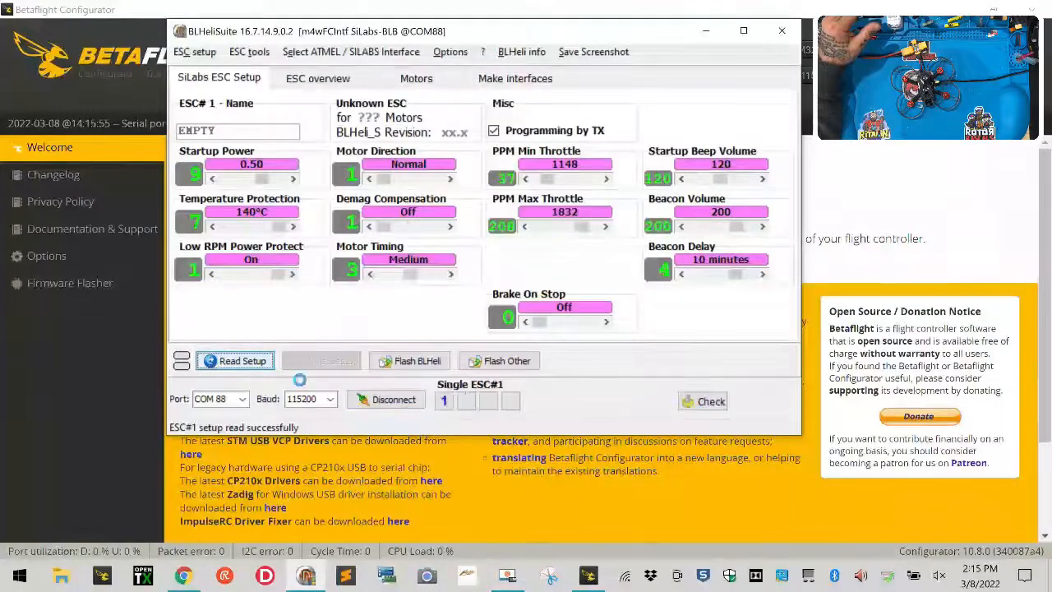
{"action": "left_click", "coordinate": [234, 360]}
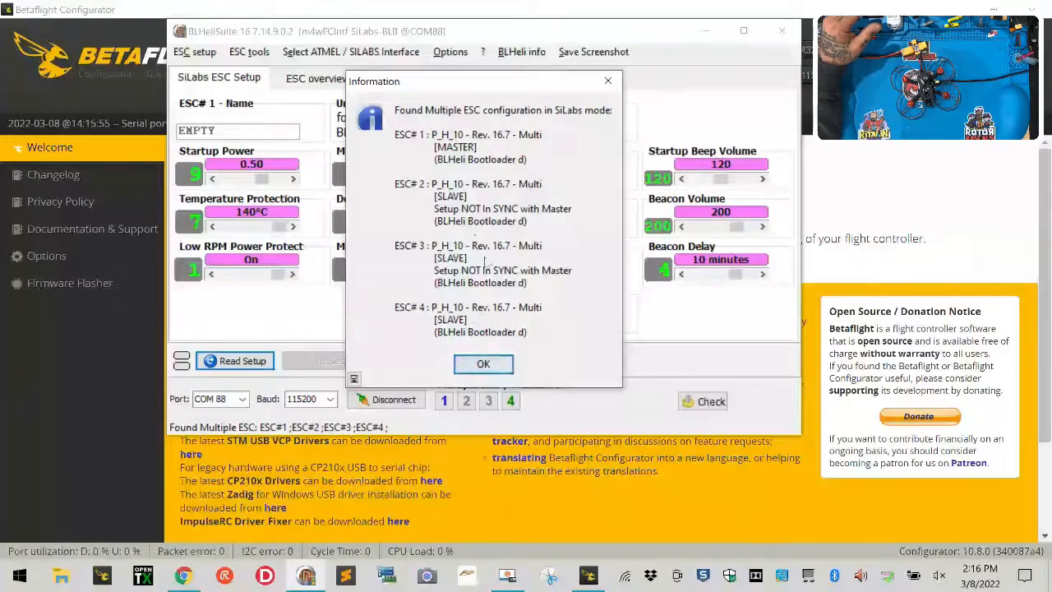
{"action": "left_click", "coordinate": [483, 365]}
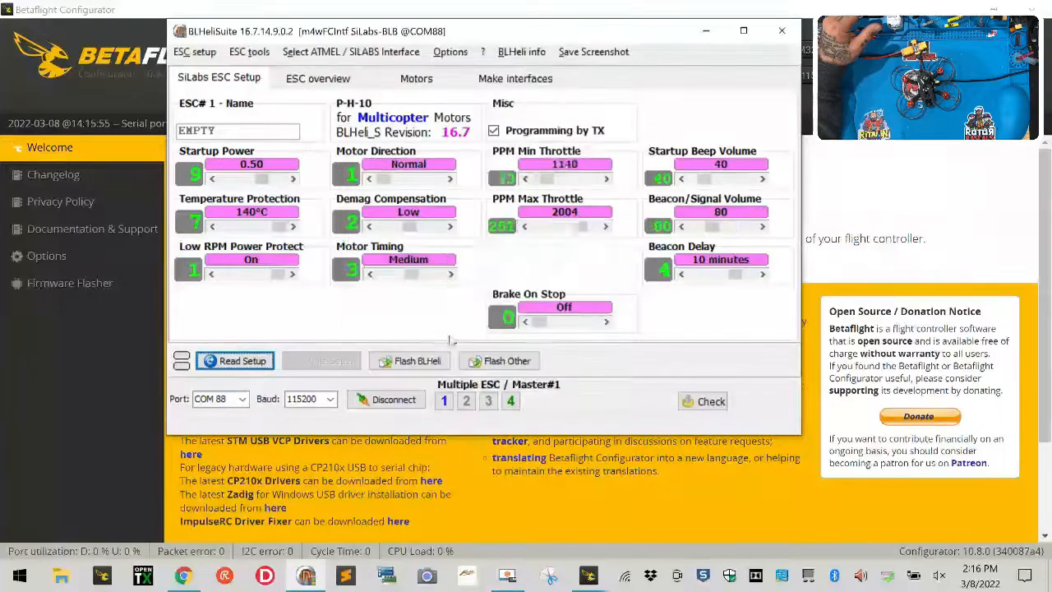
{"action": "left_click", "coordinate": [234, 360]}
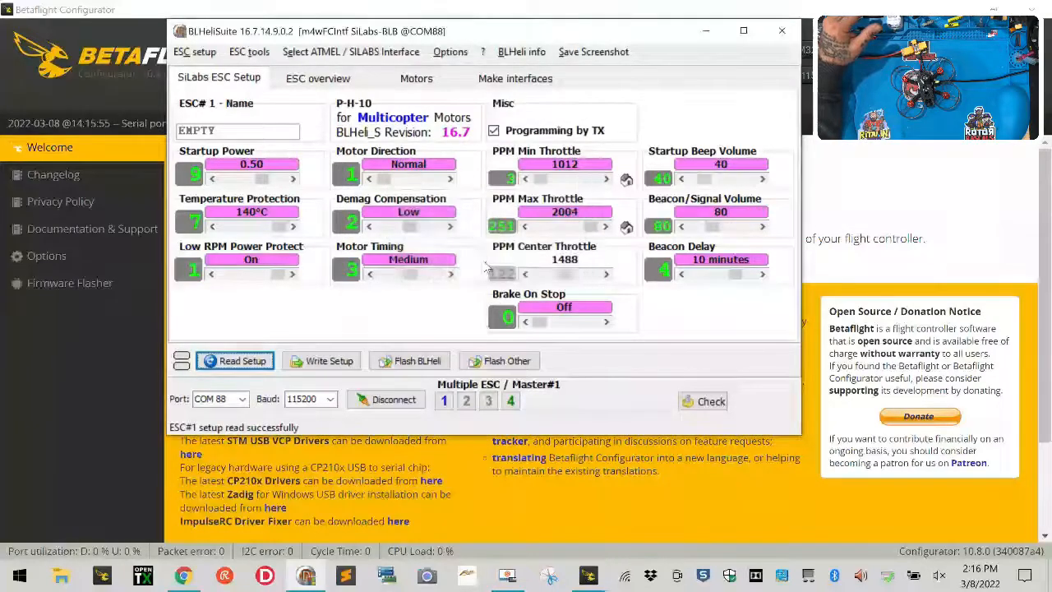
{"action": "mouse_move", "coordinate": [444, 401]}
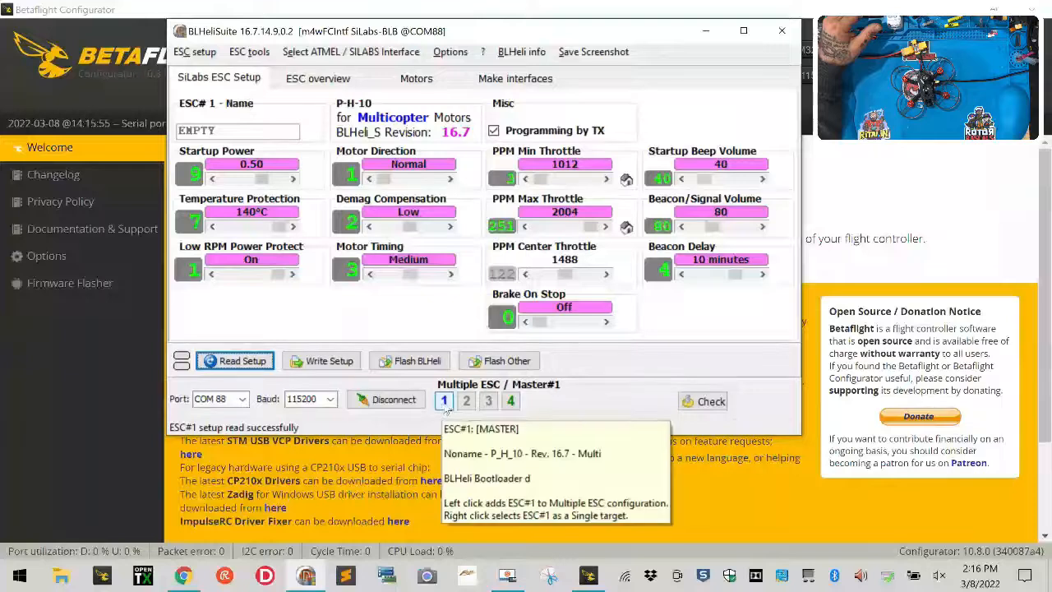
{"action": "right_click", "coordinate": [443, 401]}
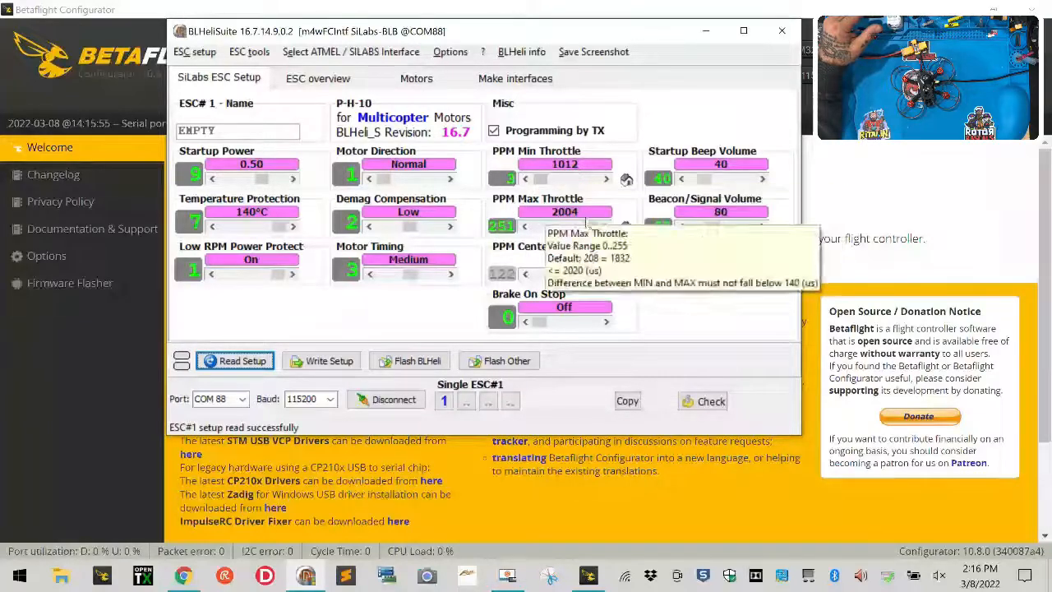
{"action": "mouse_move", "coordinate": [467, 401]}
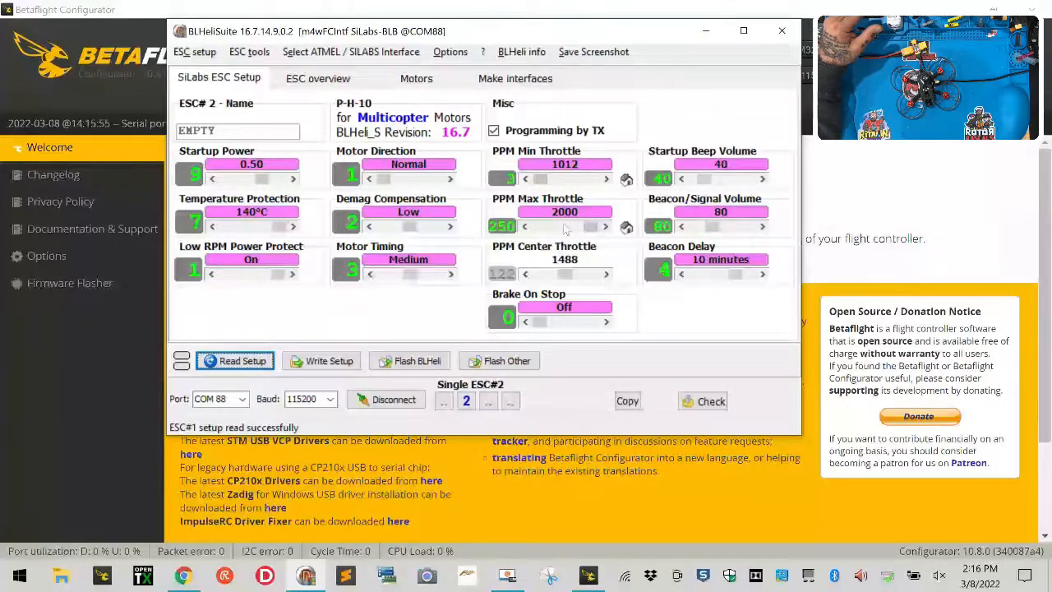
{"action": "left_click", "coordinate": [488, 401]}
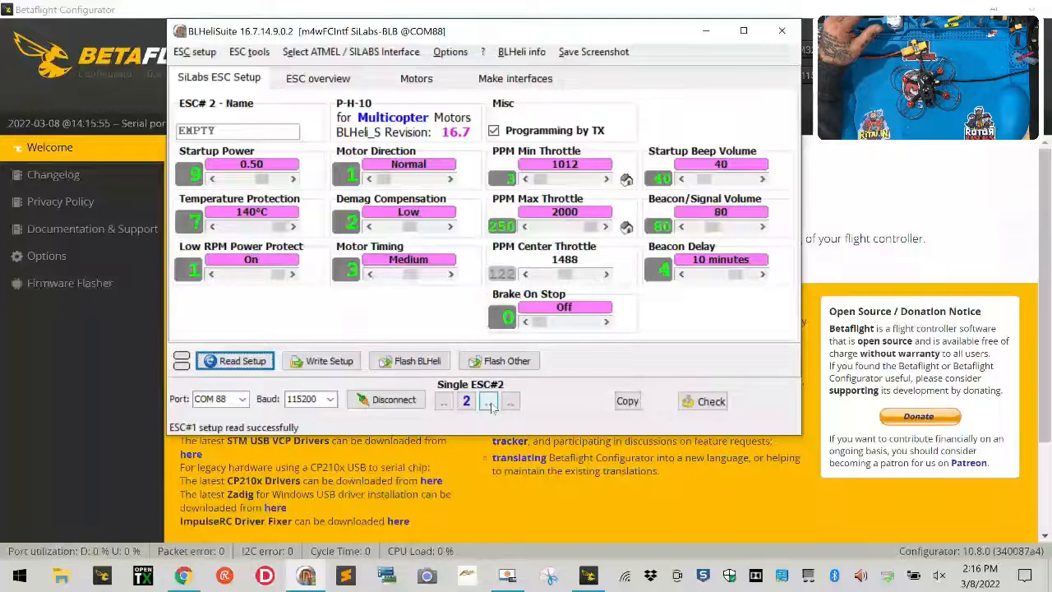
{"action": "left_click", "coordinate": [509, 401]}
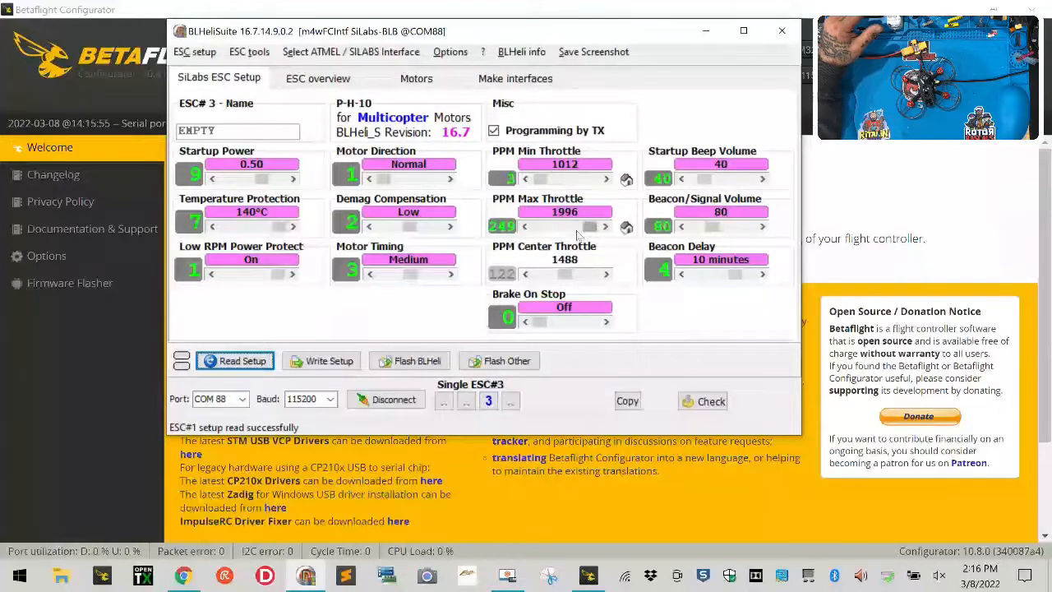
{"action": "left_click", "coordinate": [510, 401]}
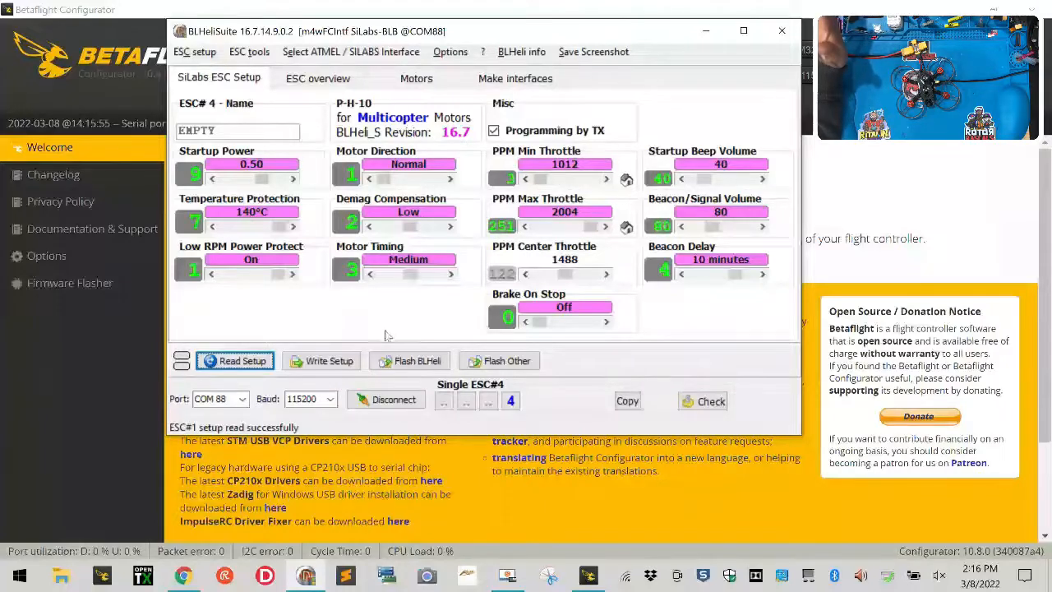
{"action": "mouse_move", "coordinate": [444, 401]}
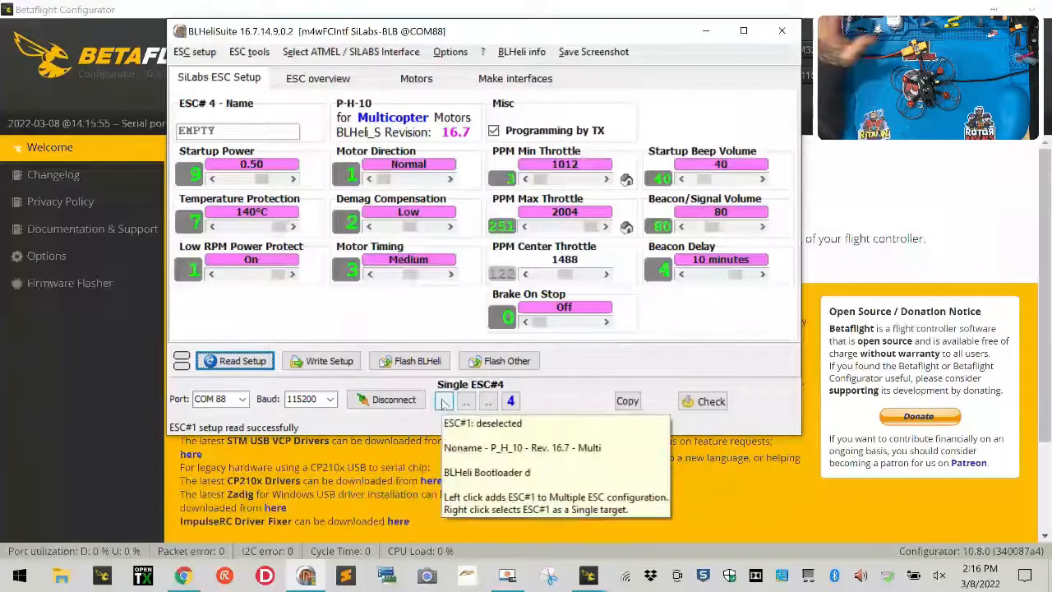
{"action": "mouse_move", "coordinate": [444, 401]}
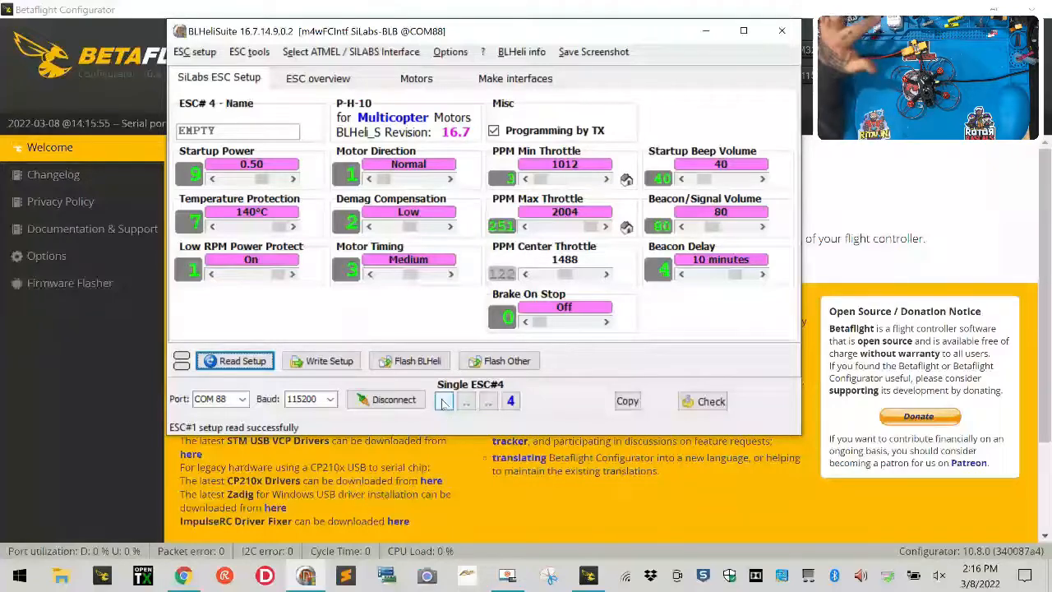
{"action": "left_click", "coordinate": [467, 401]}
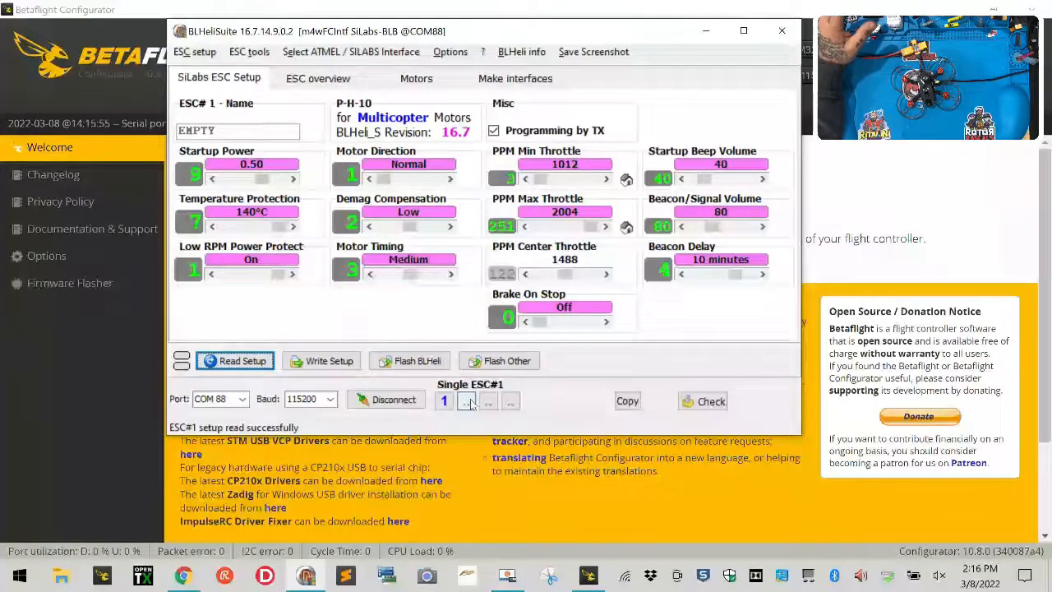
{"action": "left_click", "coordinate": [488, 401]}
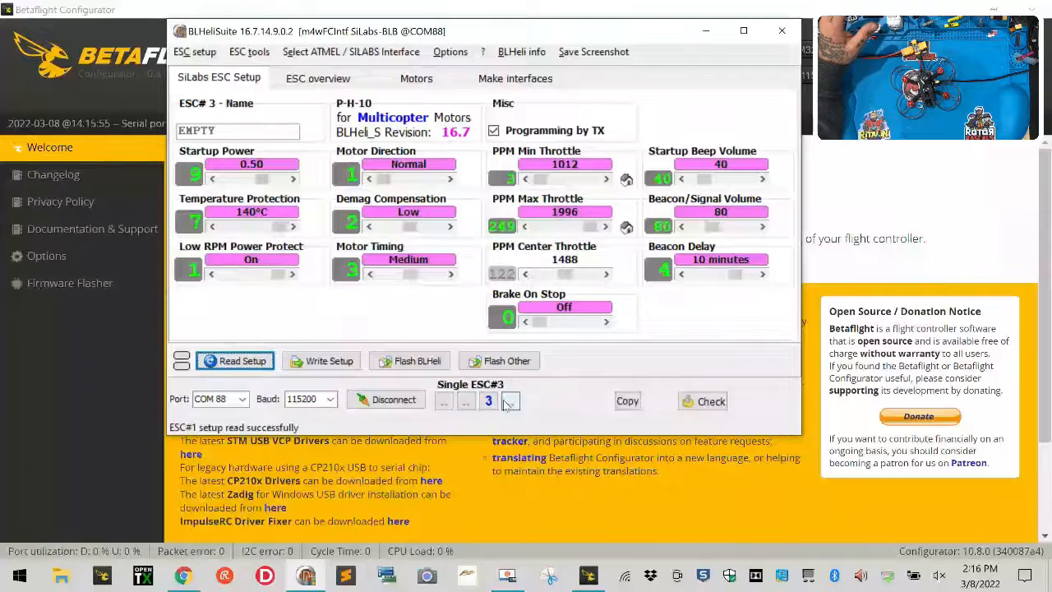
{"action": "left_click", "coordinate": [509, 401]}
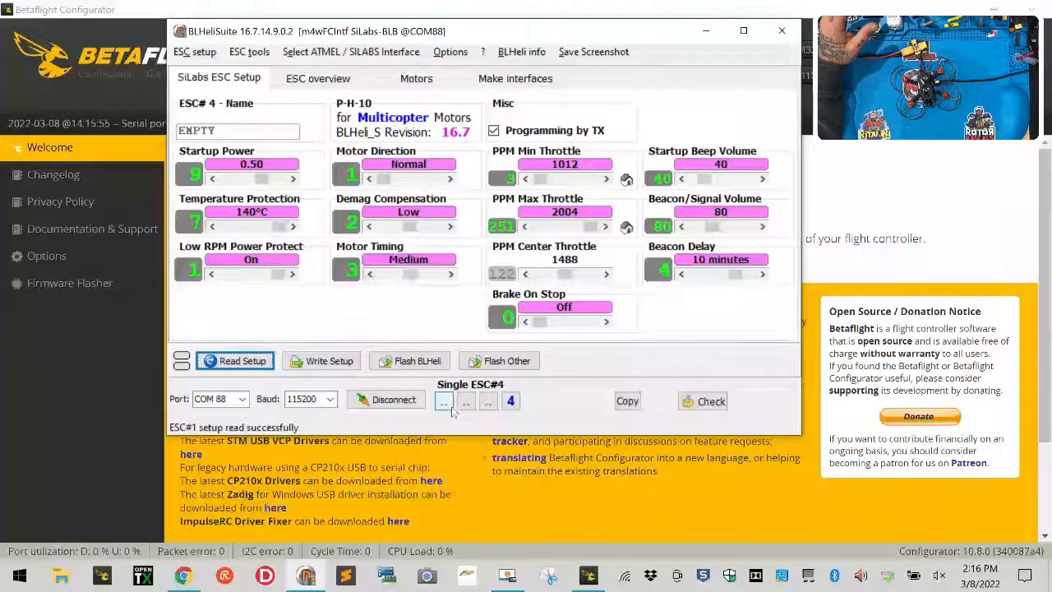
{"action": "left_click", "coordinate": [443, 401]}
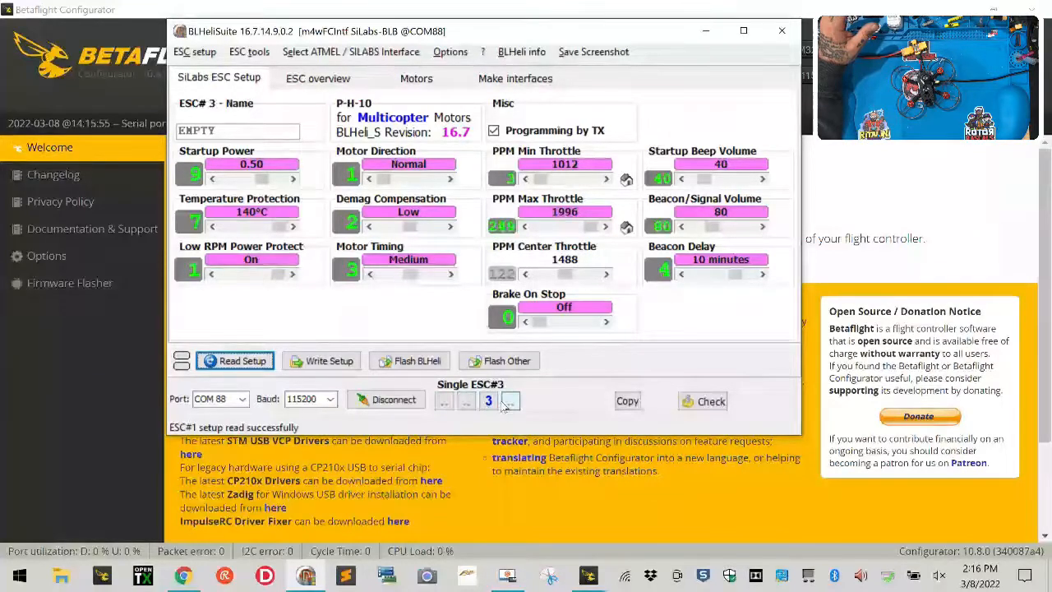
{"action": "left_click", "coordinate": [486, 401]}
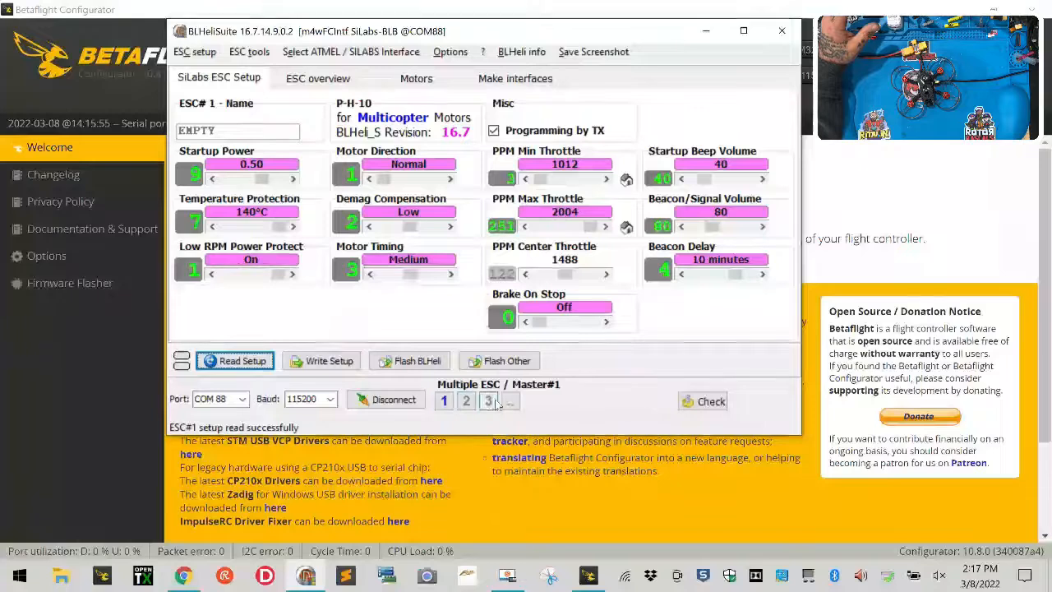
Step: Write the shared settings with PPM max throttle 1996 to all four ESCs
{"action": "left_click", "coordinate": [524, 227]}
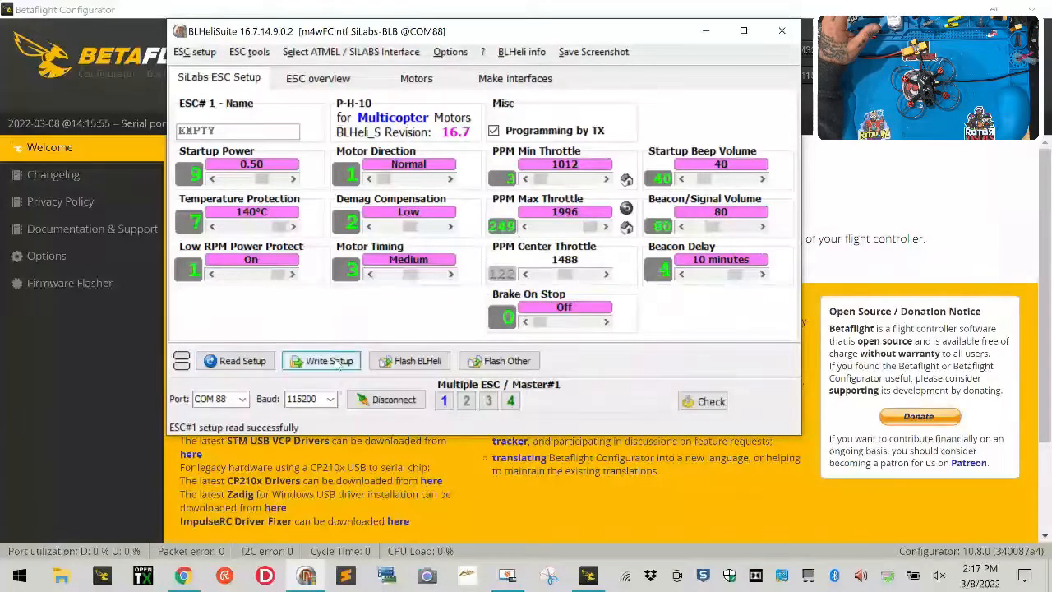
{"action": "mouse_move", "coordinate": [320, 360]}
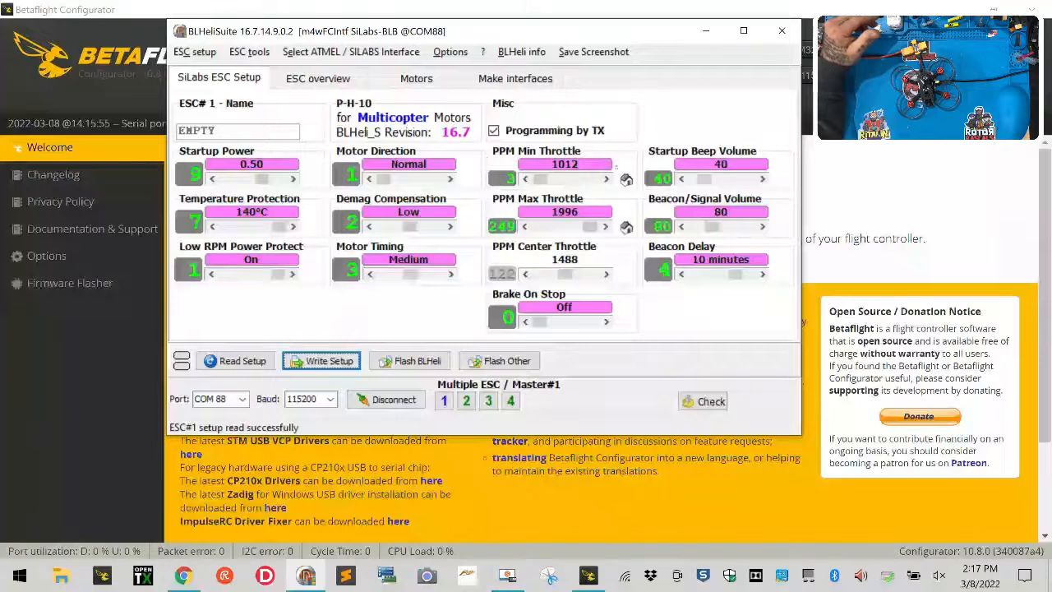
{"action": "left_click", "coordinate": [444, 401]}
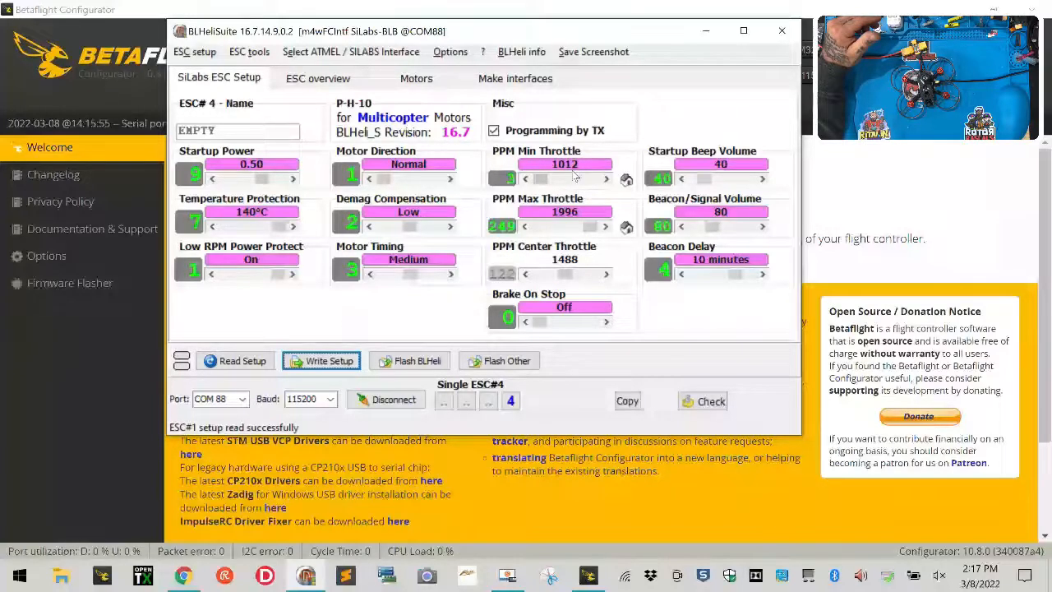
{"action": "mouse_move", "coordinate": [626, 180]}
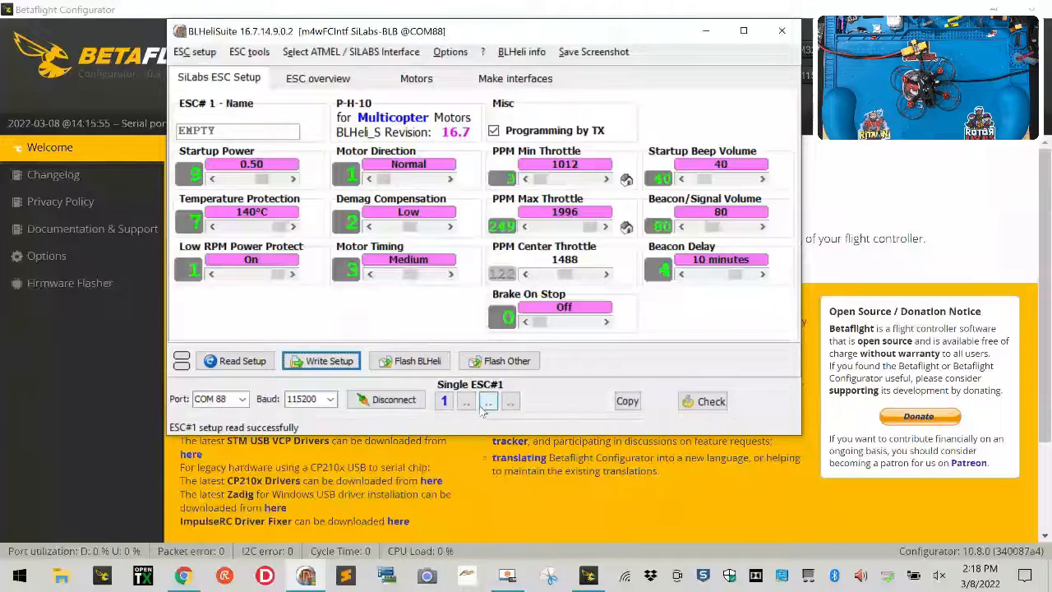
Step: Write the current settings to all four ESCs and confirm the write succeeded
{"action": "left_click", "coordinate": [466, 401]}
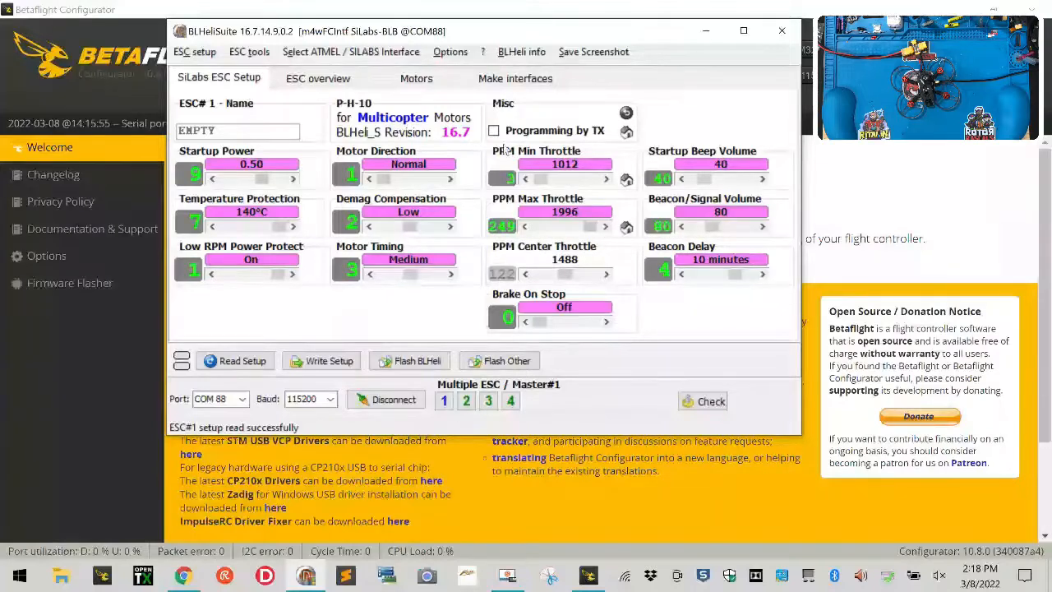
{"action": "left_click", "coordinate": [320, 362]}
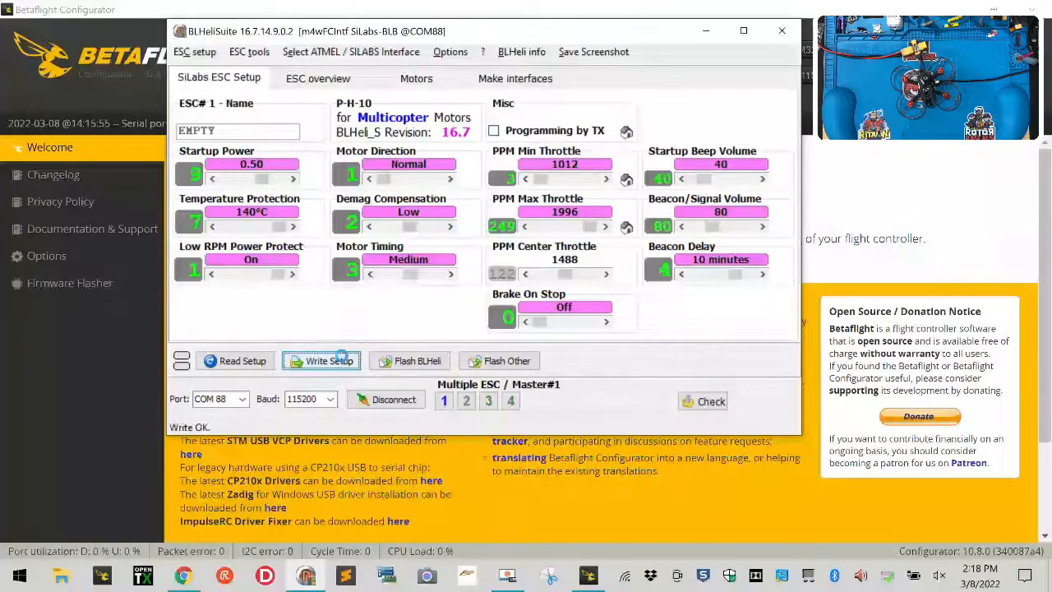
{"action": "left_click", "coordinate": [320, 362]}
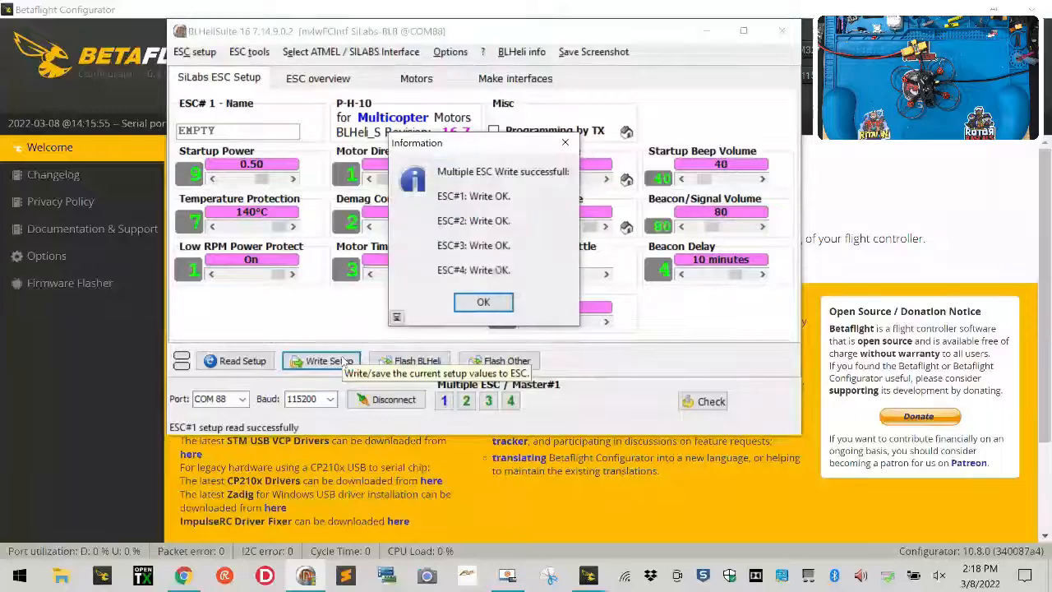
{"action": "left_click", "coordinate": [483, 302]}
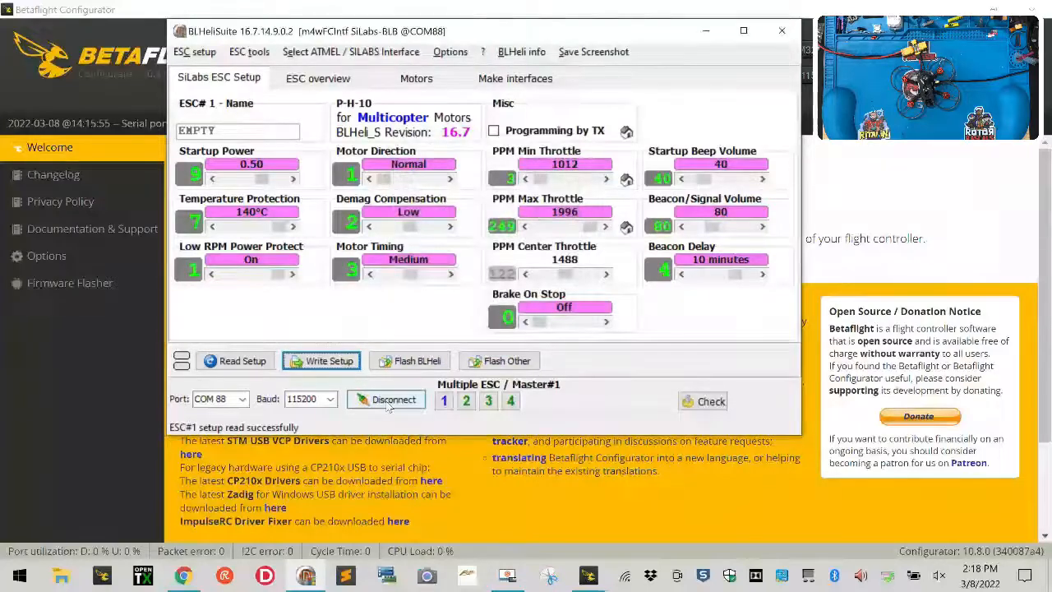
Step: Disconnect BLHeliSuite from the ESCs and review the Betaflight Setup overview
{"action": "left_click", "coordinate": [386, 401]}
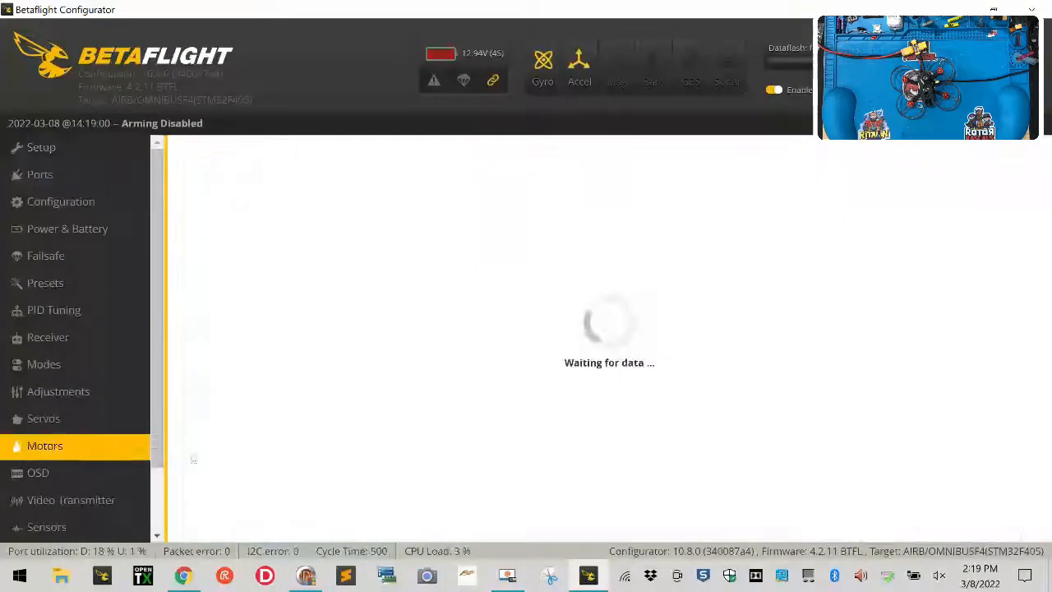
{"action": "left_click", "coordinate": [41, 148]}
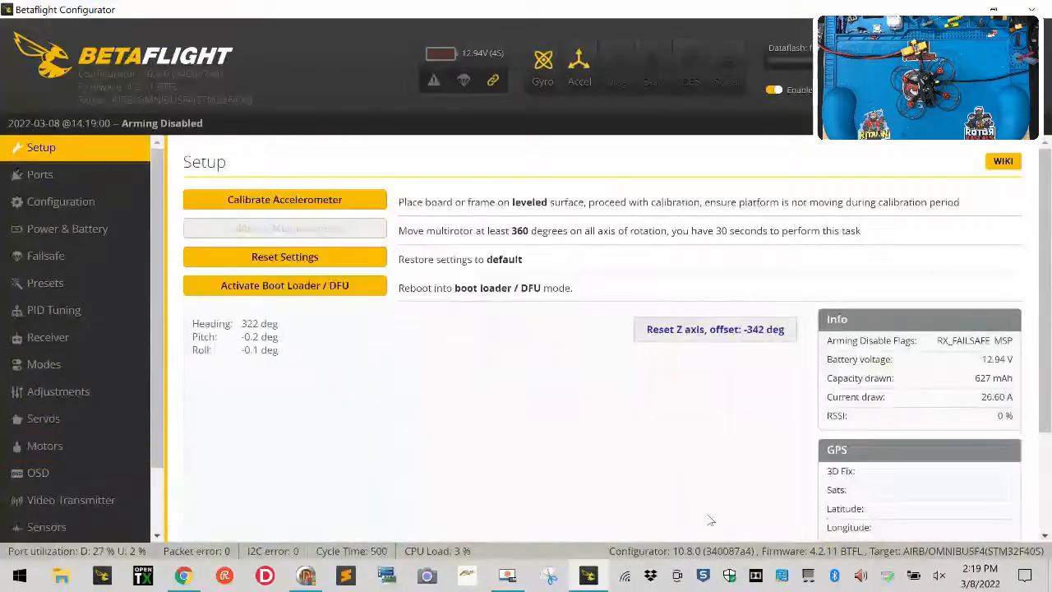
{"action": "scroll", "scroll_direction": "down", "scroll_amount": 3}
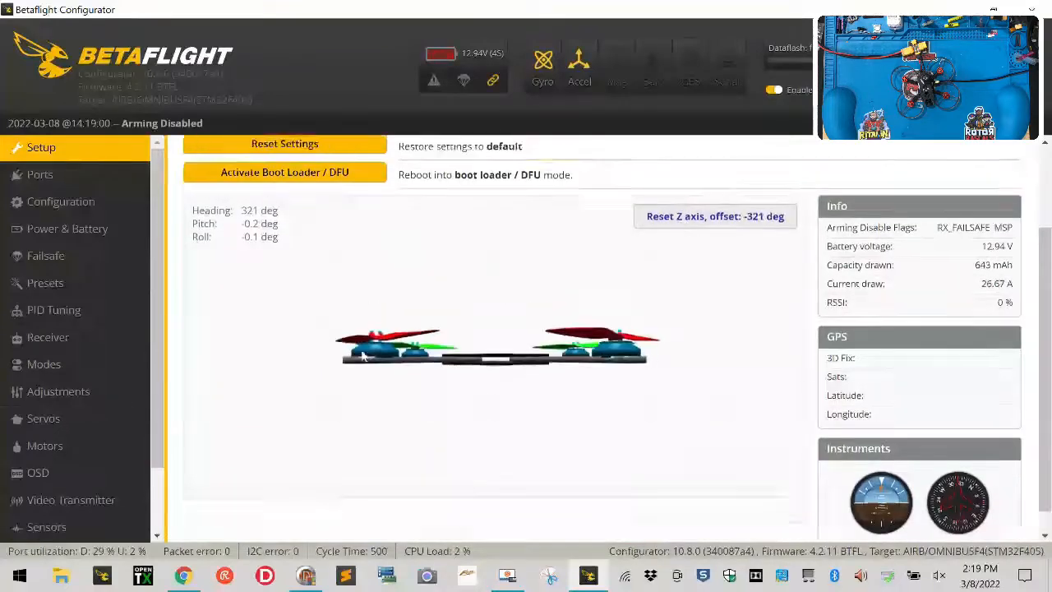
Step: Check the Motors page mixer, then disconnect the flight controller
{"action": "left_click", "coordinate": [44, 446]}
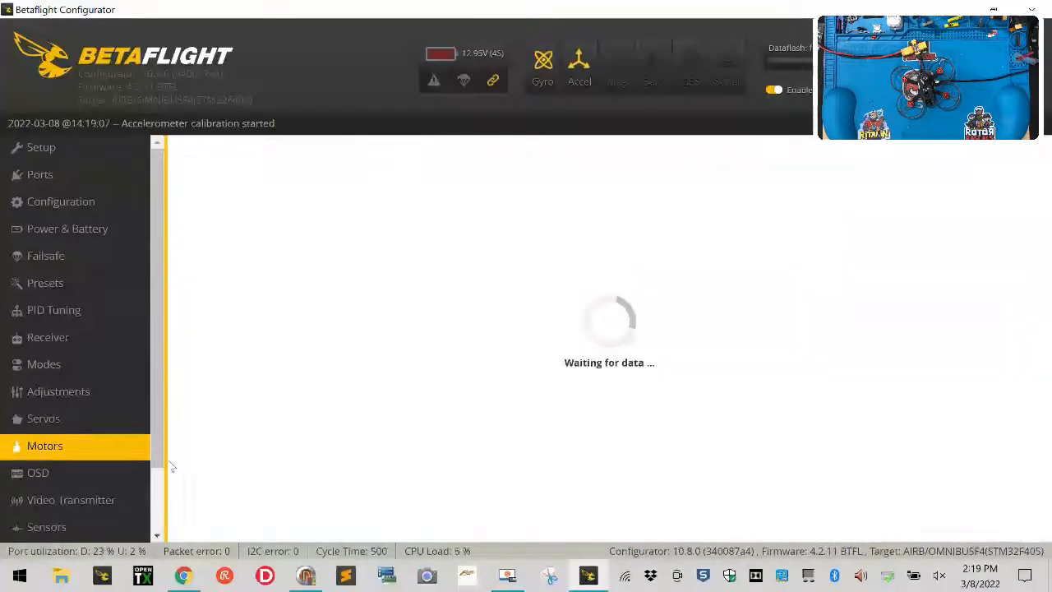
{"action": "left_click", "coordinate": [44, 446]}
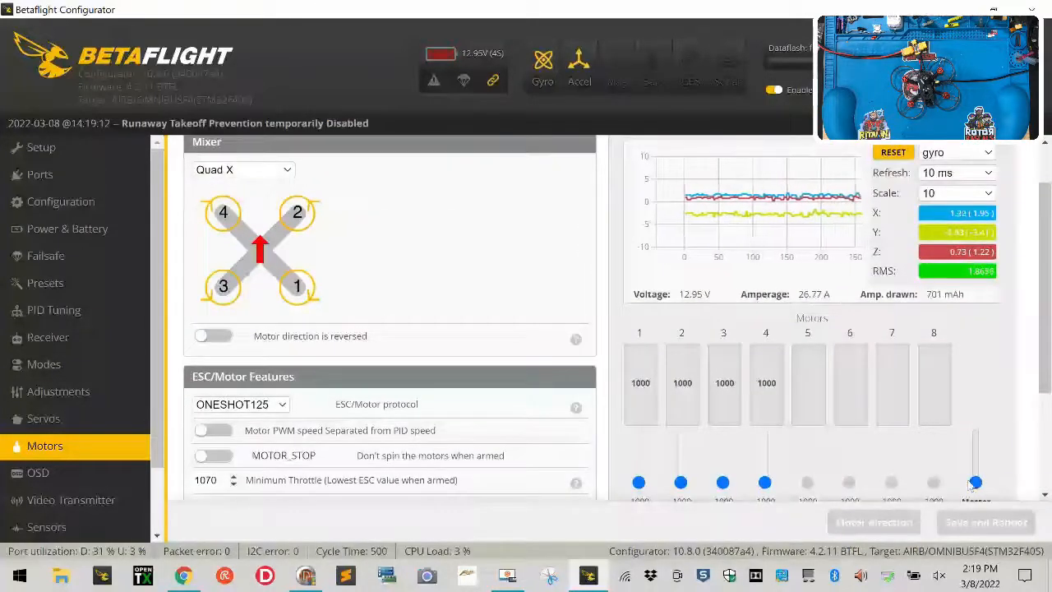
{"action": "left_click_drag", "start_coordinate": [976, 483], "coordinate": [977, 460]}
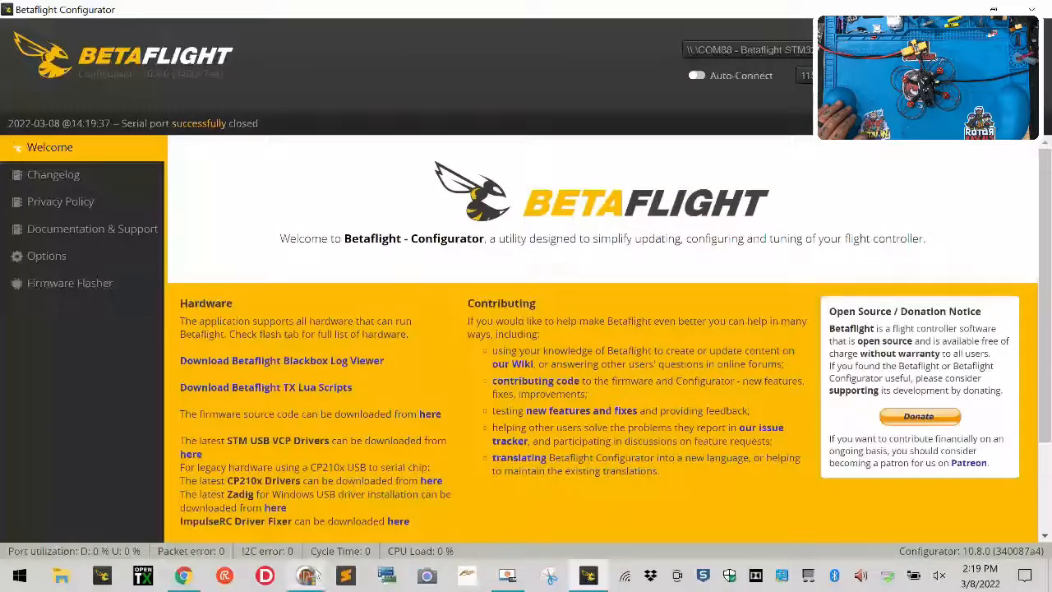
Step: Reconnect in BLHeliSuite and write reversed motor direction to ESC 2
{"action": "left_click", "coordinate": [306, 575]}
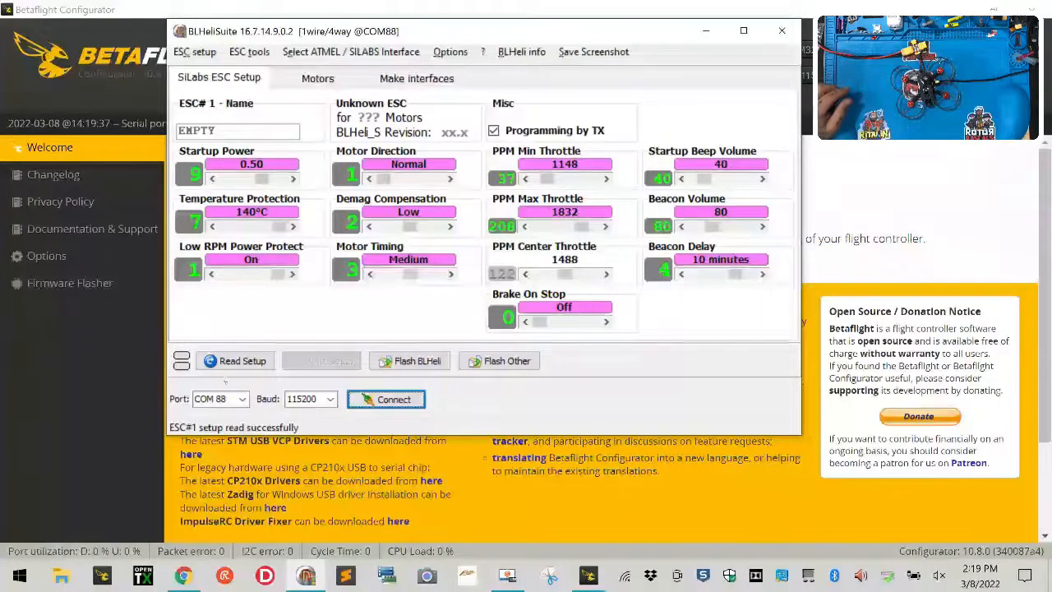
{"action": "left_click", "coordinate": [386, 400]}
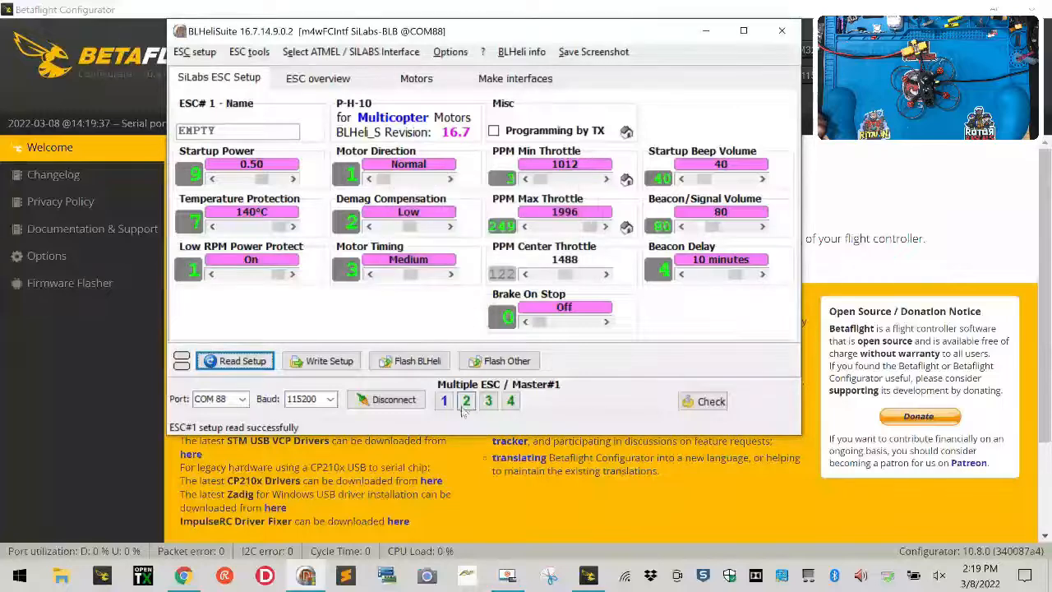
{"action": "left_click", "coordinate": [466, 401]}
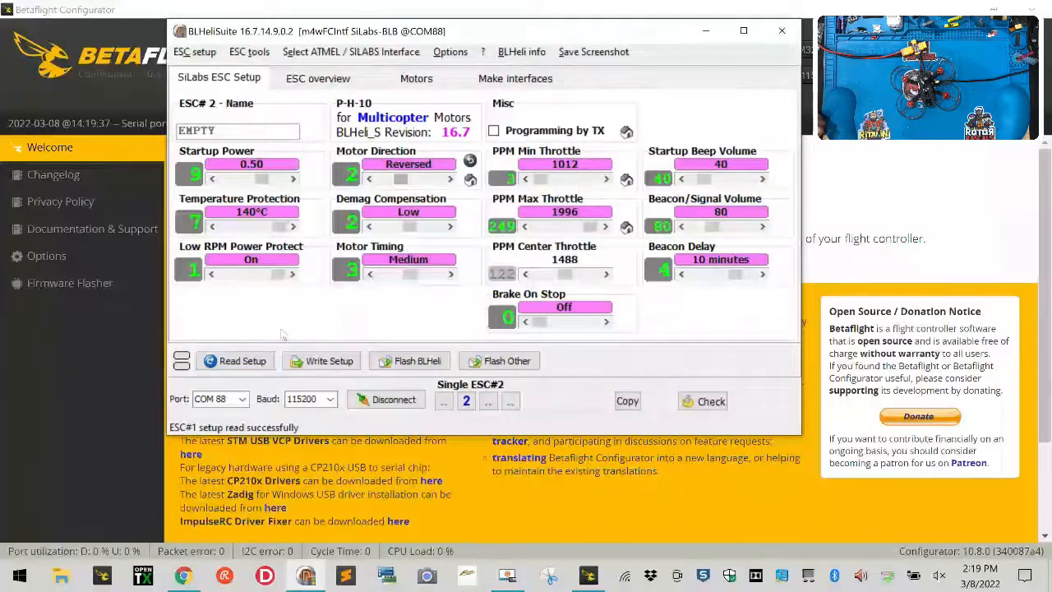
{"action": "left_click", "coordinate": [328, 360]}
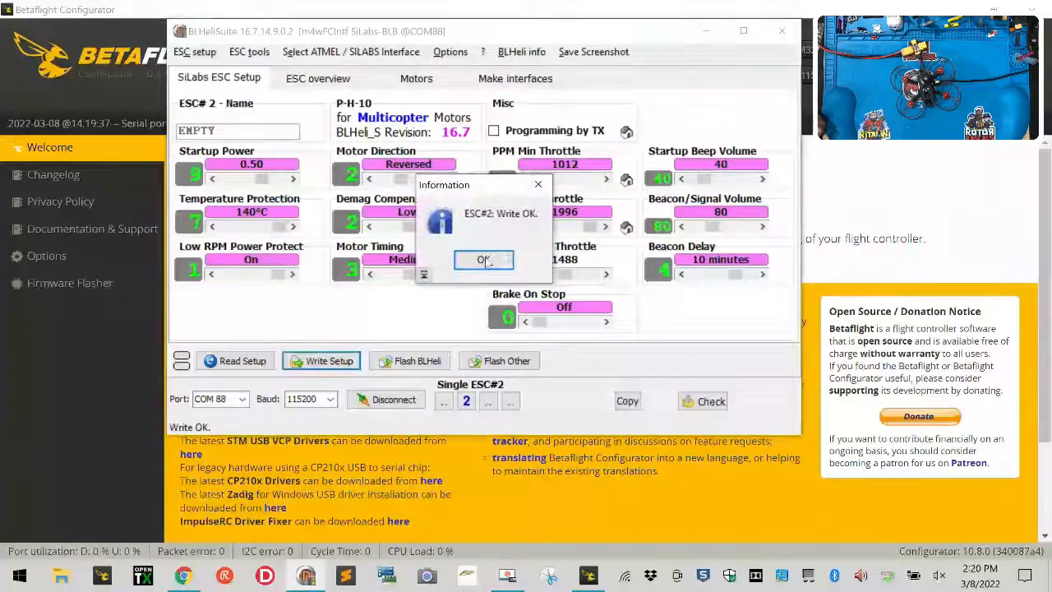
{"action": "left_click", "coordinate": [483, 260]}
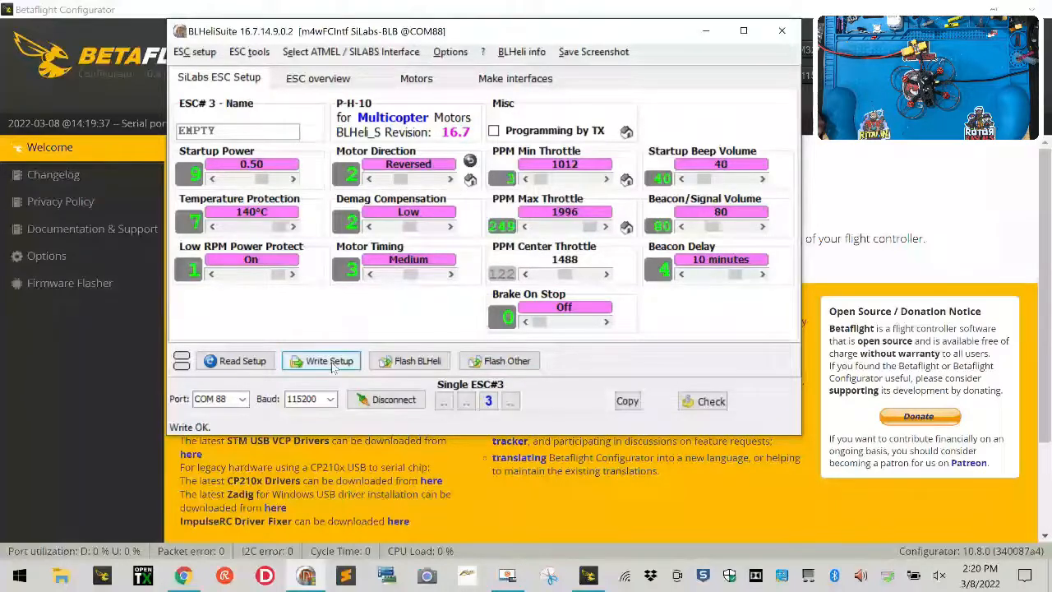
Step: Write reversed motor direction to ESC 3 and confirm success
{"action": "left_click", "coordinate": [321, 360]}
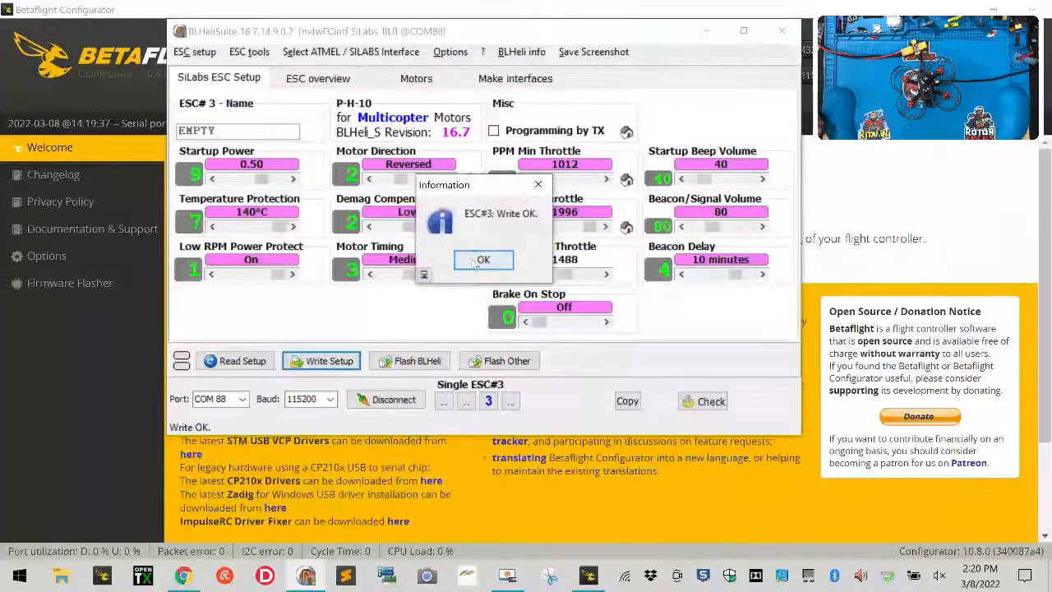
{"action": "left_click", "coordinate": [484, 260]}
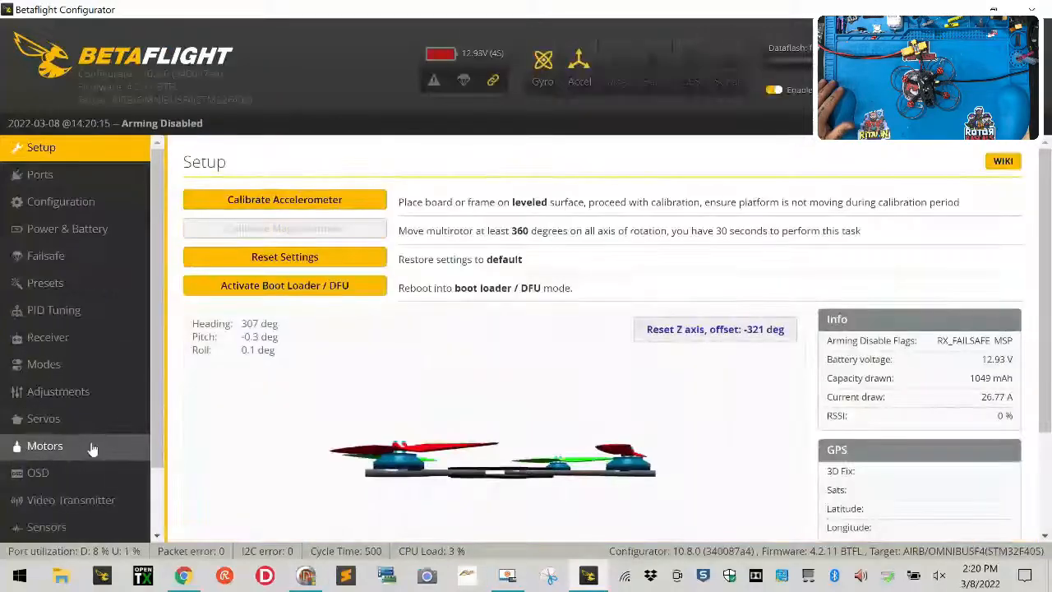
Step: Test-spin all four motors at 1067 and switch motor test mode off again
{"action": "left_click", "coordinate": [44, 446]}
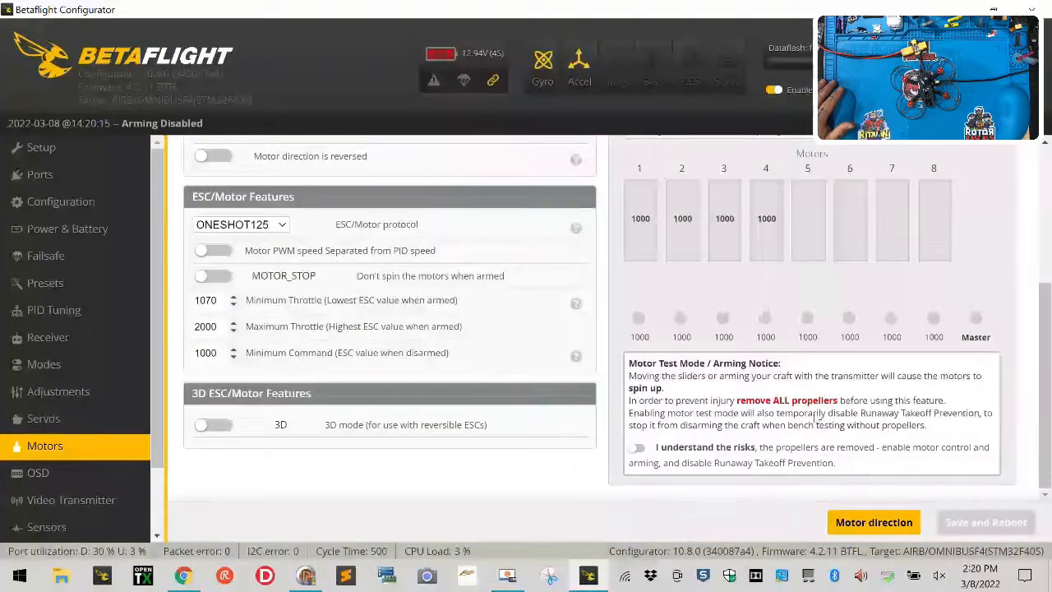
{"action": "left_click", "coordinate": [637, 447]}
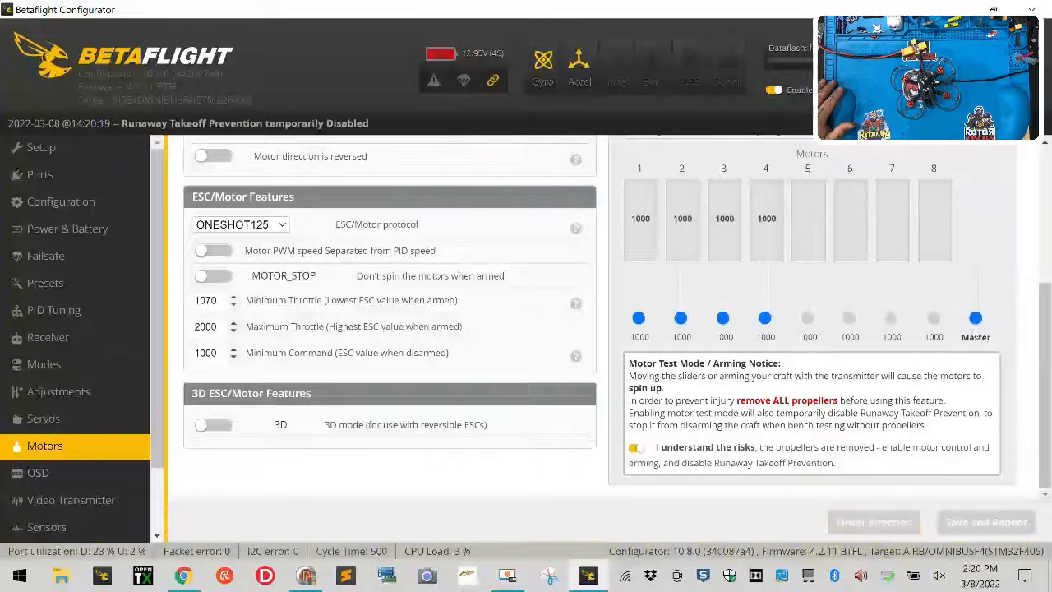
{"action": "left_click_drag", "start_coordinate": [976, 320], "coordinate": [976, 288]}
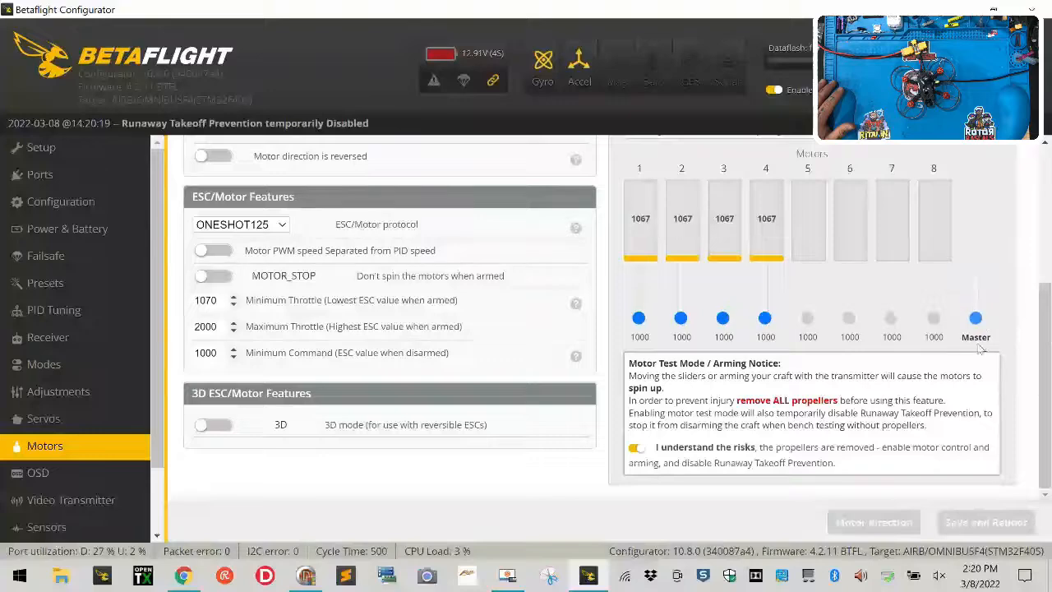
{"action": "left_click", "coordinate": [637, 447]}
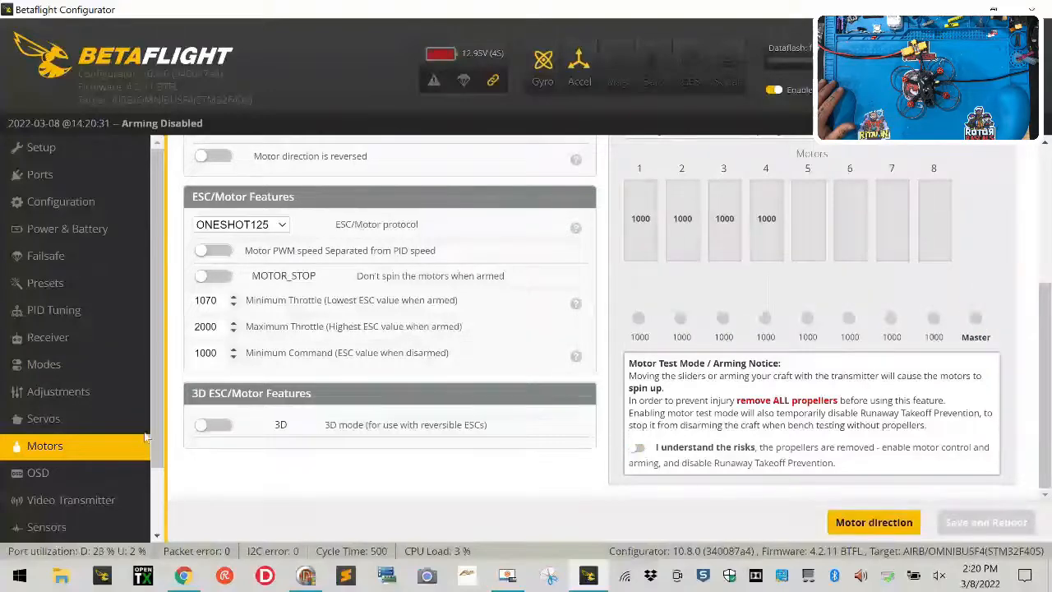
Step: Show Battery voltage, Craft name and Fly mode on the OSD and save the settings
{"action": "left_click", "coordinate": [38, 473]}
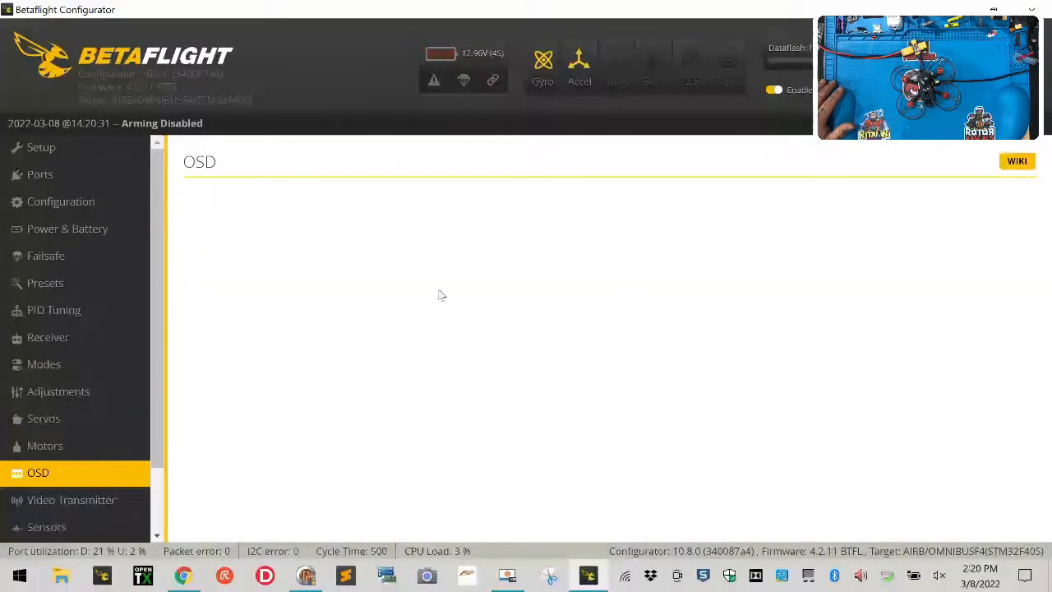
{"action": "left_click", "coordinate": [38, 474]}
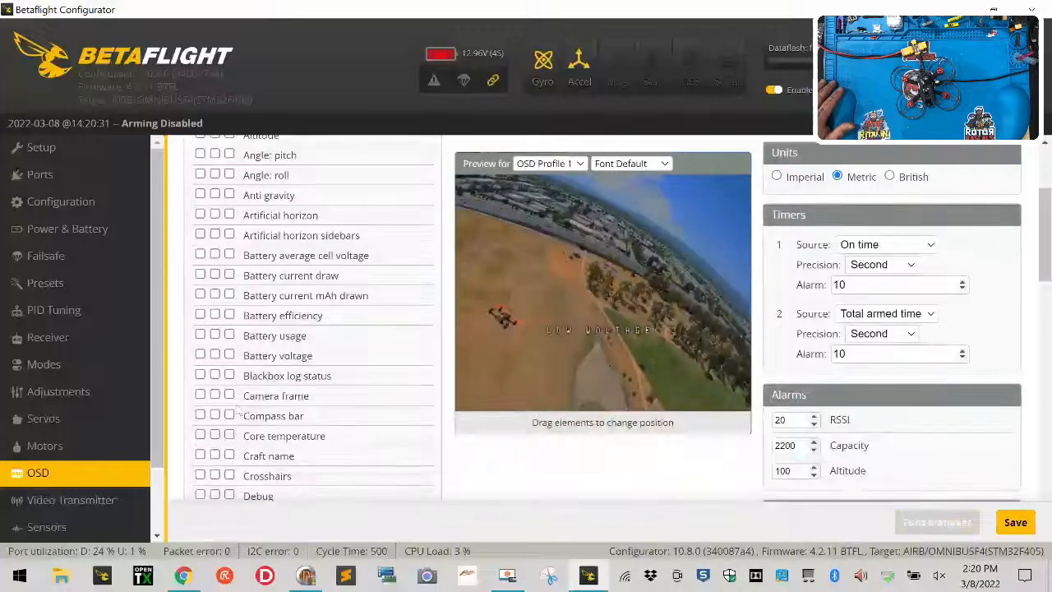
{"action": "left_click", "coordinate": [201, 355]}
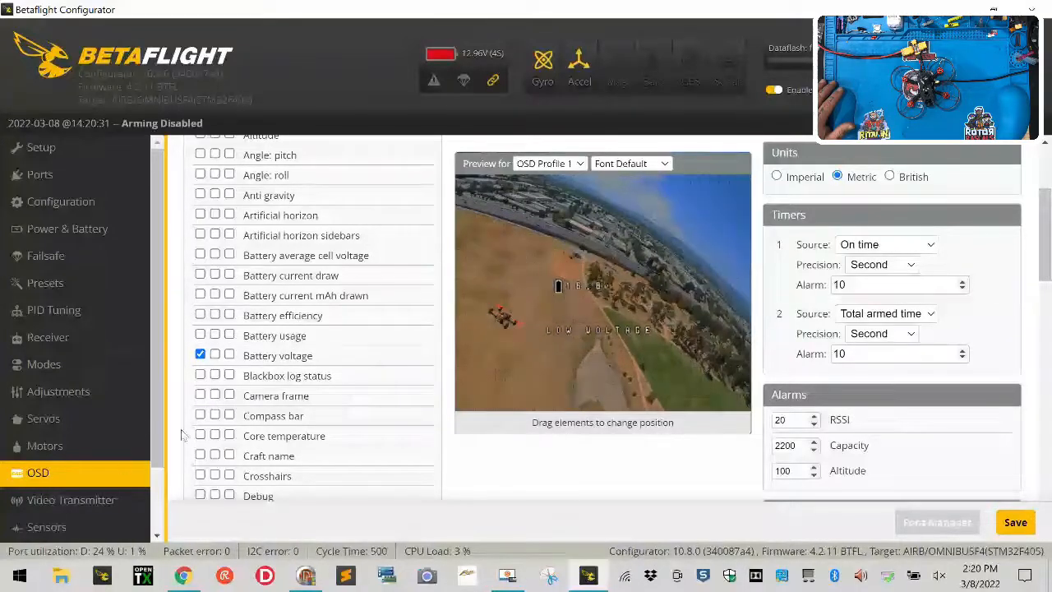
{"action": "left_click", "coordinate": [200, 454]}
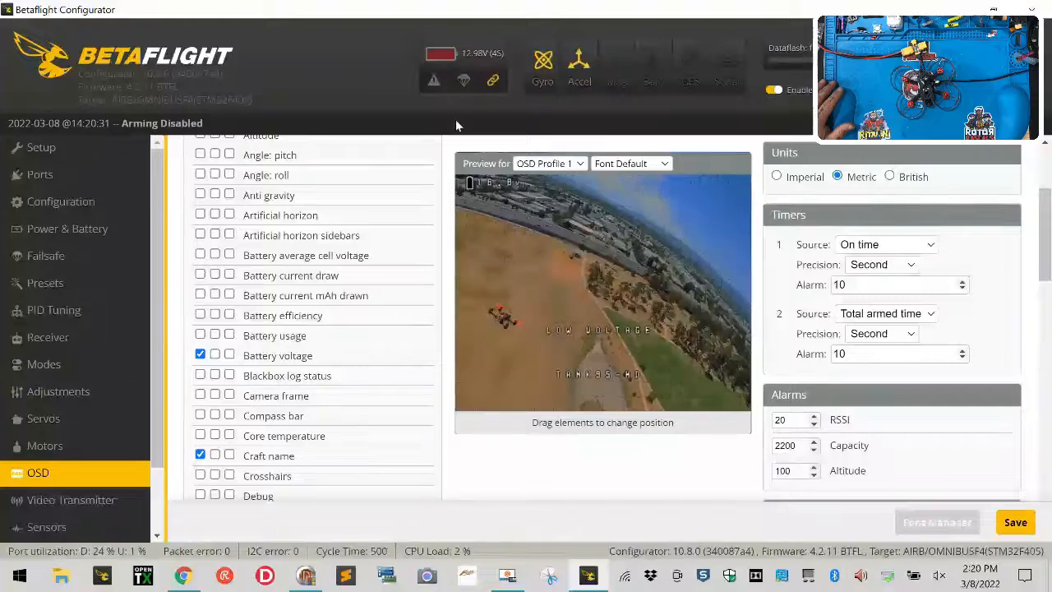
{"action": "scroll", "scroll_direction": "down", "scroll_amount": 3}
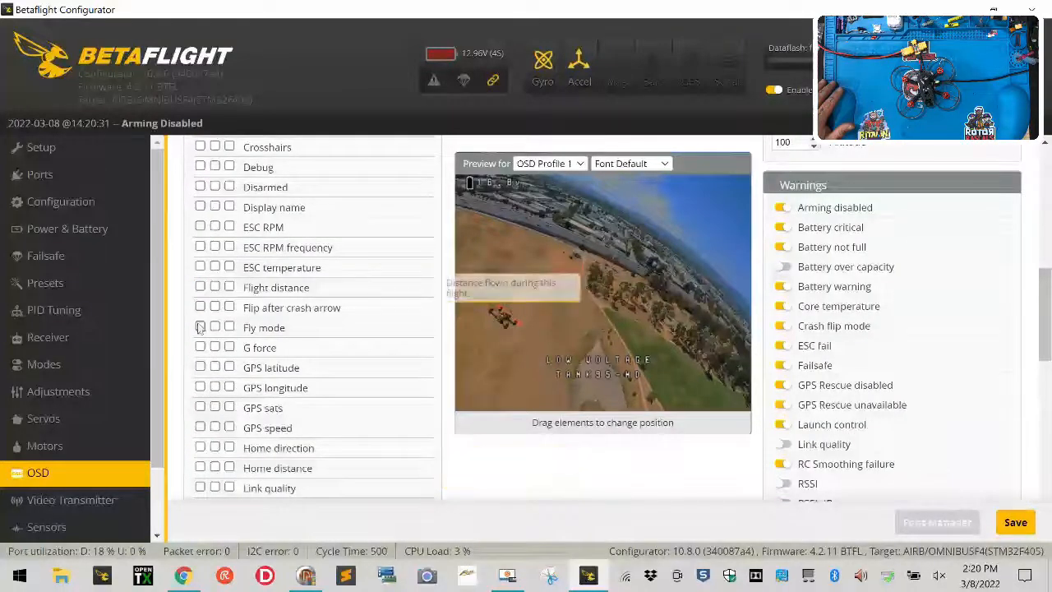
{"action": "left_click", "coordinate": [200, 325]}
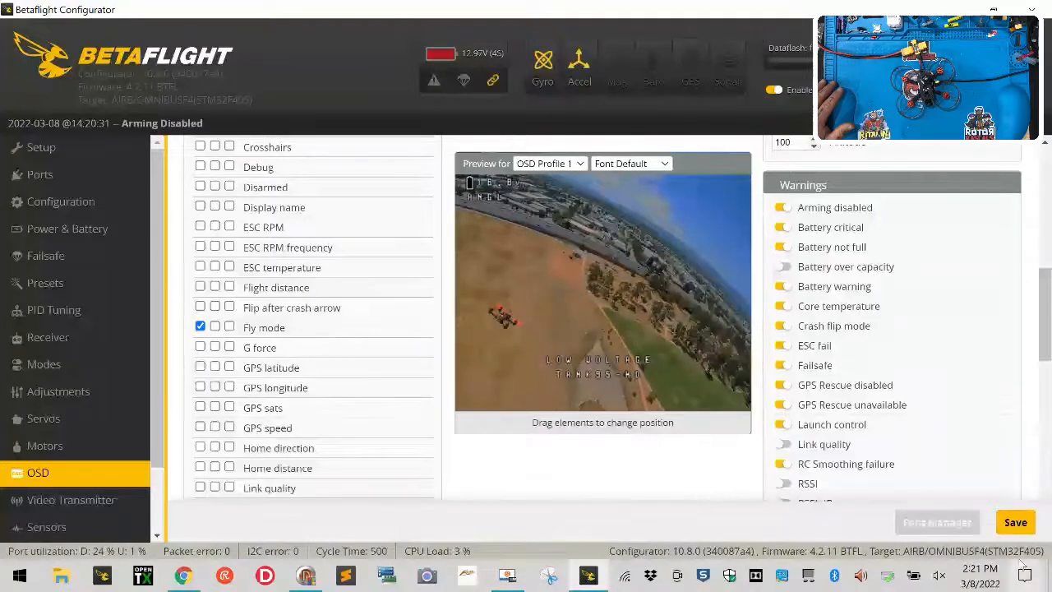
{"action": "left_click", "coordinate": [1016, 523]}
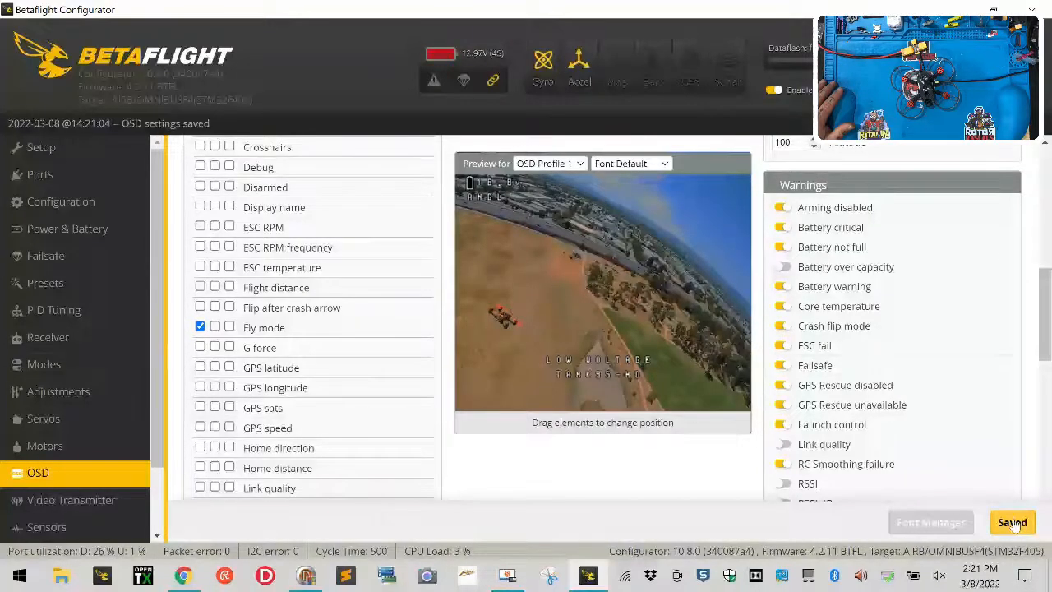